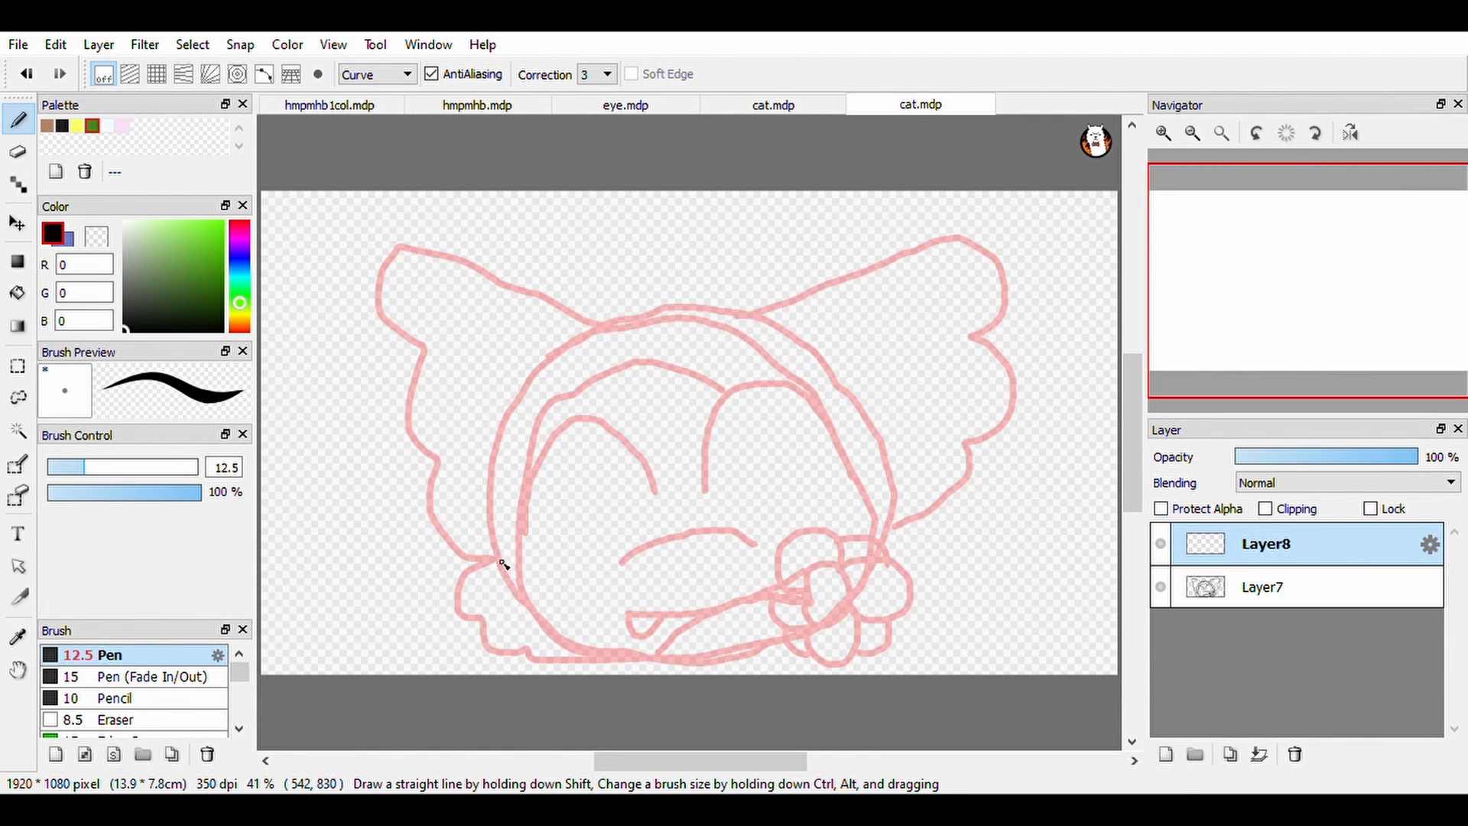
- Ink the head's lower-left edge, bottom edge and the left ear outline in black
left_click_drag(506, 564, 525, 648)
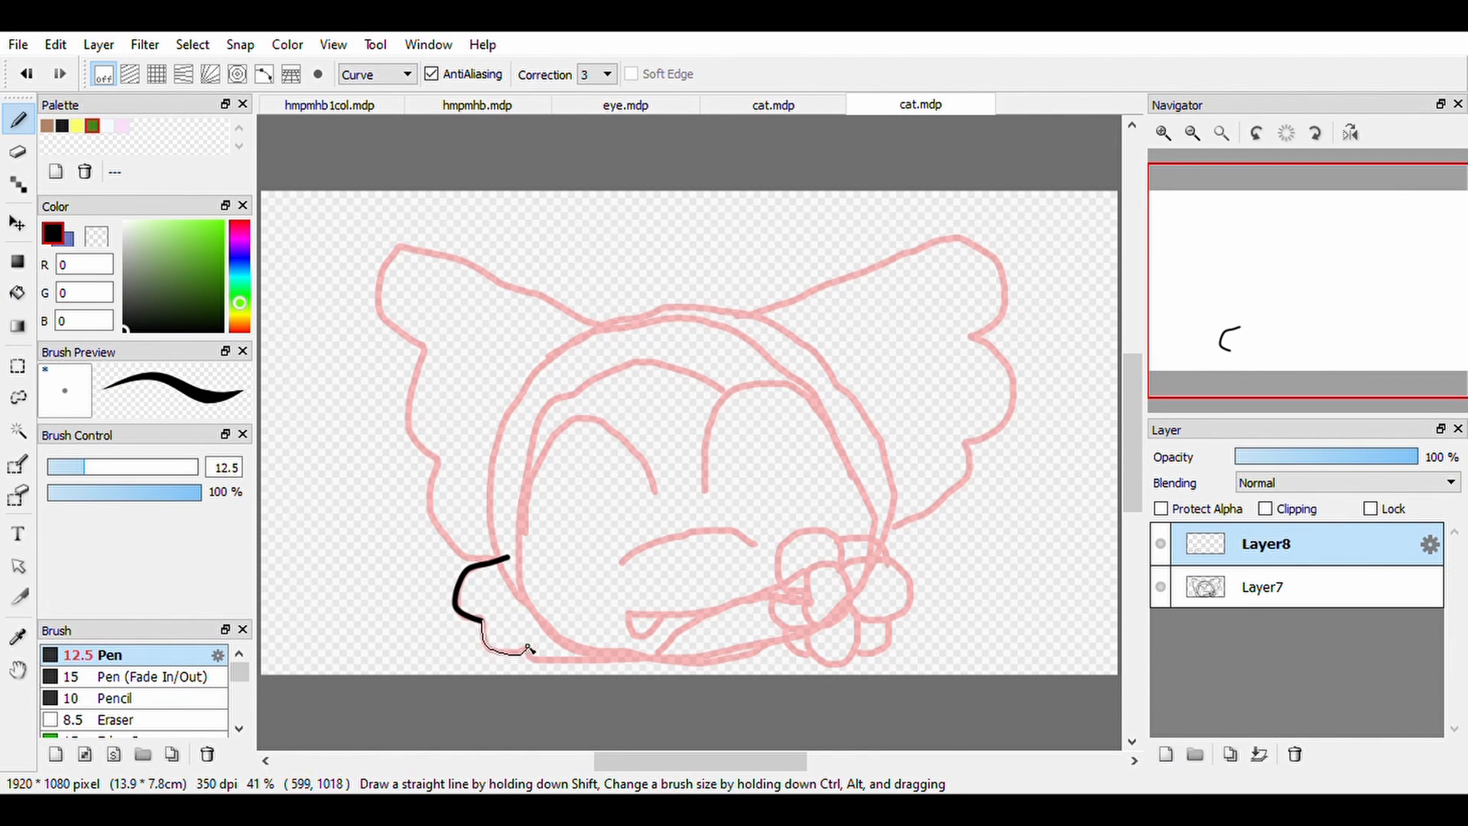
left_click_drag(525, 651, 885, 613)
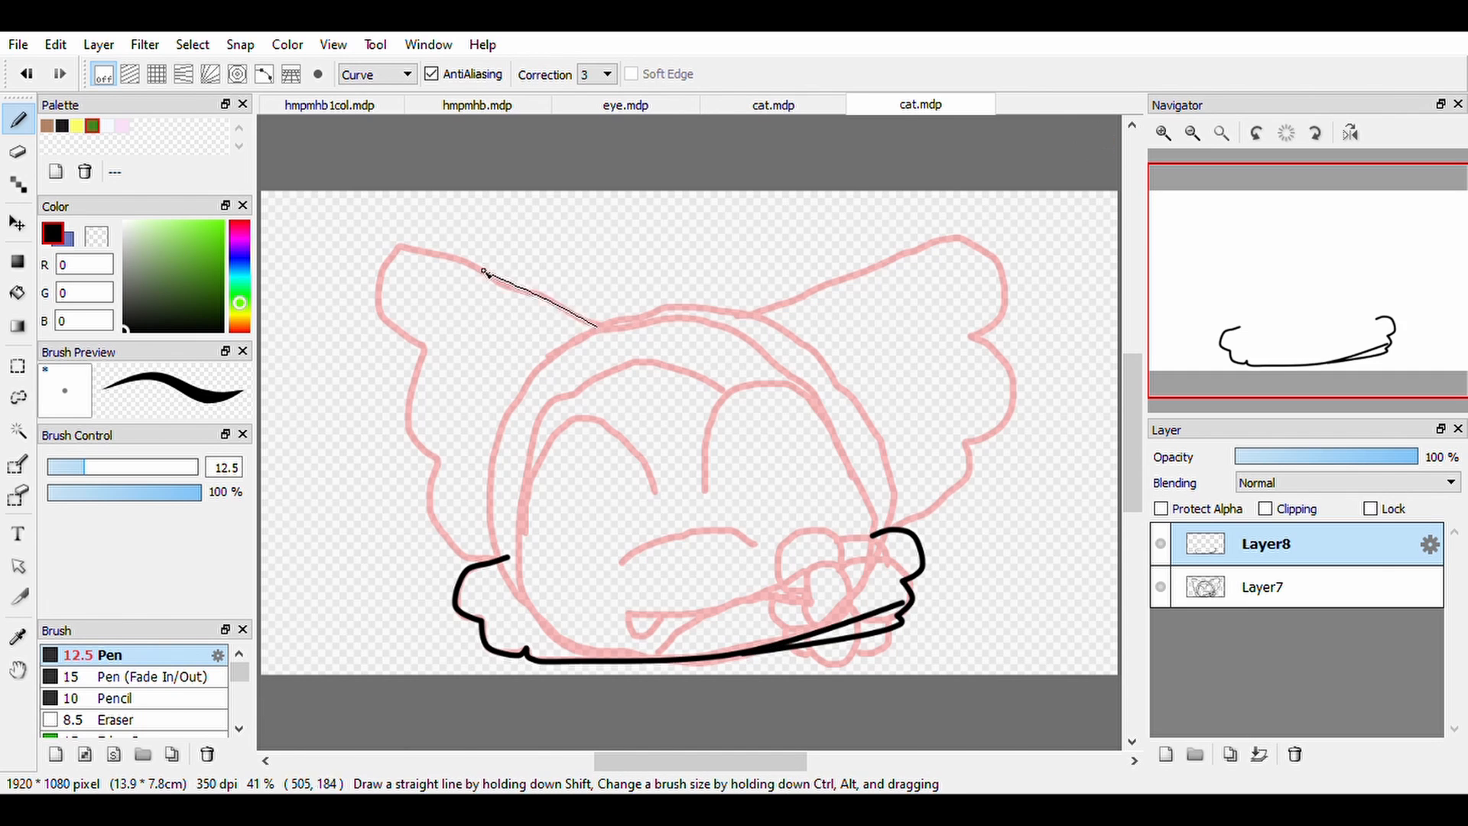
left_click_drag(590, 322, 481, 565)
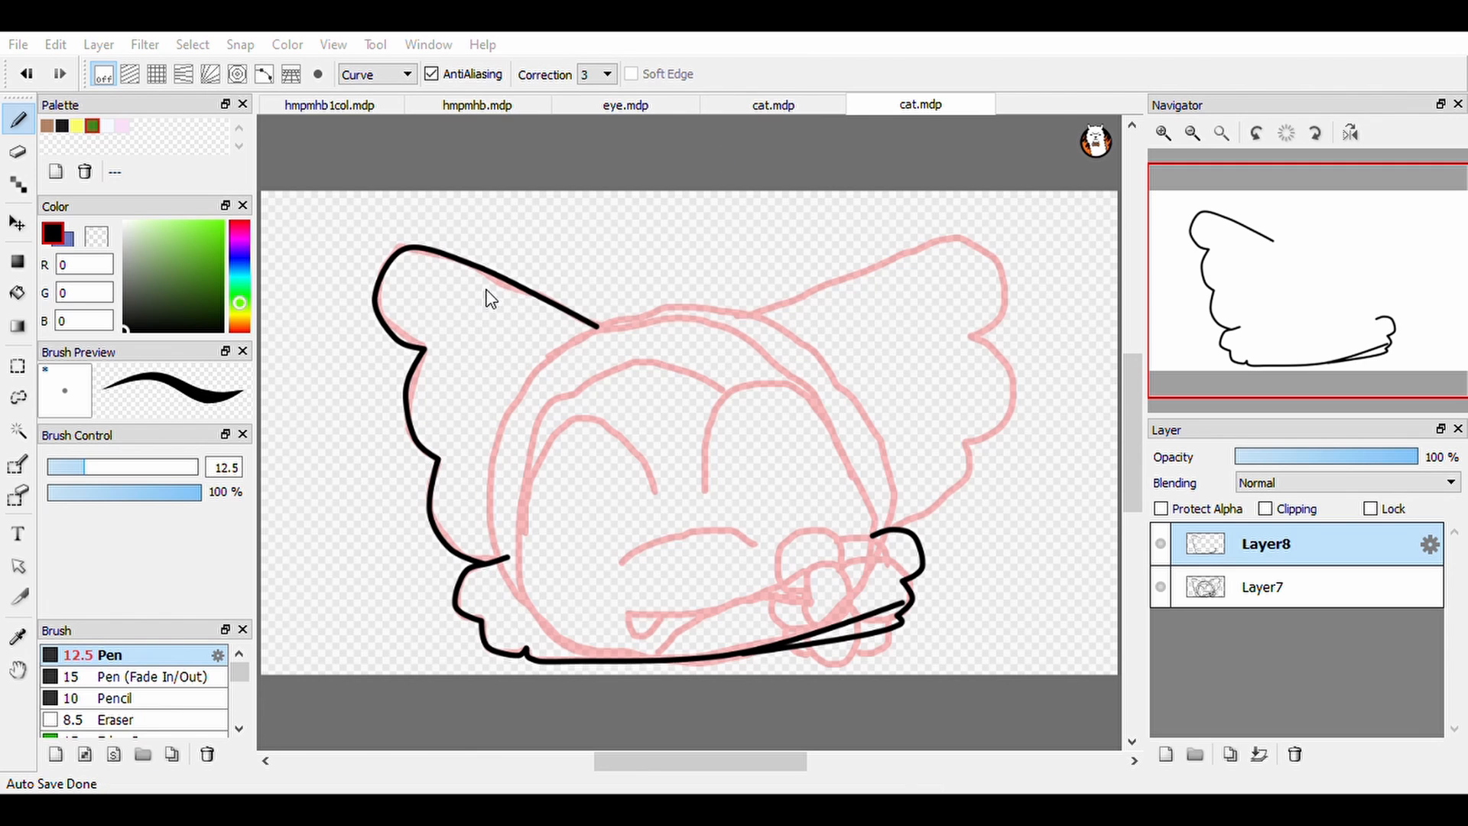
- Ink the right ear, right side of the head and the mouth and face lines
left_click(951, 104)
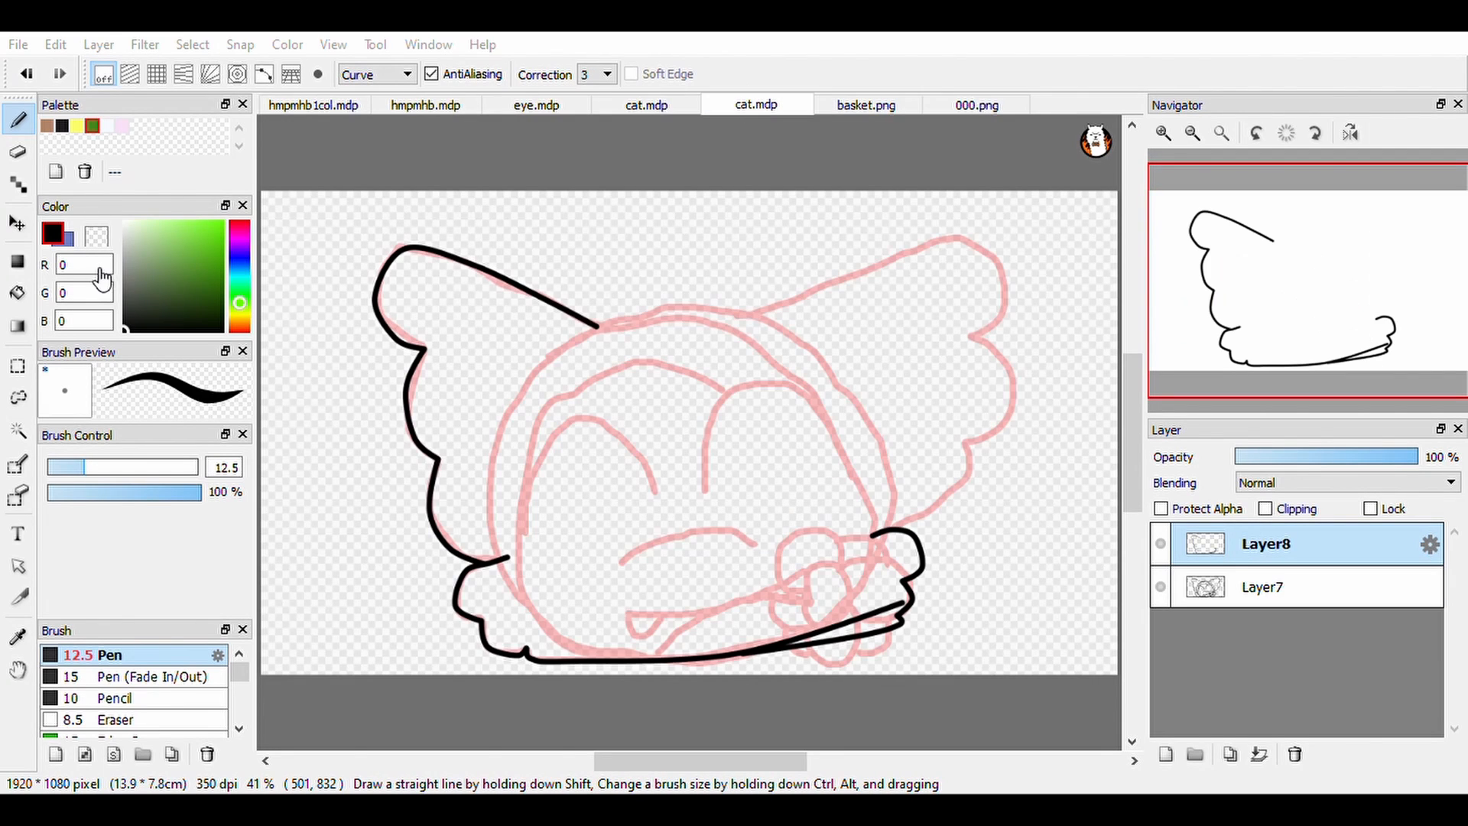
mouse_move(257, 242)
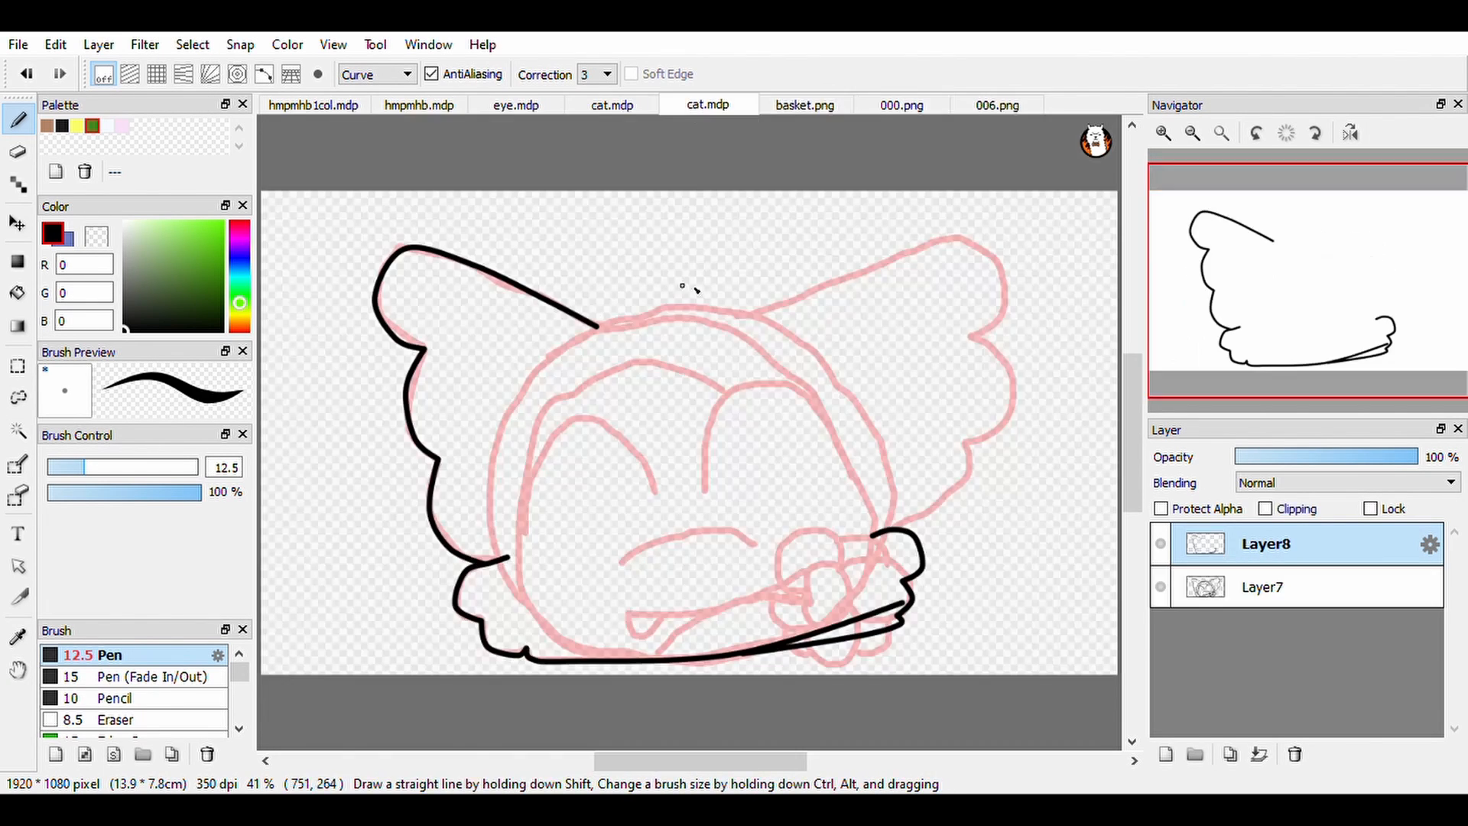
left_click_drag(758, 309, 945, 501)
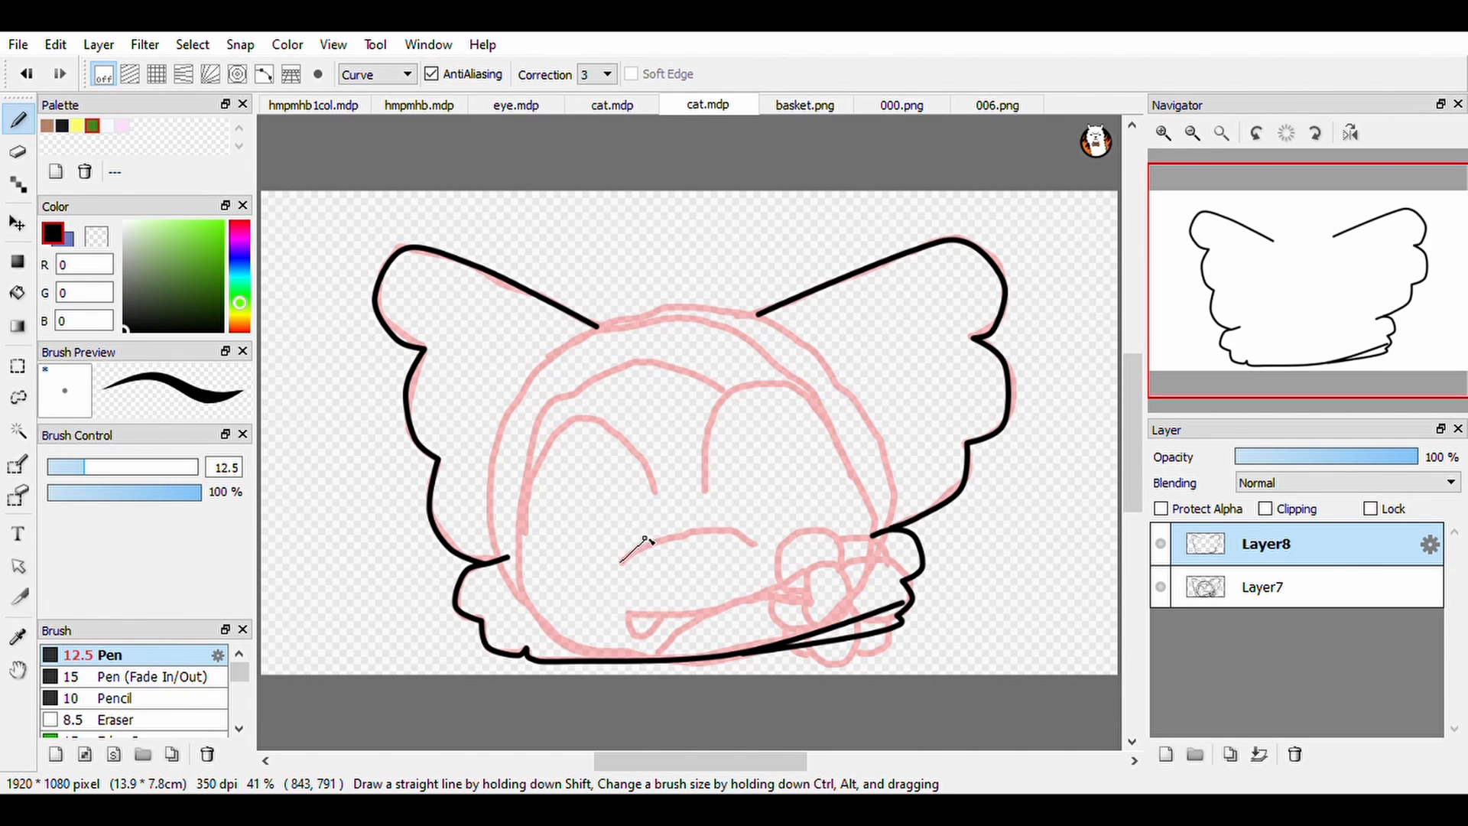
left_click_drag(617, 557, 763, 547)
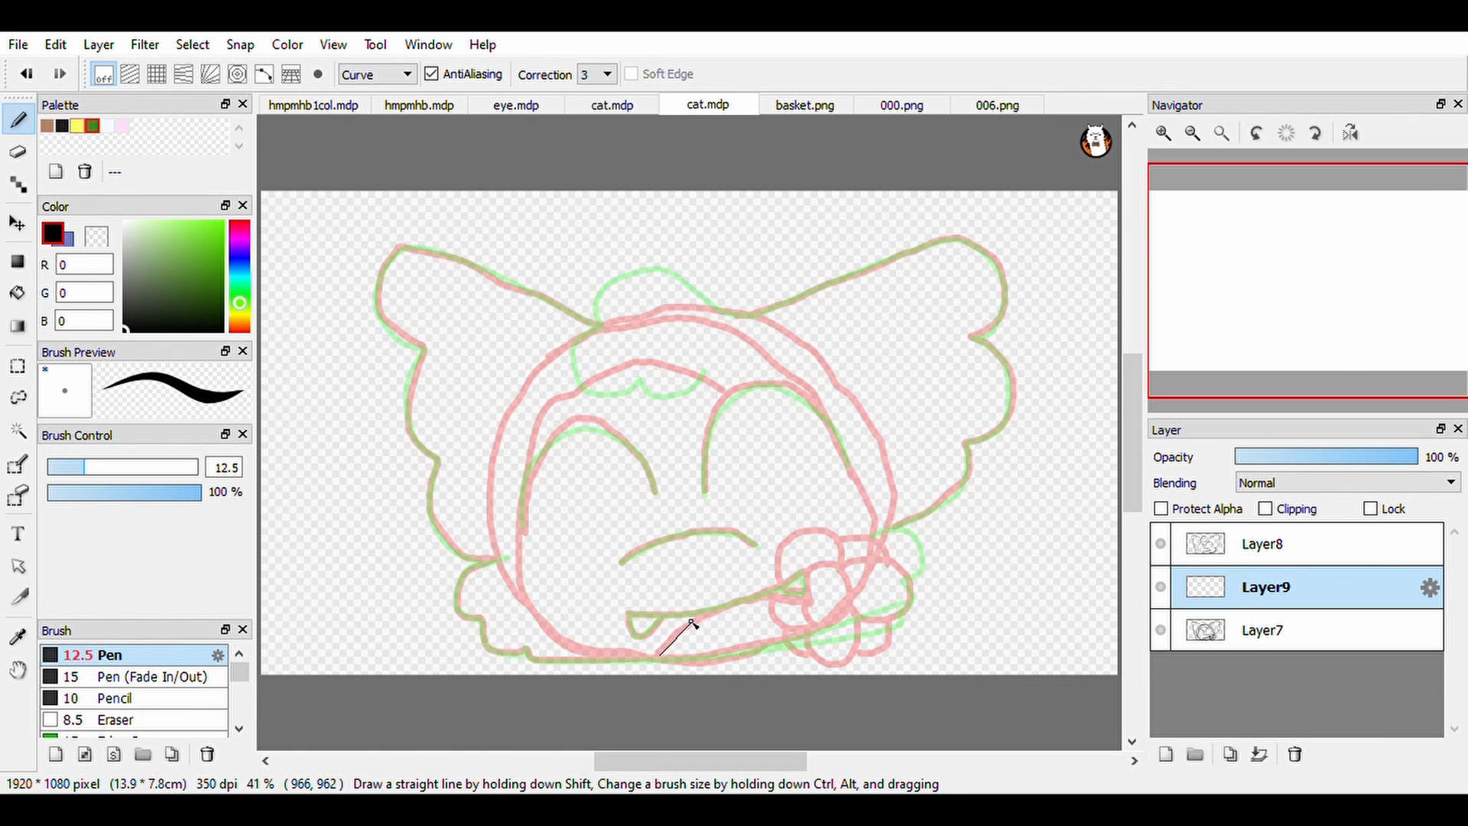
- Ink the flower's curved stem, then return to the face layer and hide the sketch layers
left_click_drag(660, 656, 842, 581)
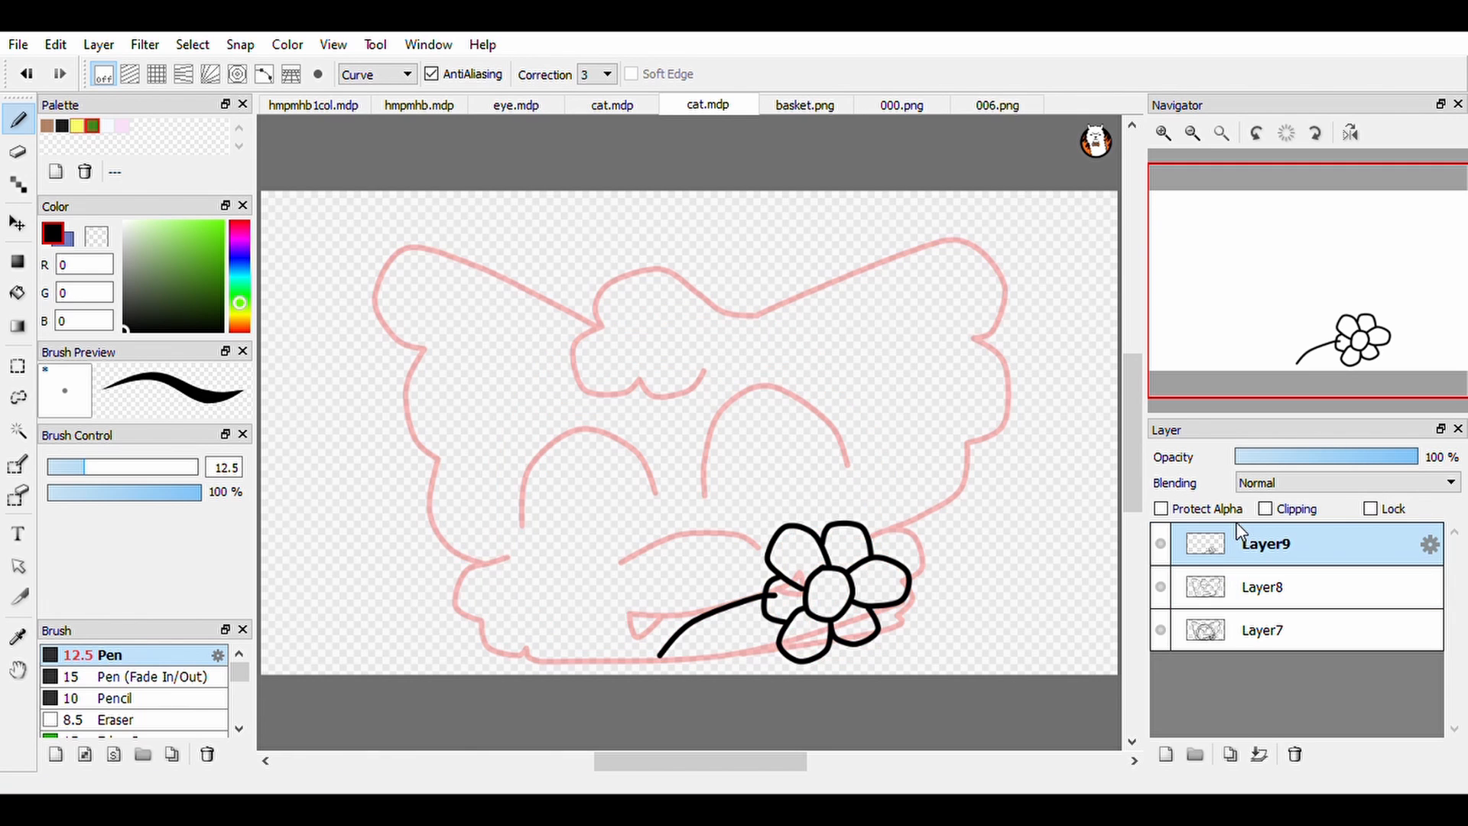
left_click(1261, 587)
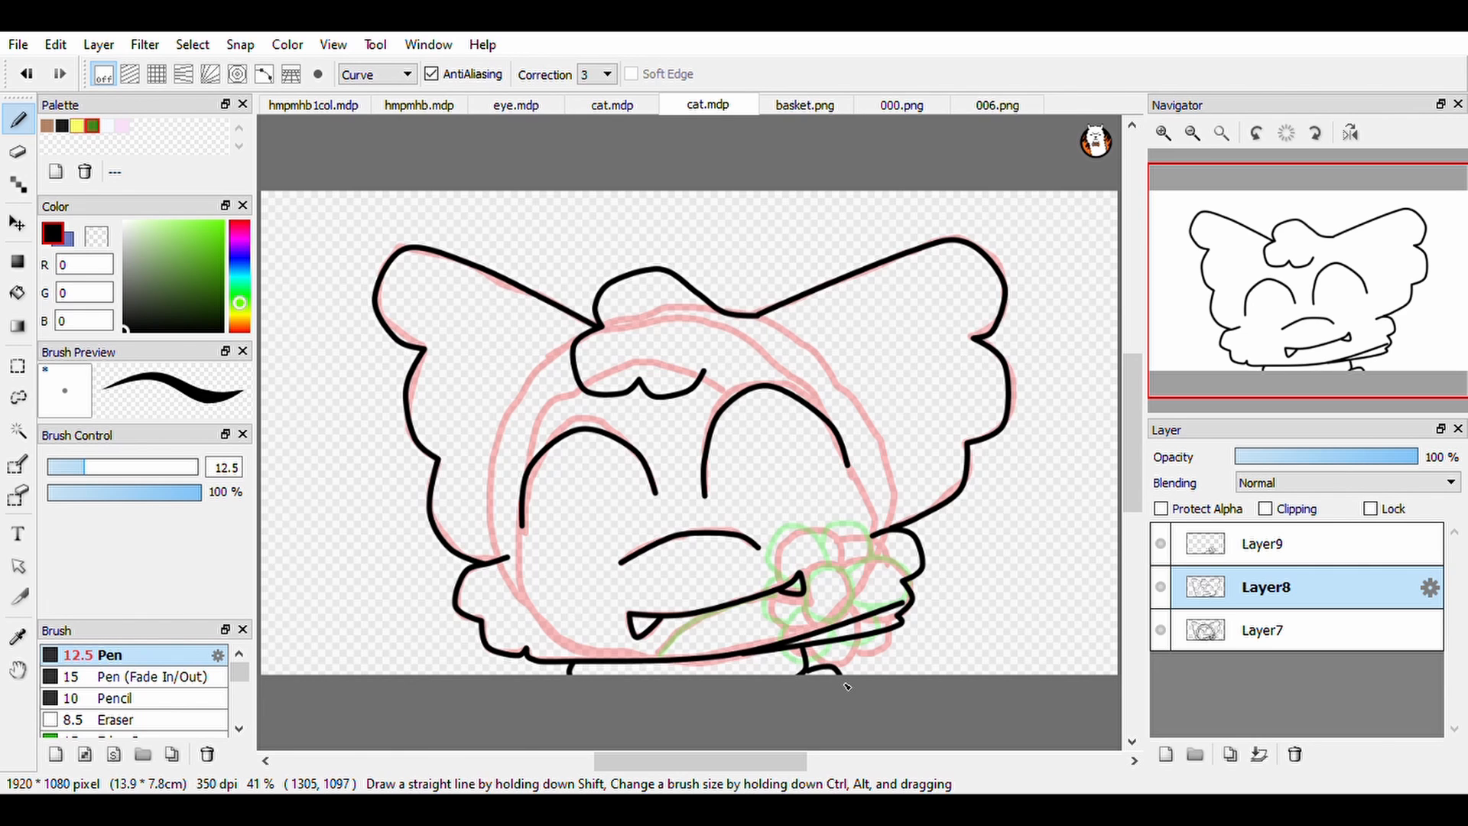
mouse_move(851, 679)
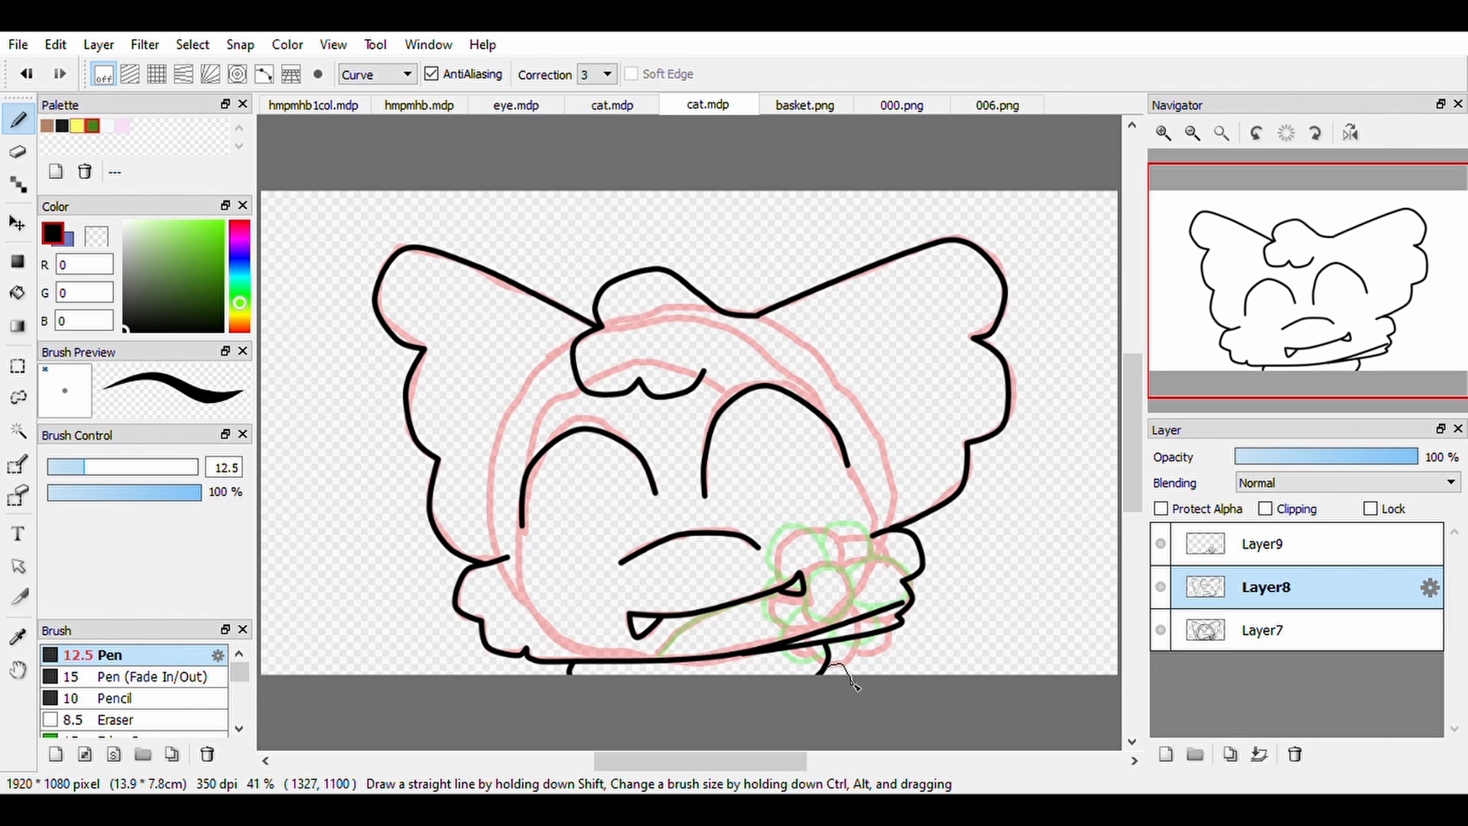
left_click(18, 294)
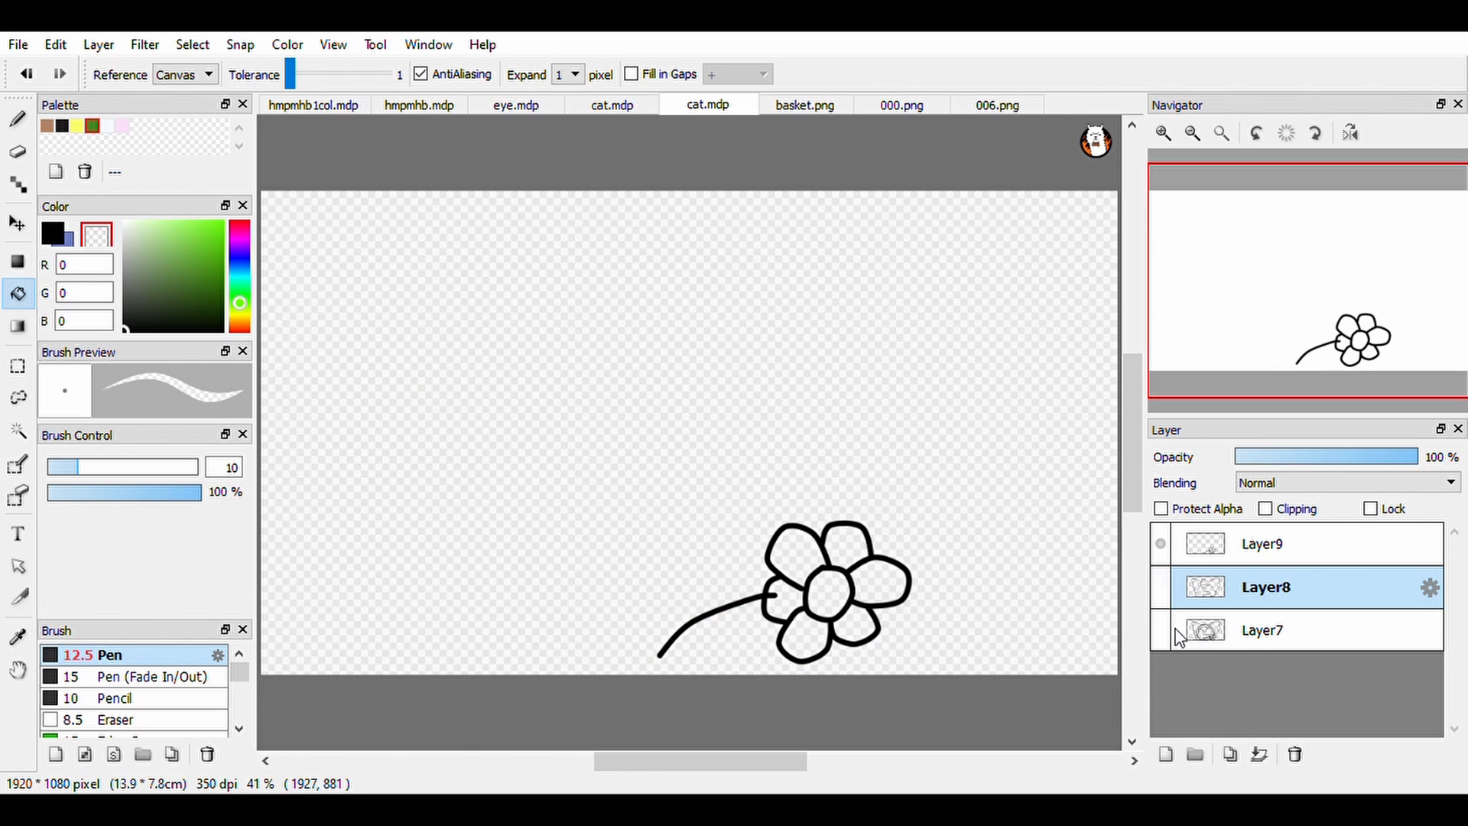
- Check the other cat drawing, come back and pick a lighter pink for the petals
left_click(610, 104)
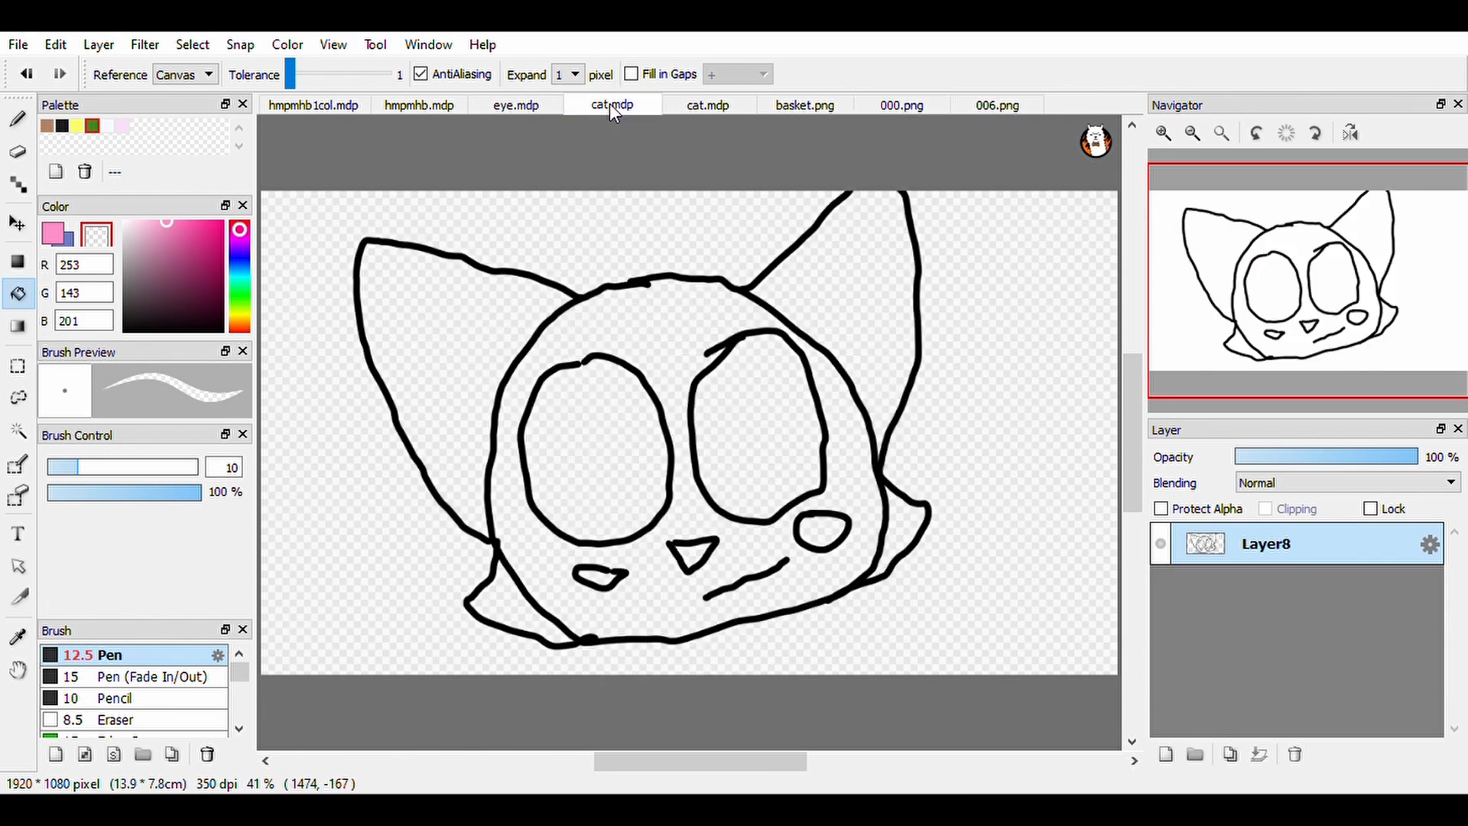
left_click(708, 104)
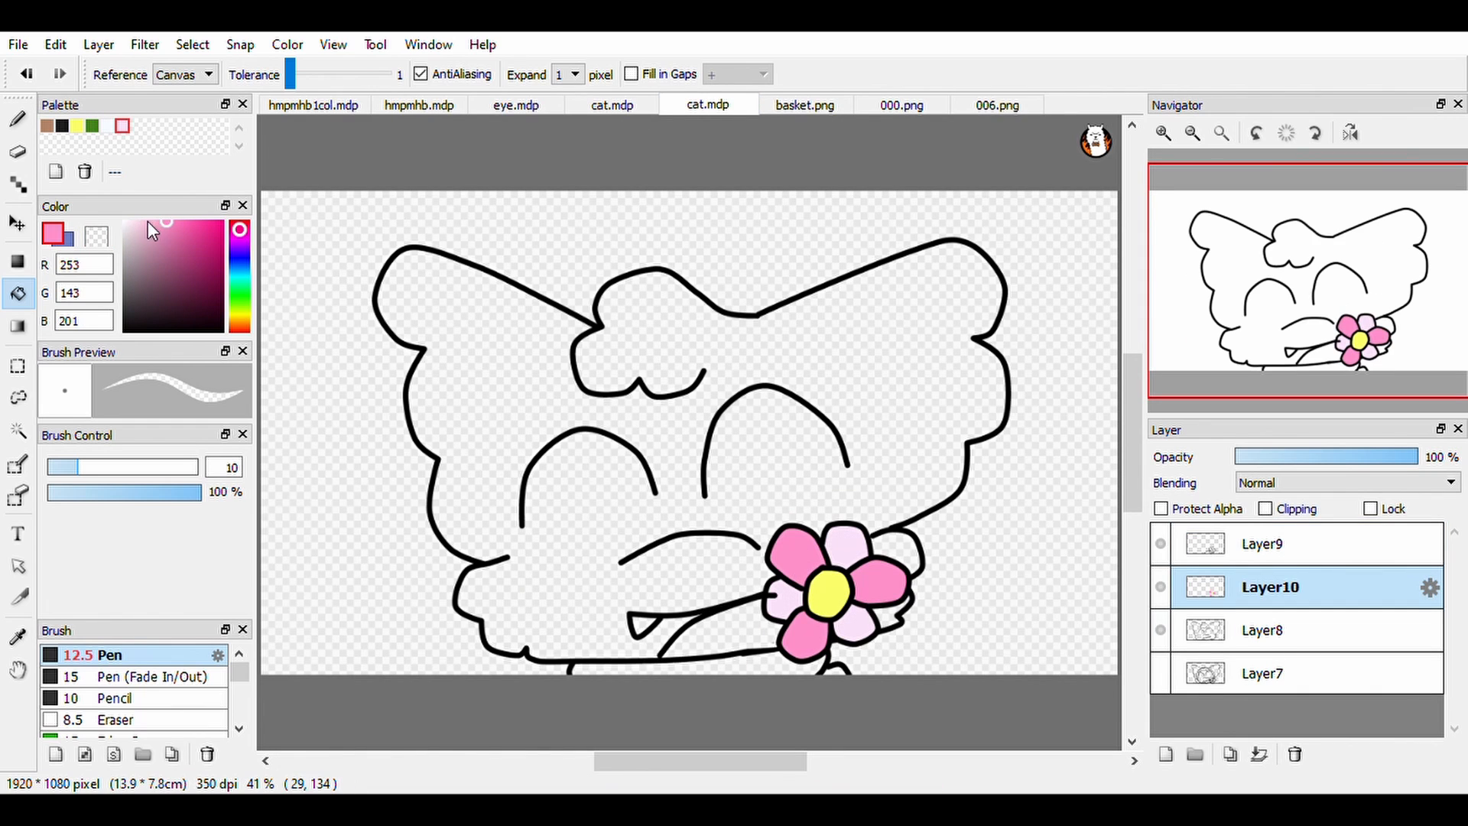
left_click(148, 221)
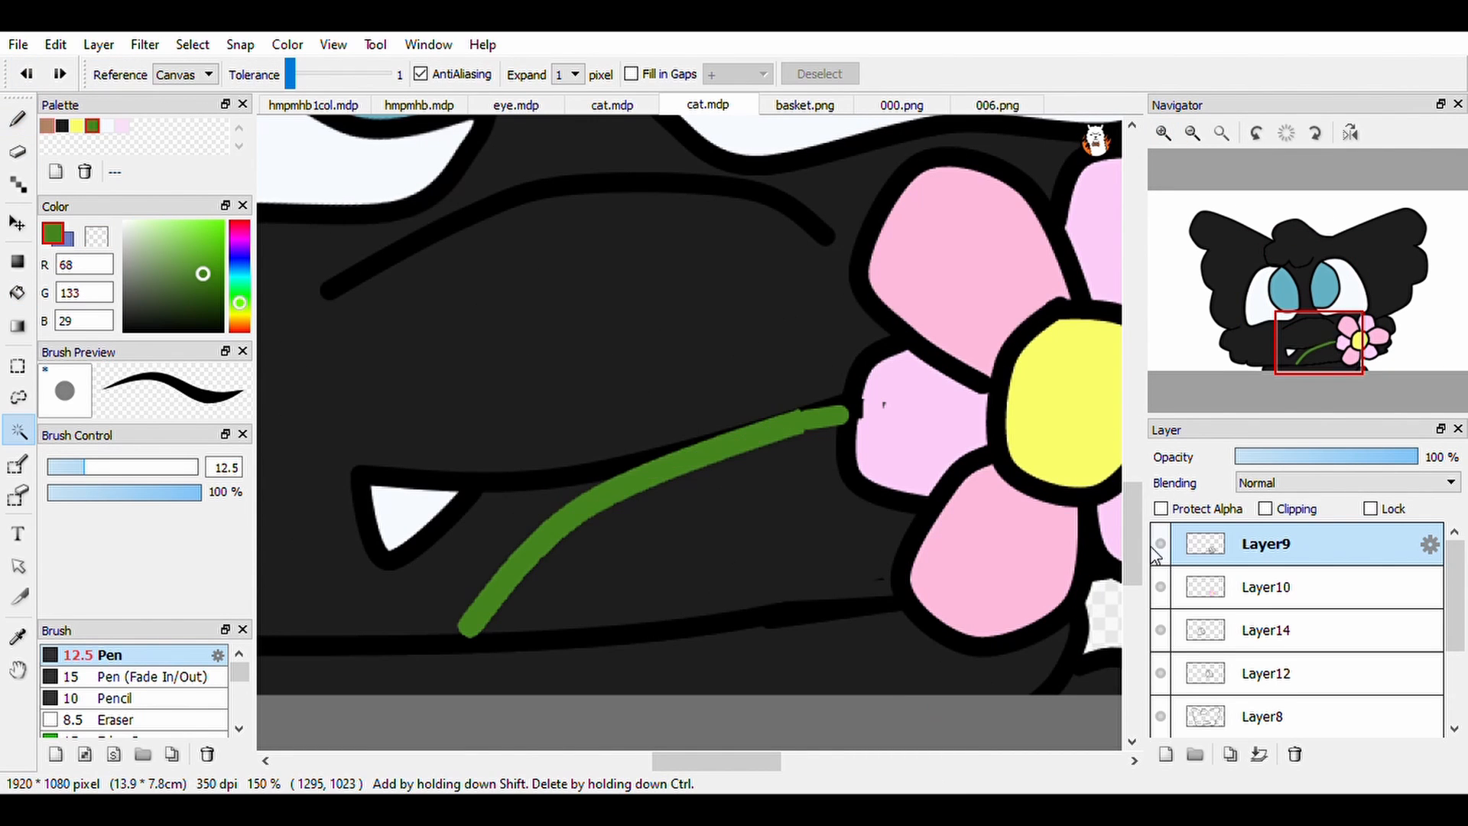
- Repaint the green stem's edges with the Pen so it runs neatly into the petals
left_click(16, 120)
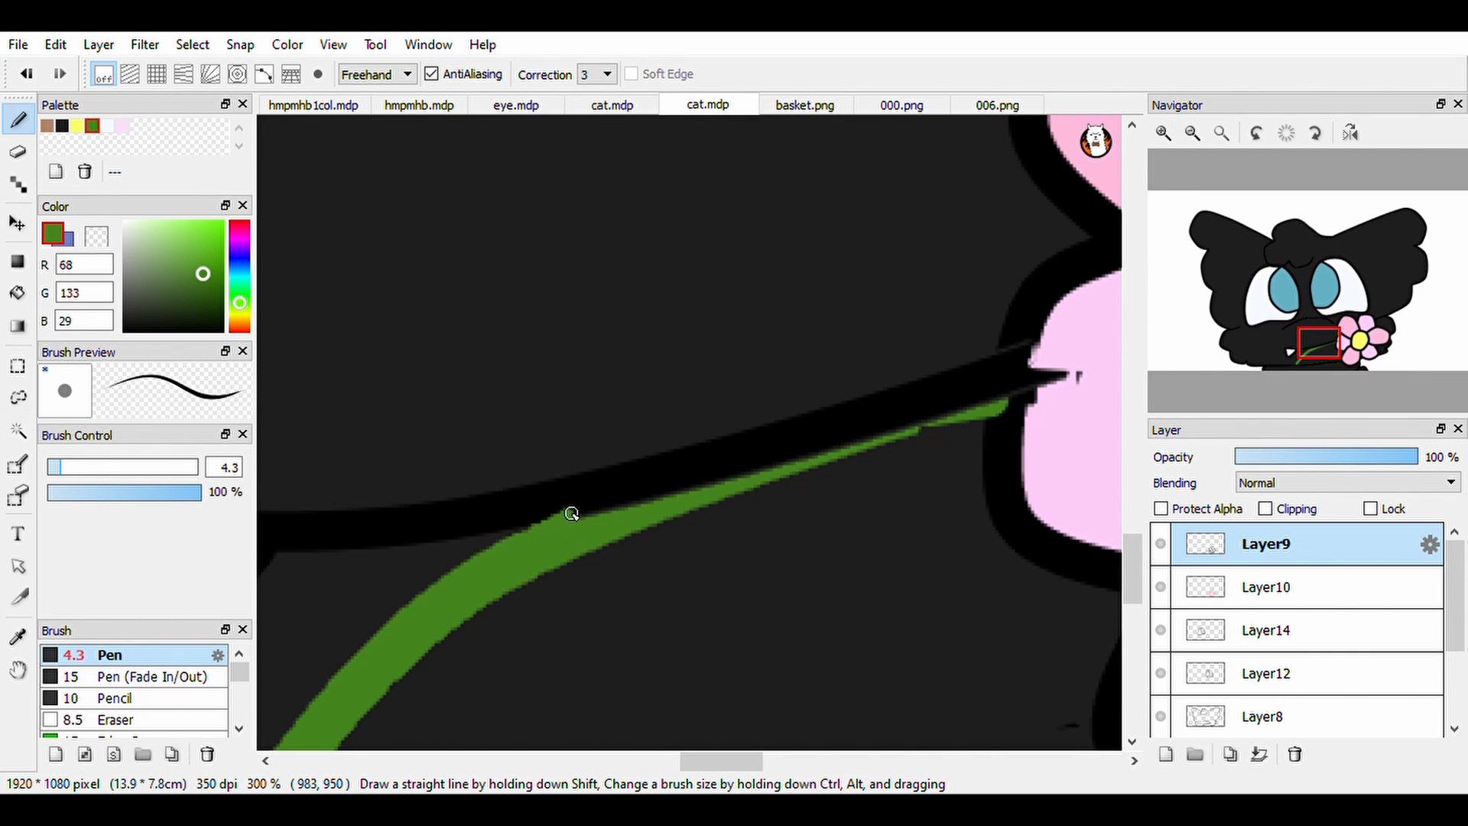
left_click_drag(572, 514, 923, 414)
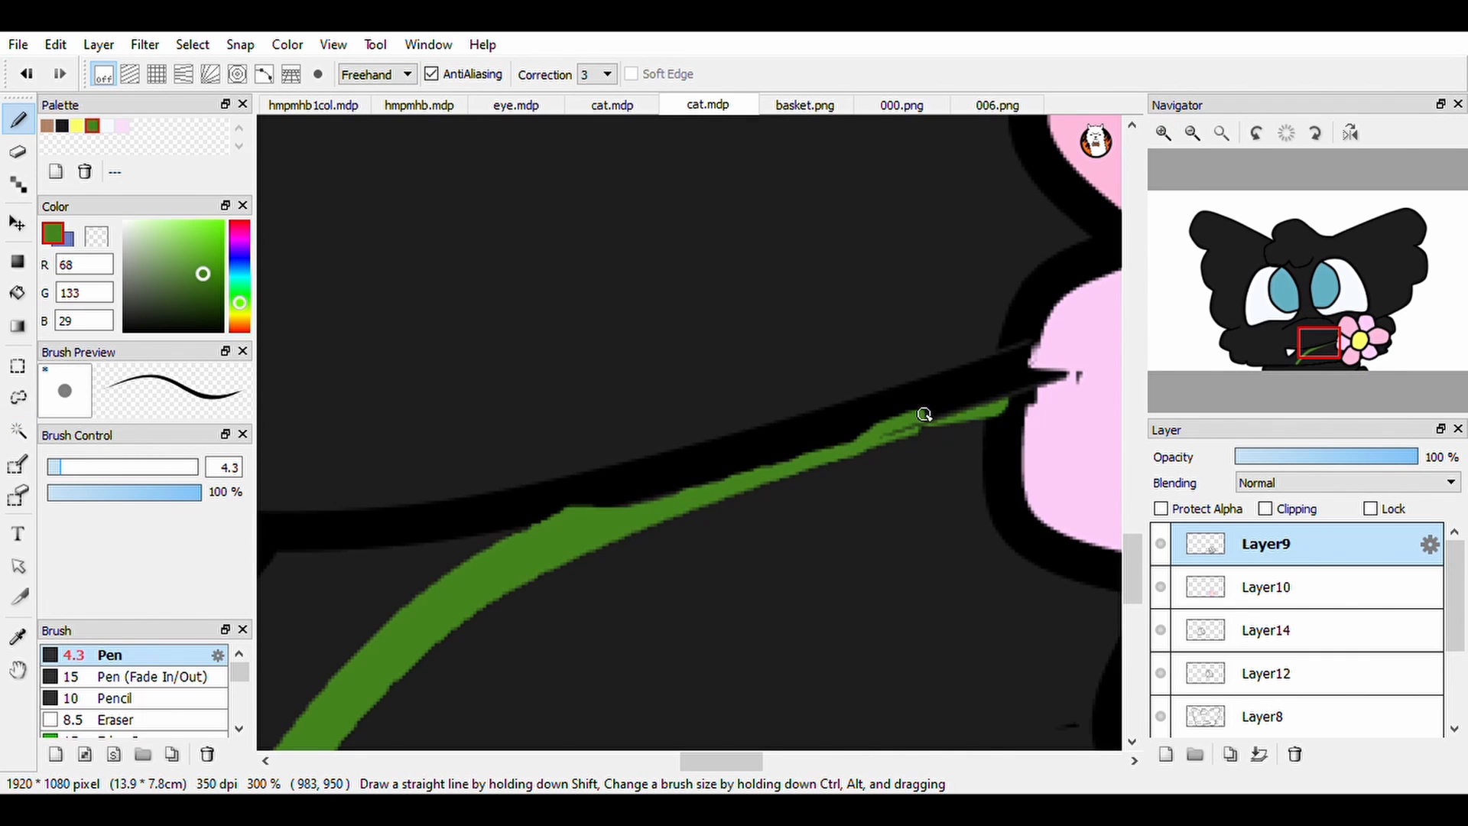
left_click_drag(922, 412, 575, 520)
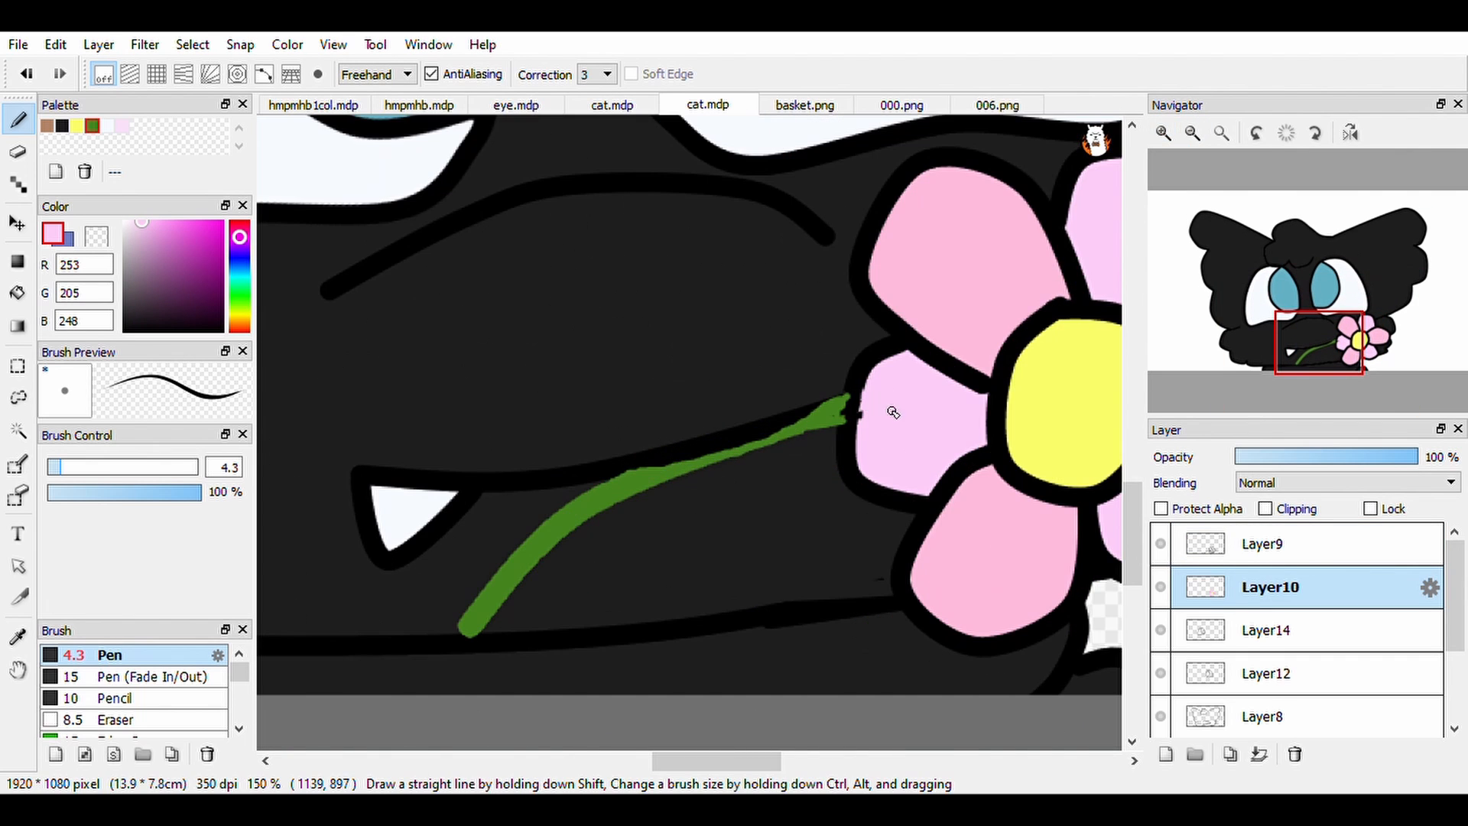
left_click(1189, 133)
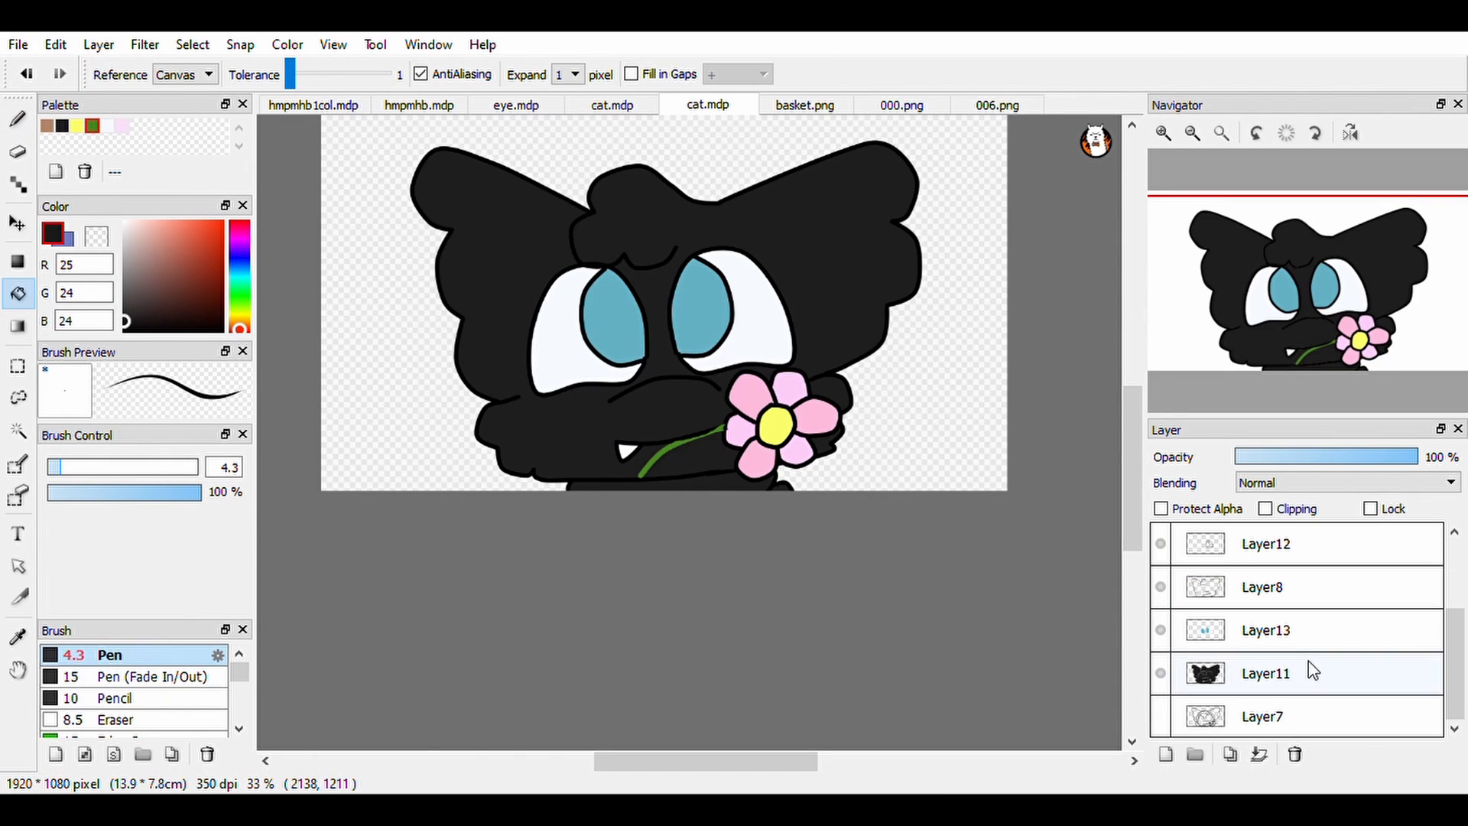
- Group the colour layers into Folder16, add Layer17 above and shade the eye tops lavender
left_click(1265, 673)
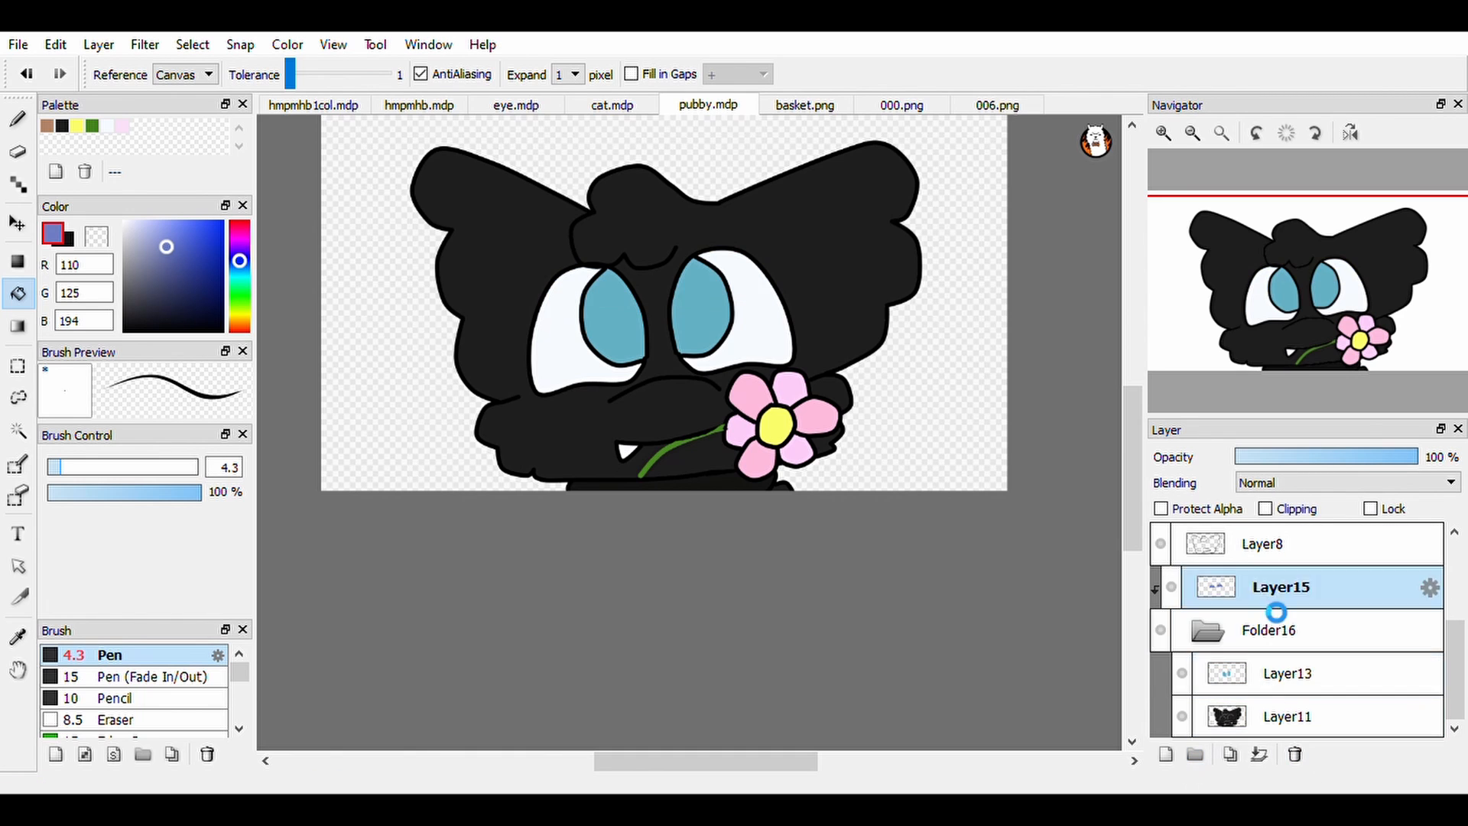
left_click(1166, 753)
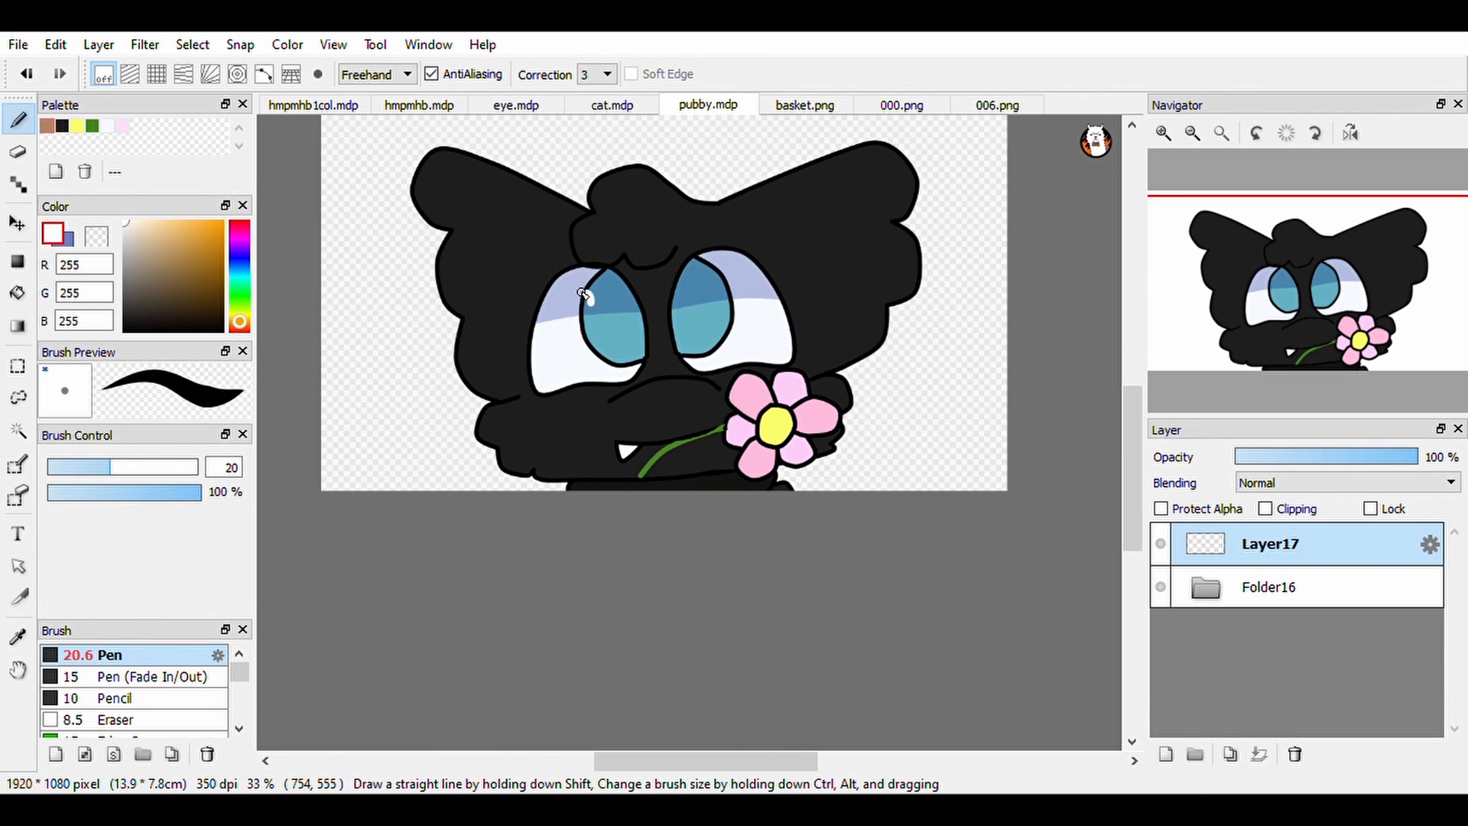
left_click(581, 299)
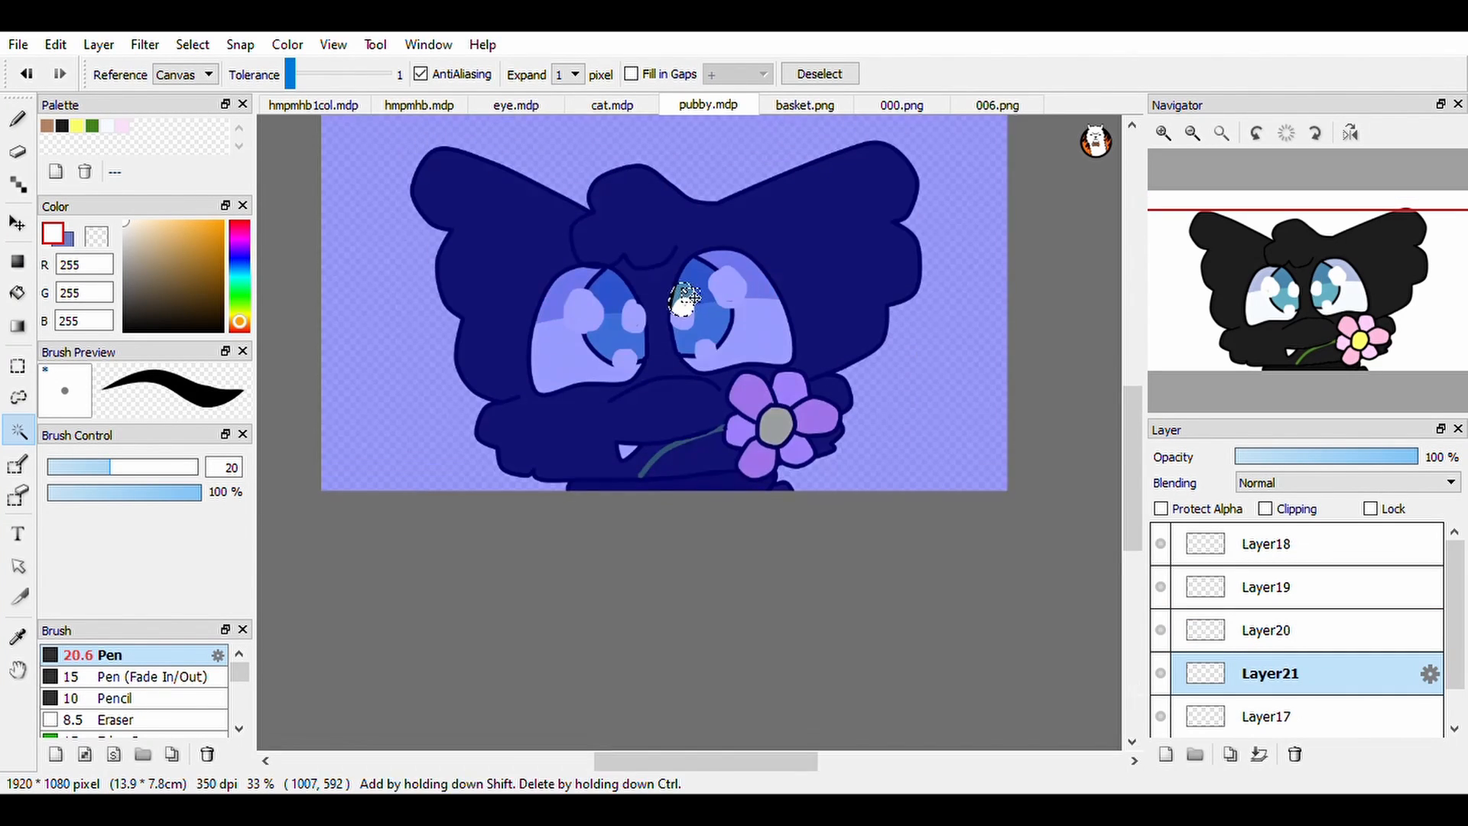
- Rename the eye highlight layers sr, ml, mr and br and reposition the highlight spots
left_click(818, 74)
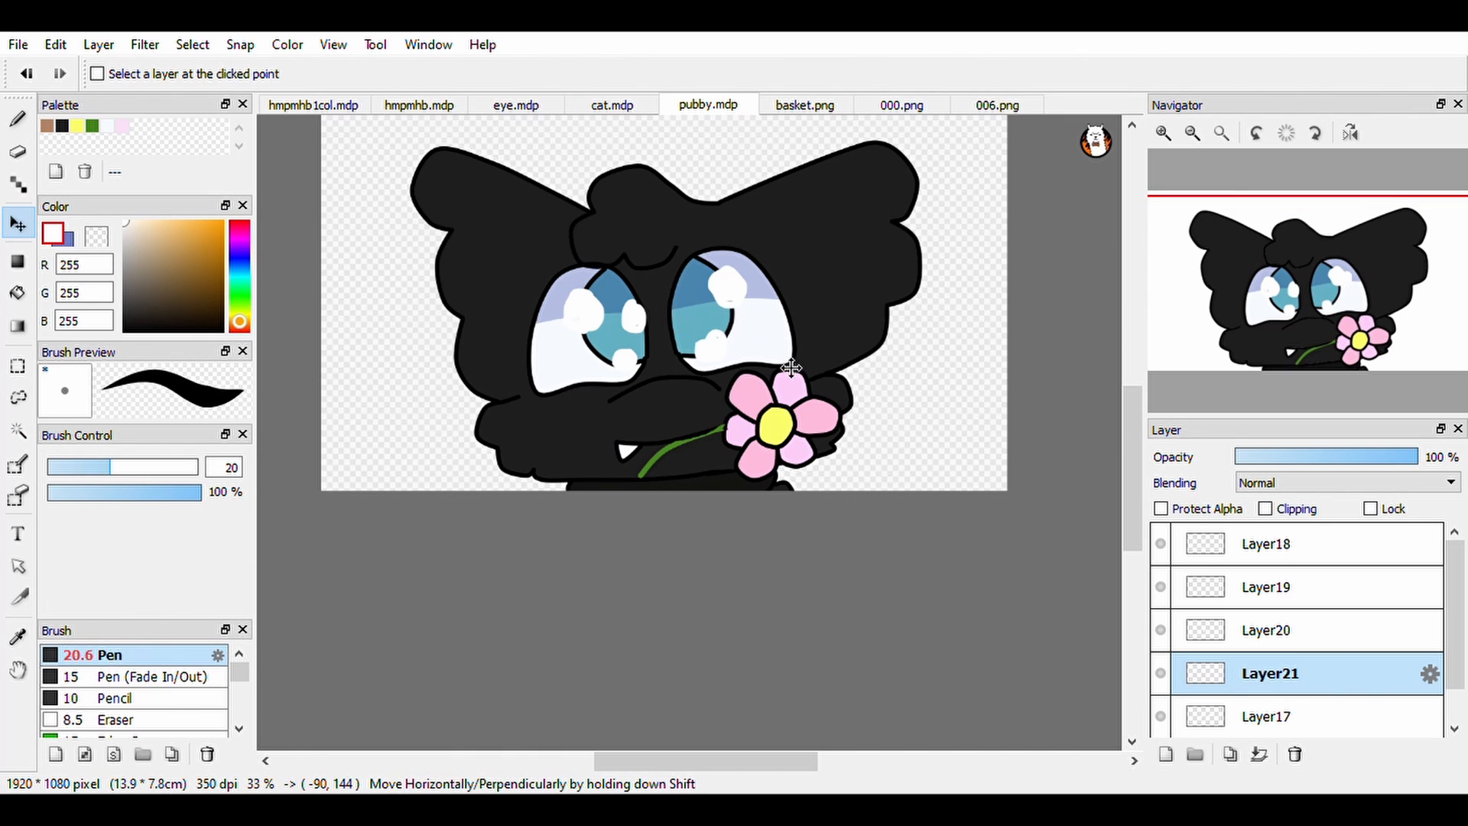
left_click(1269, 587)
type("sr")
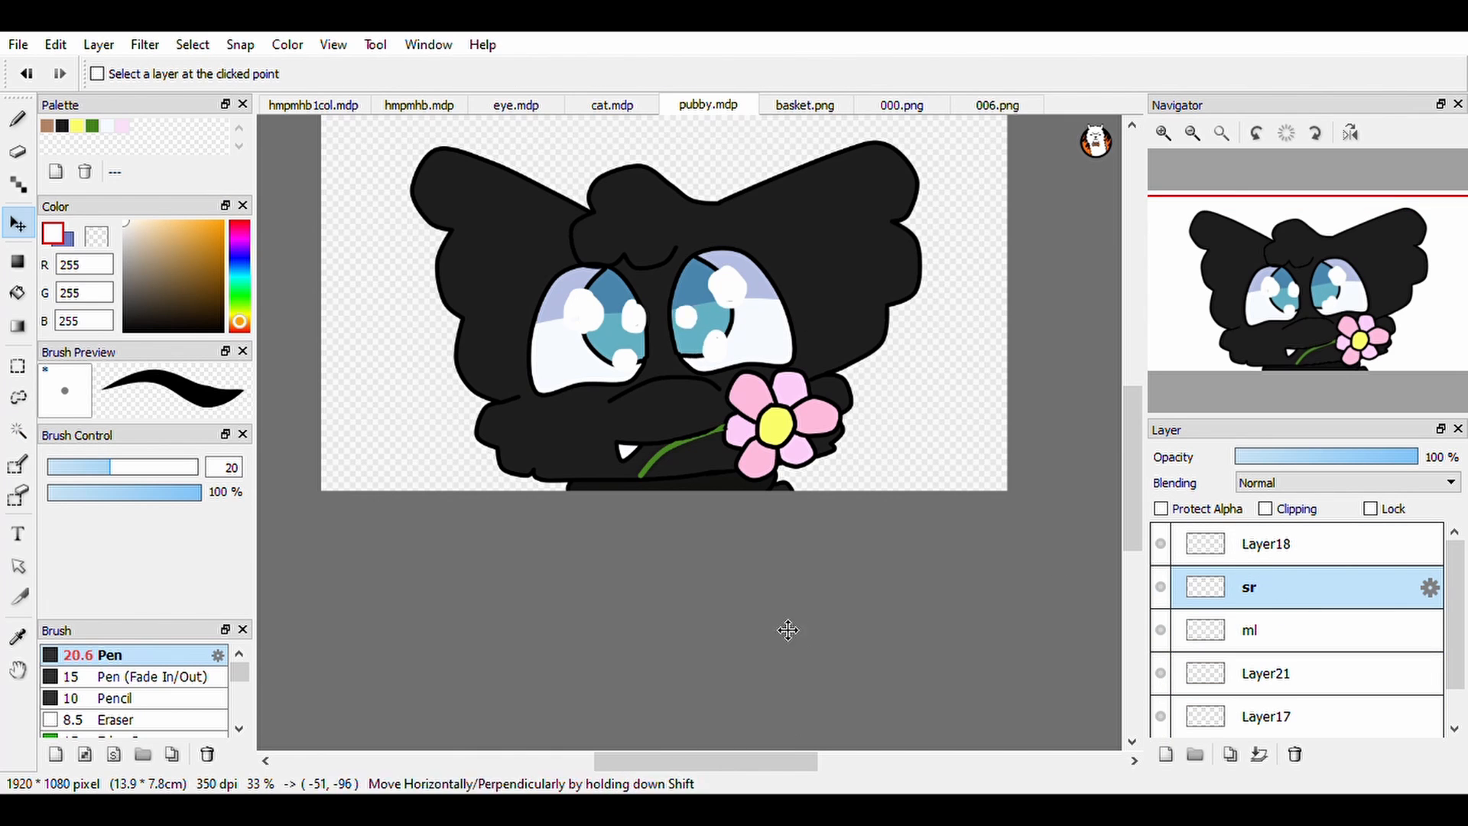
left_click(1269, 715)
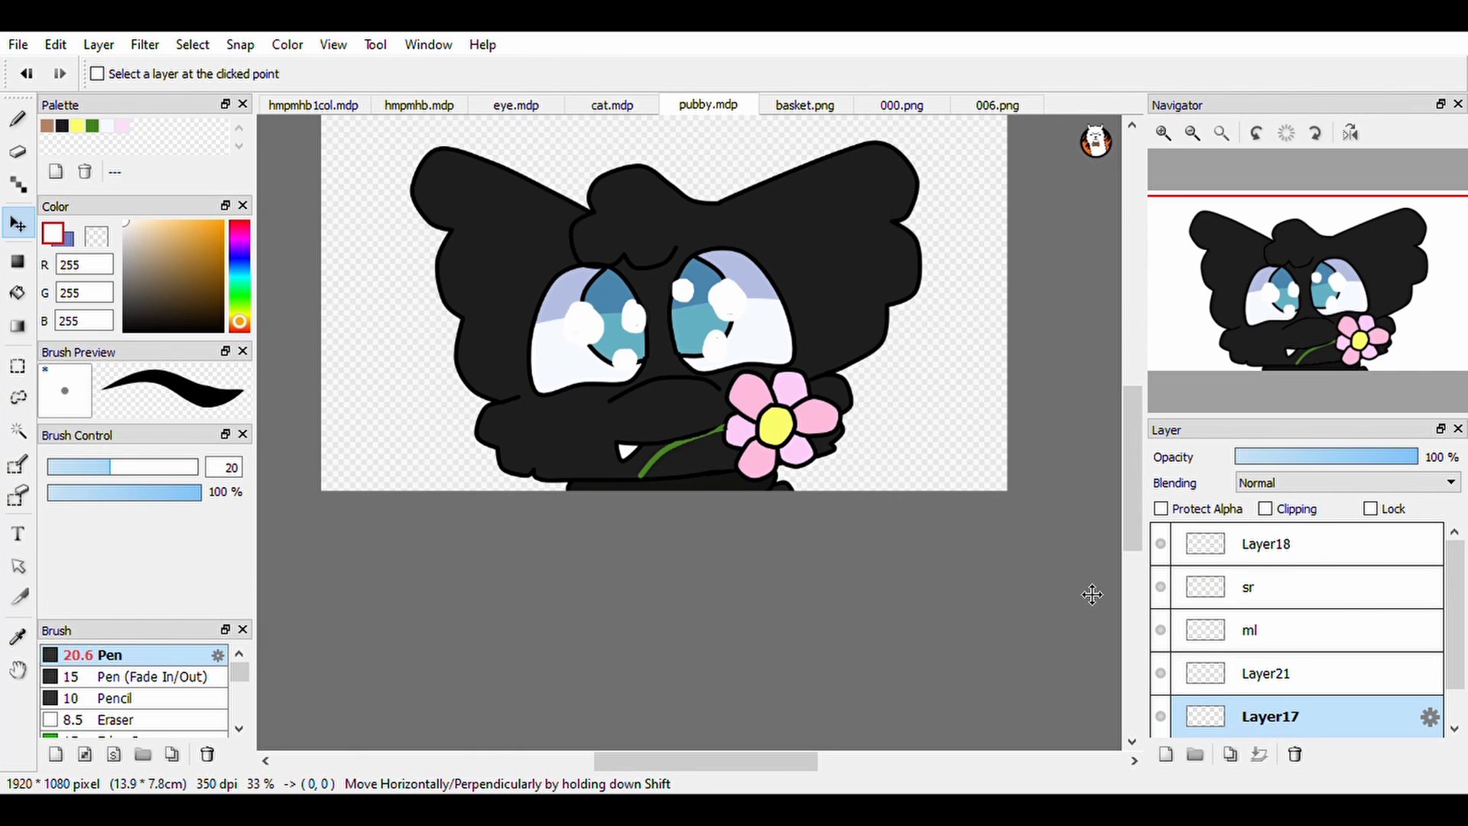
left_click(1248, 628)
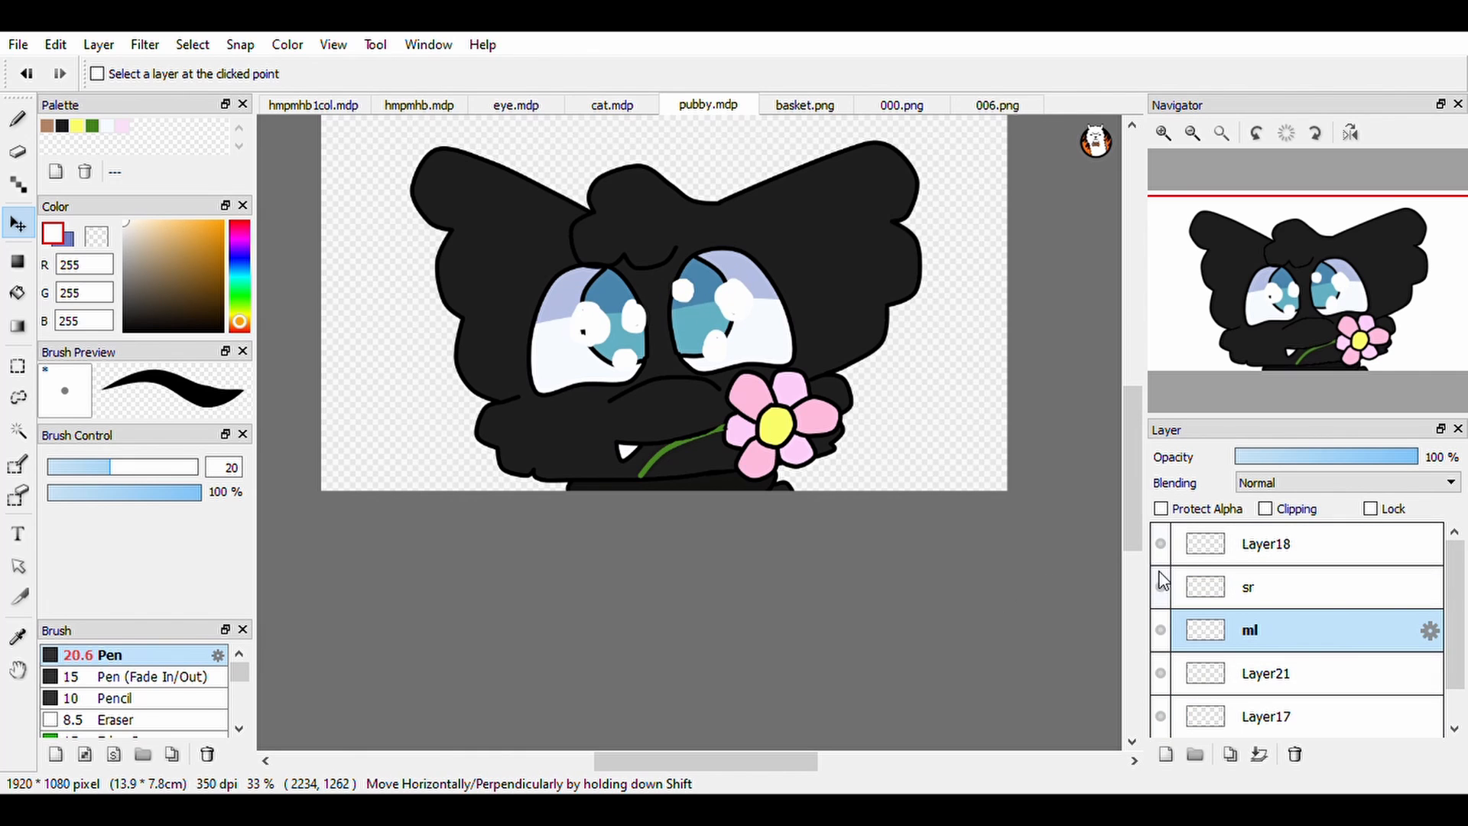
left_click(1292, 672)
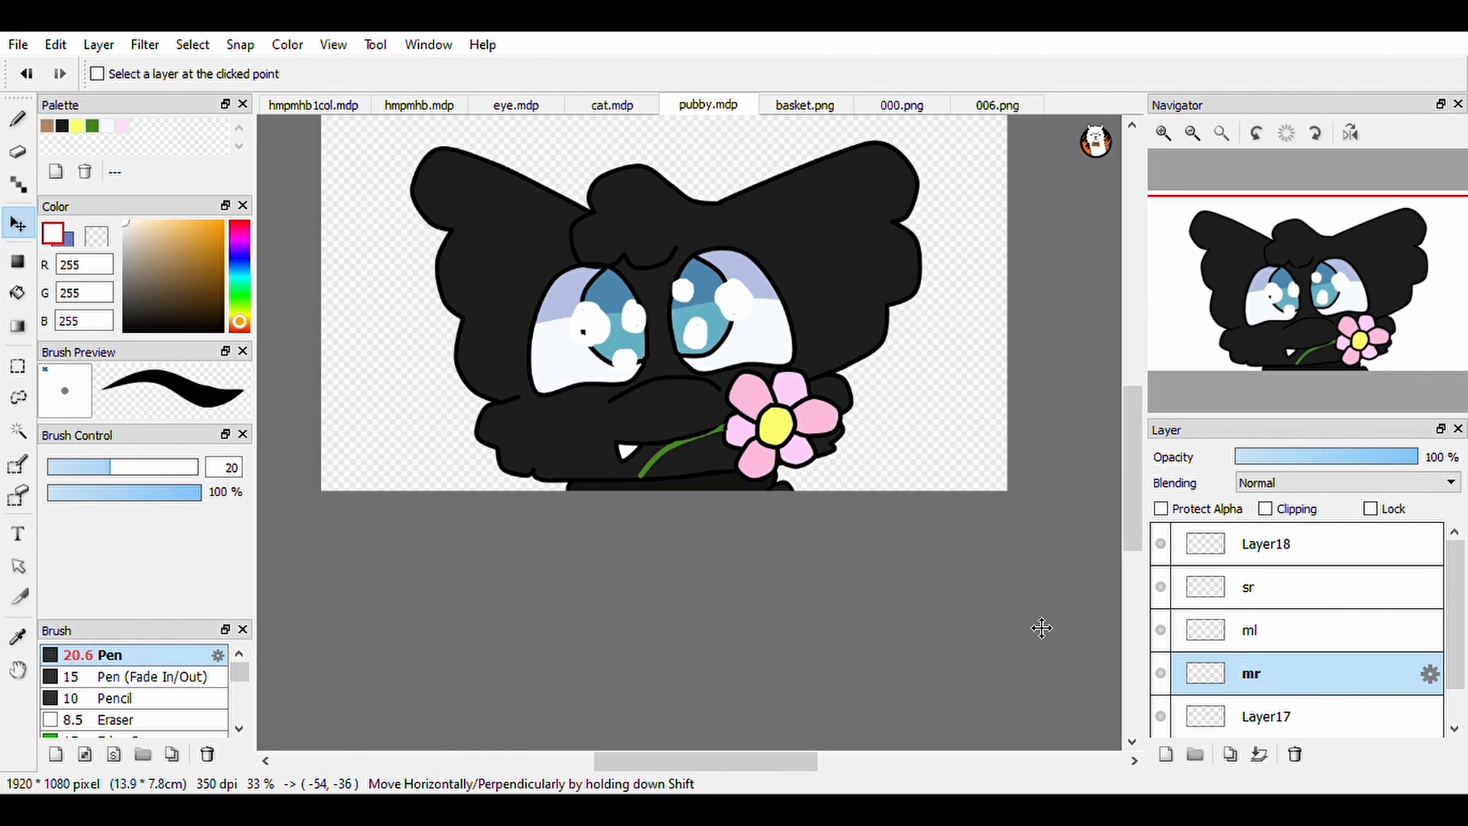
left_click(1292, 628)
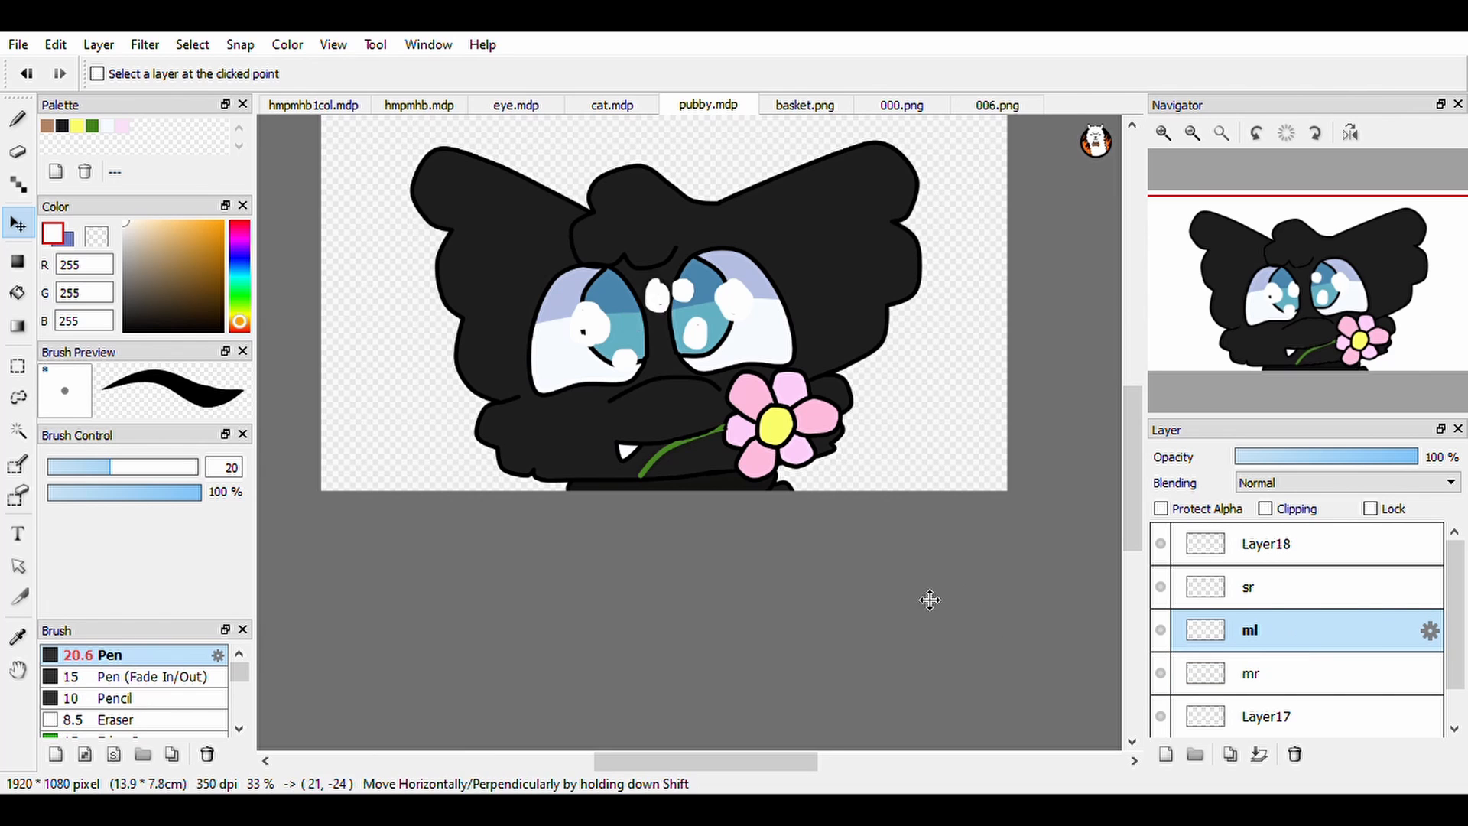
left_click(1269, 544)
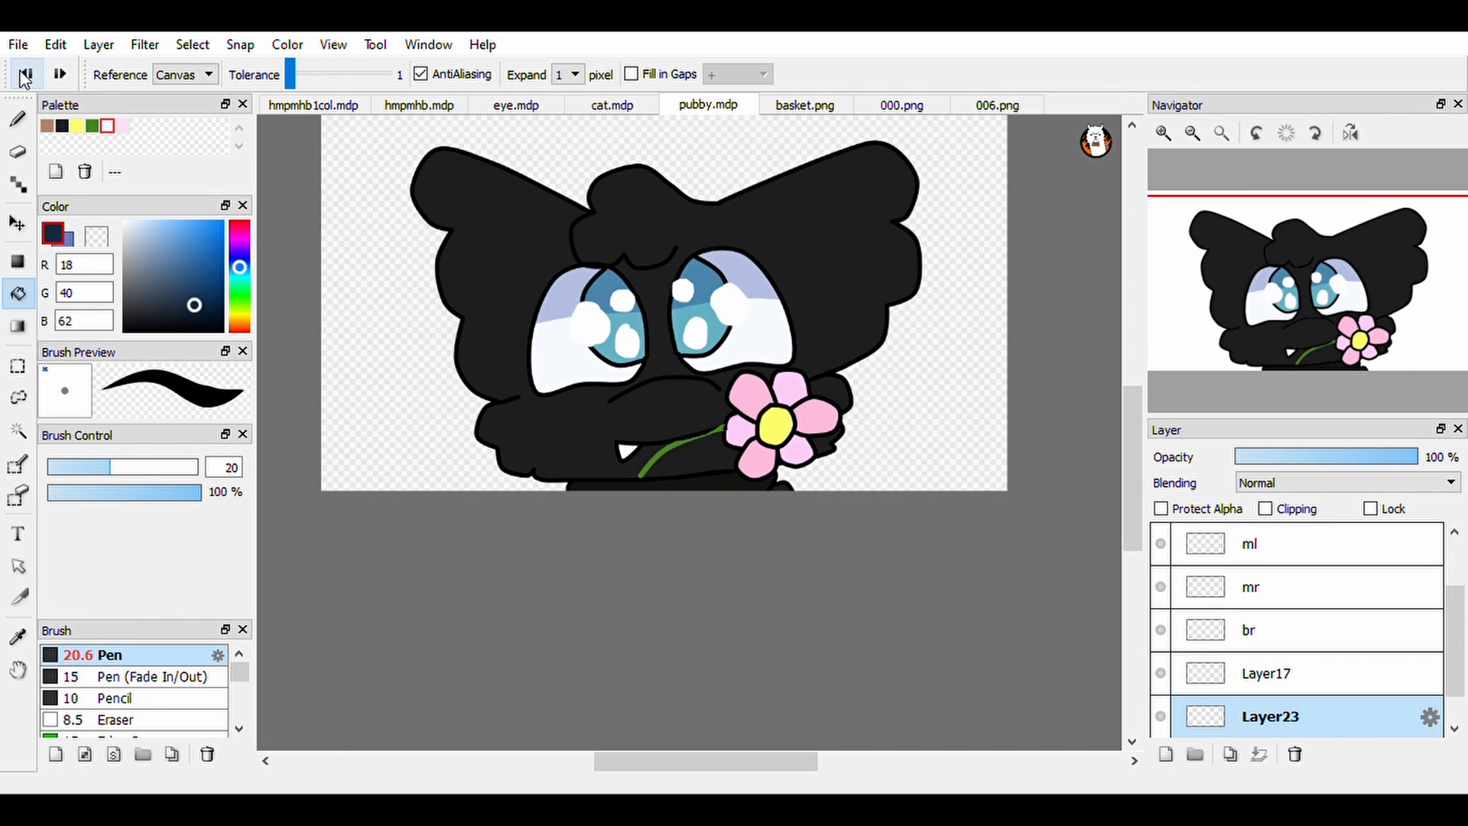
- Merge the highlight layers together and paint a white highlight spot in the eye
left_click(1259, 753)
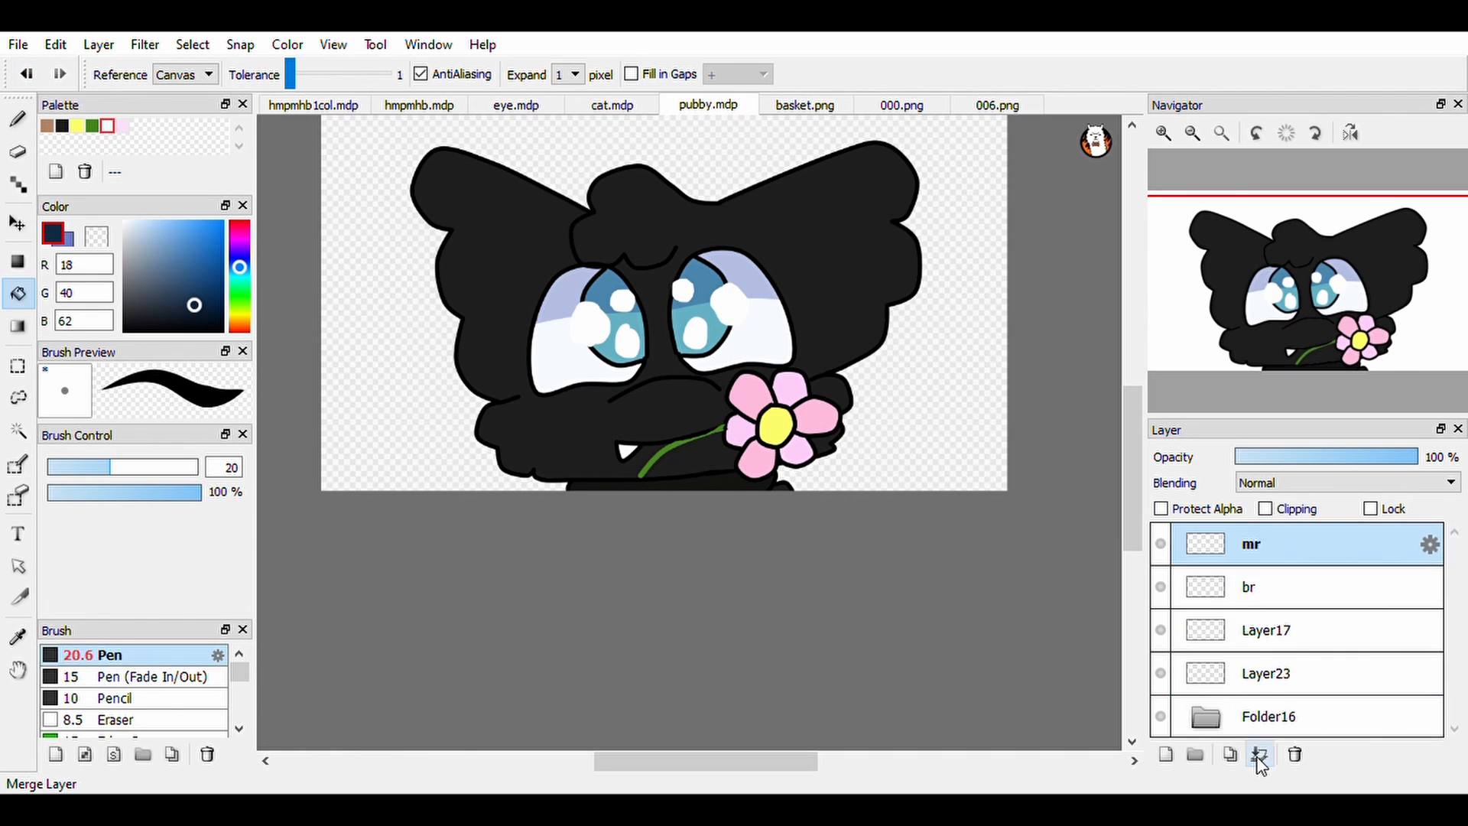
left_click(1260, 753)
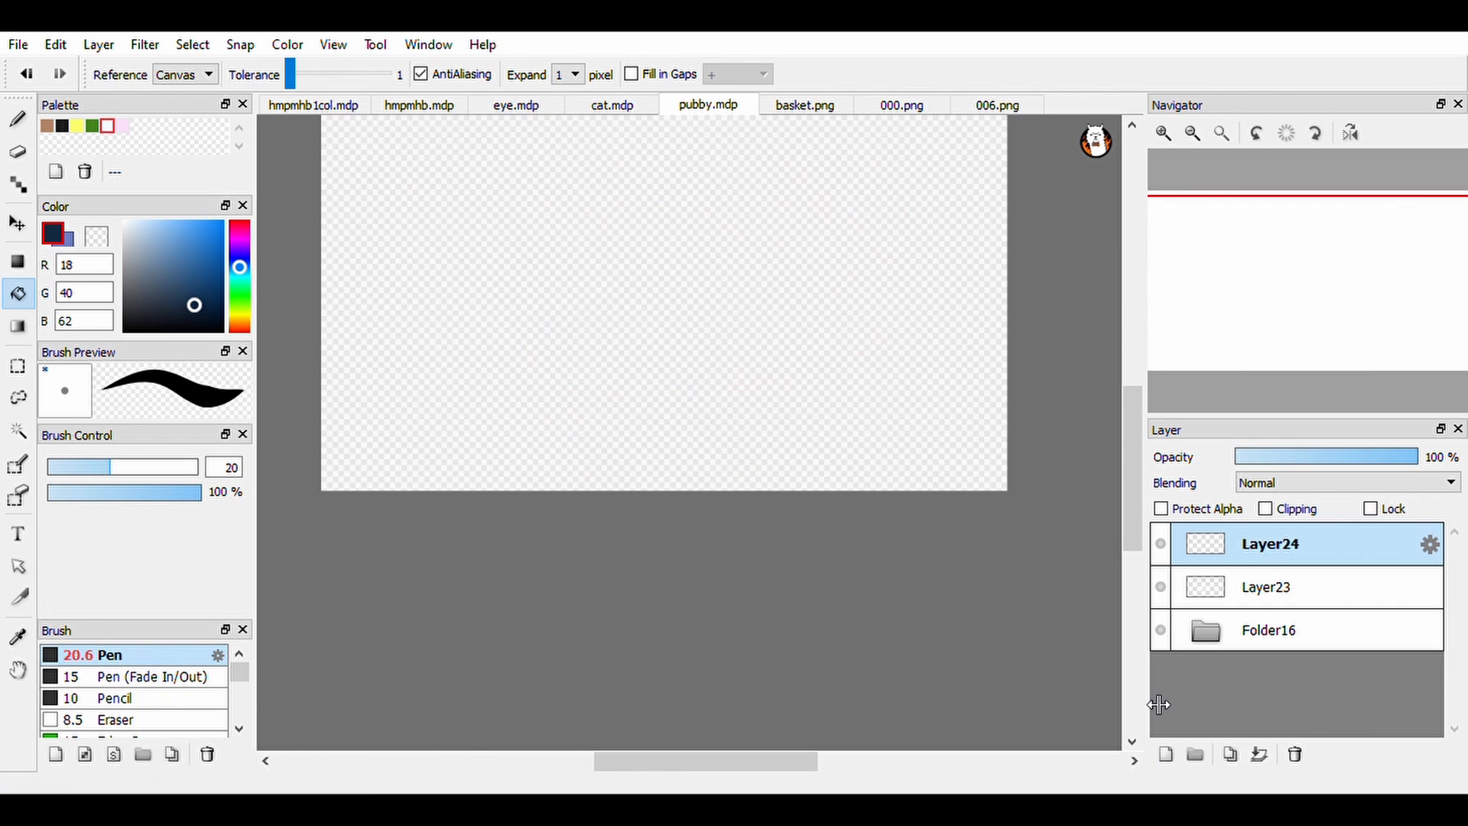
left_click(1265, 587)
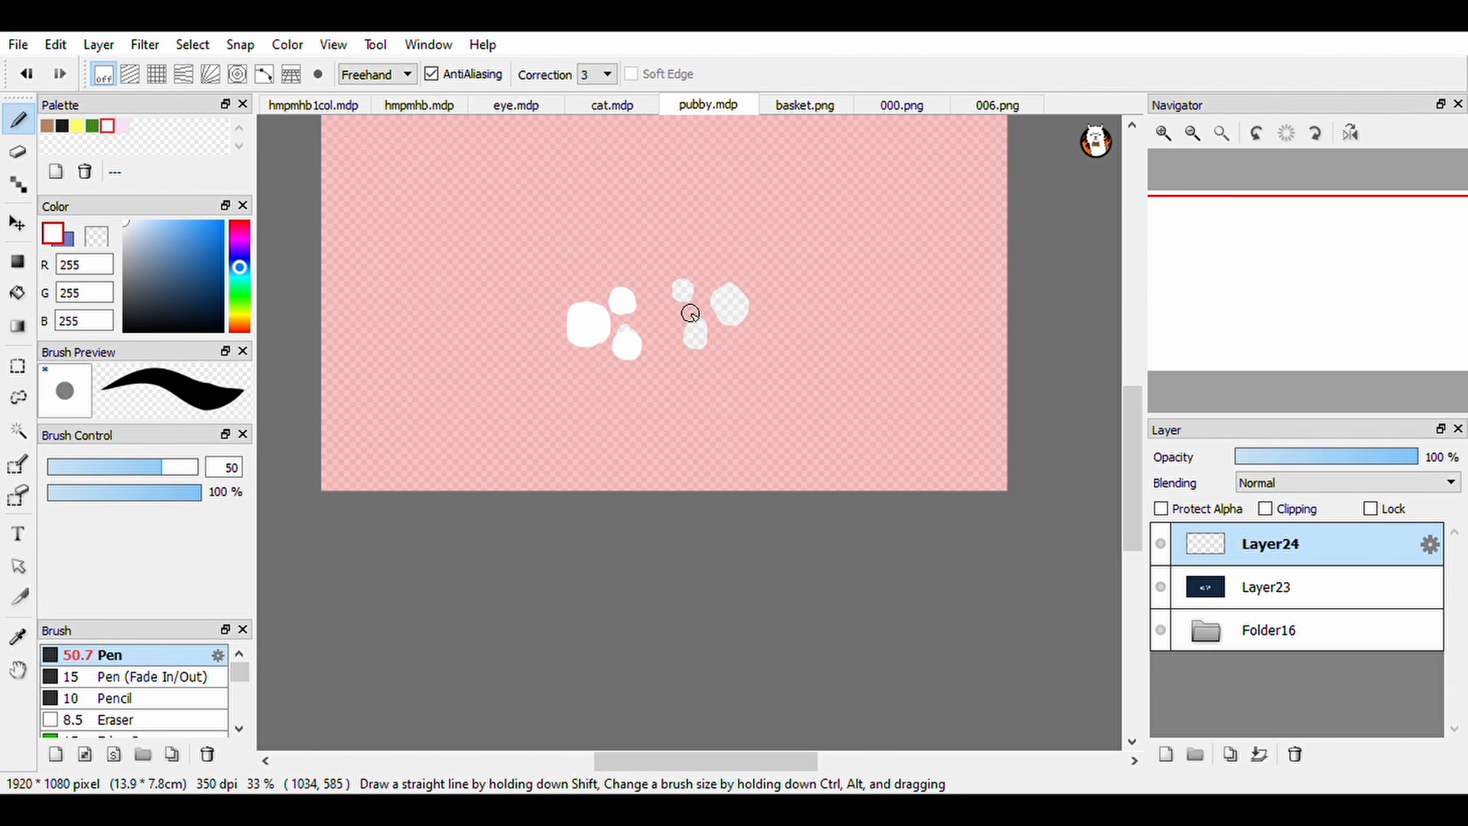
left_click(1265, 587)
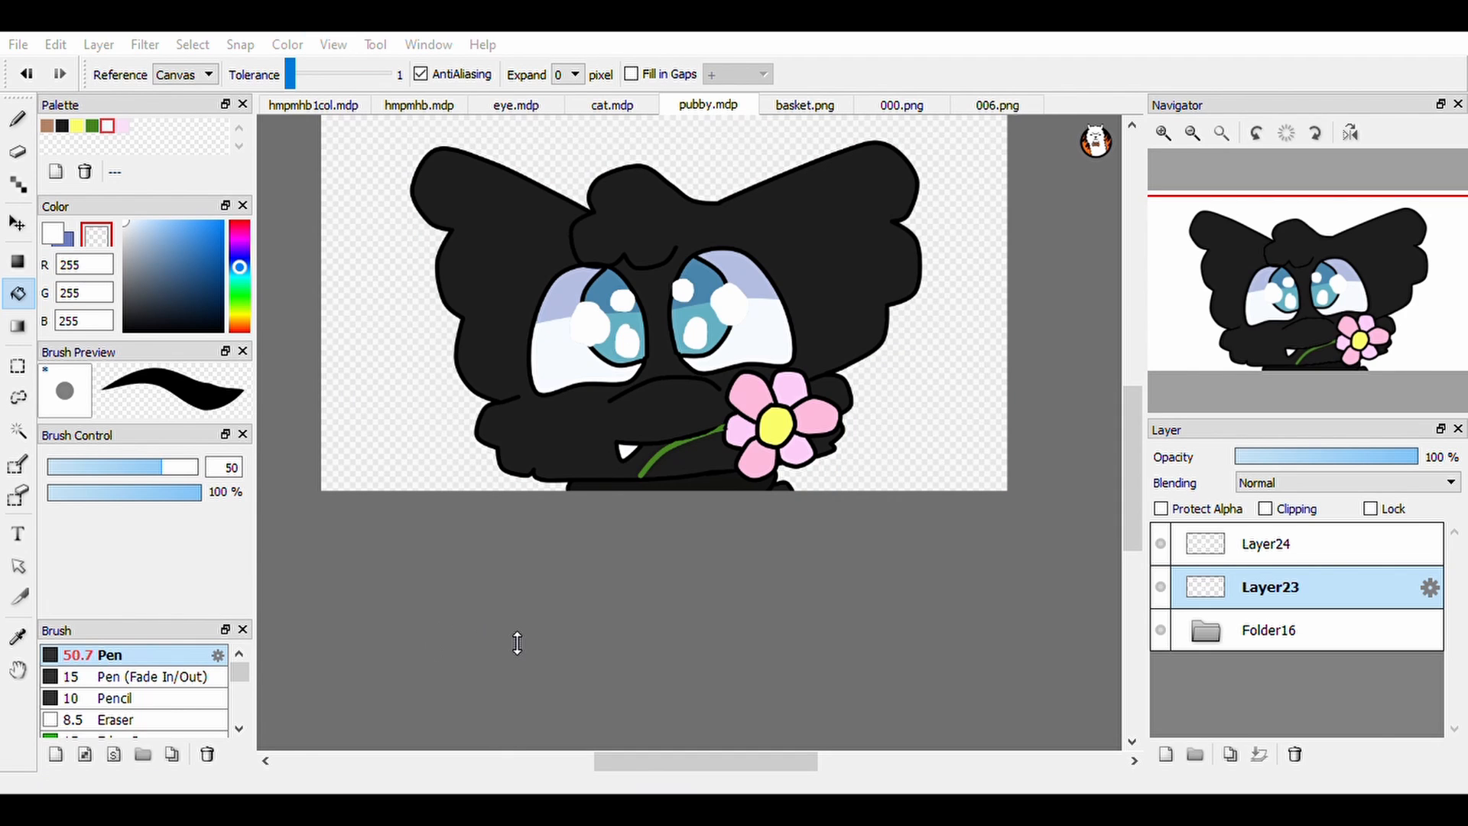
- Arrange the highlights onto Layer24 and Layer25 above Layer23 and save as sparkle.mdp
left_click(1165, 753)
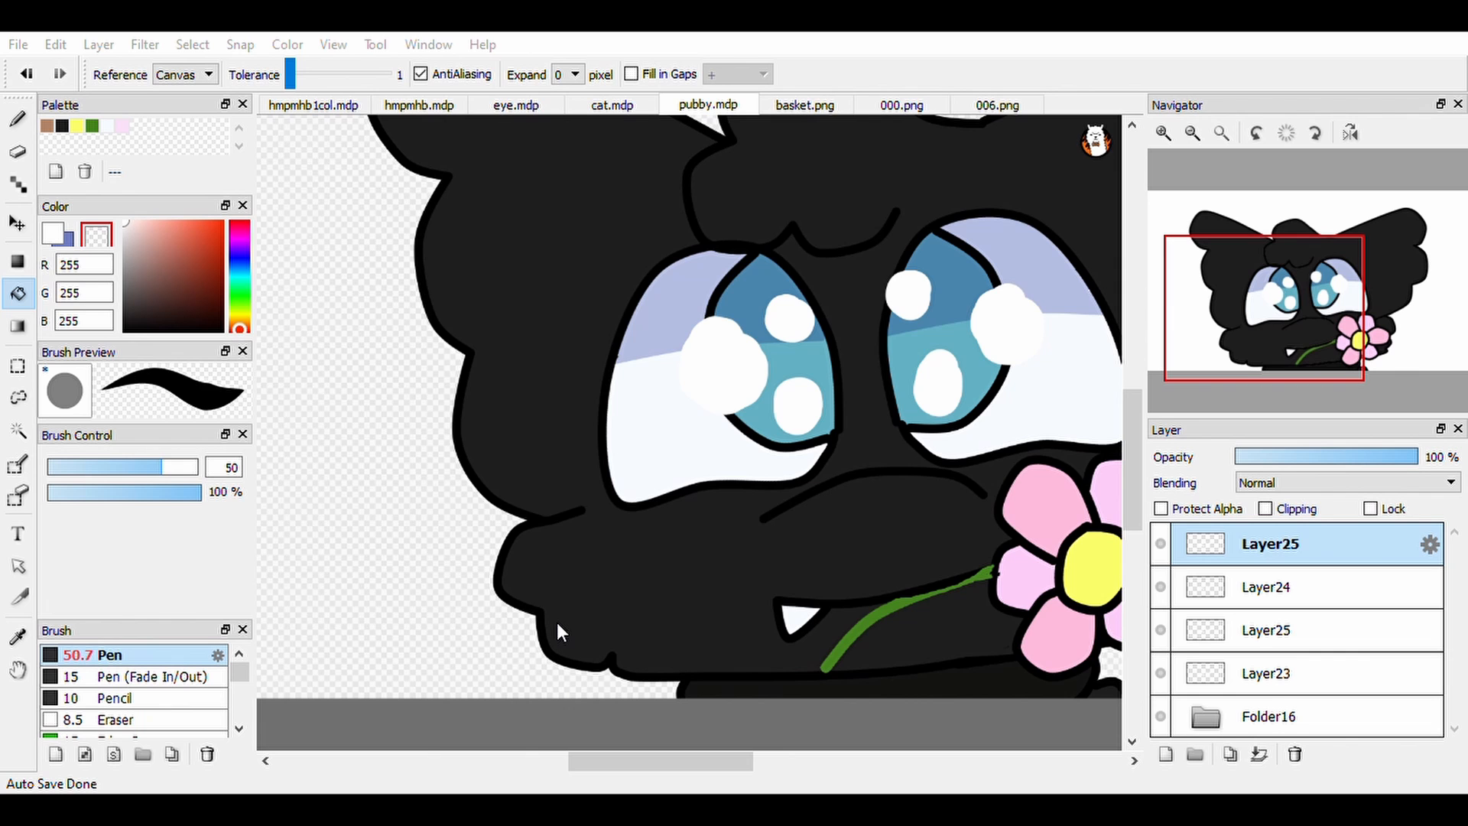
mouse_move(962, 626)
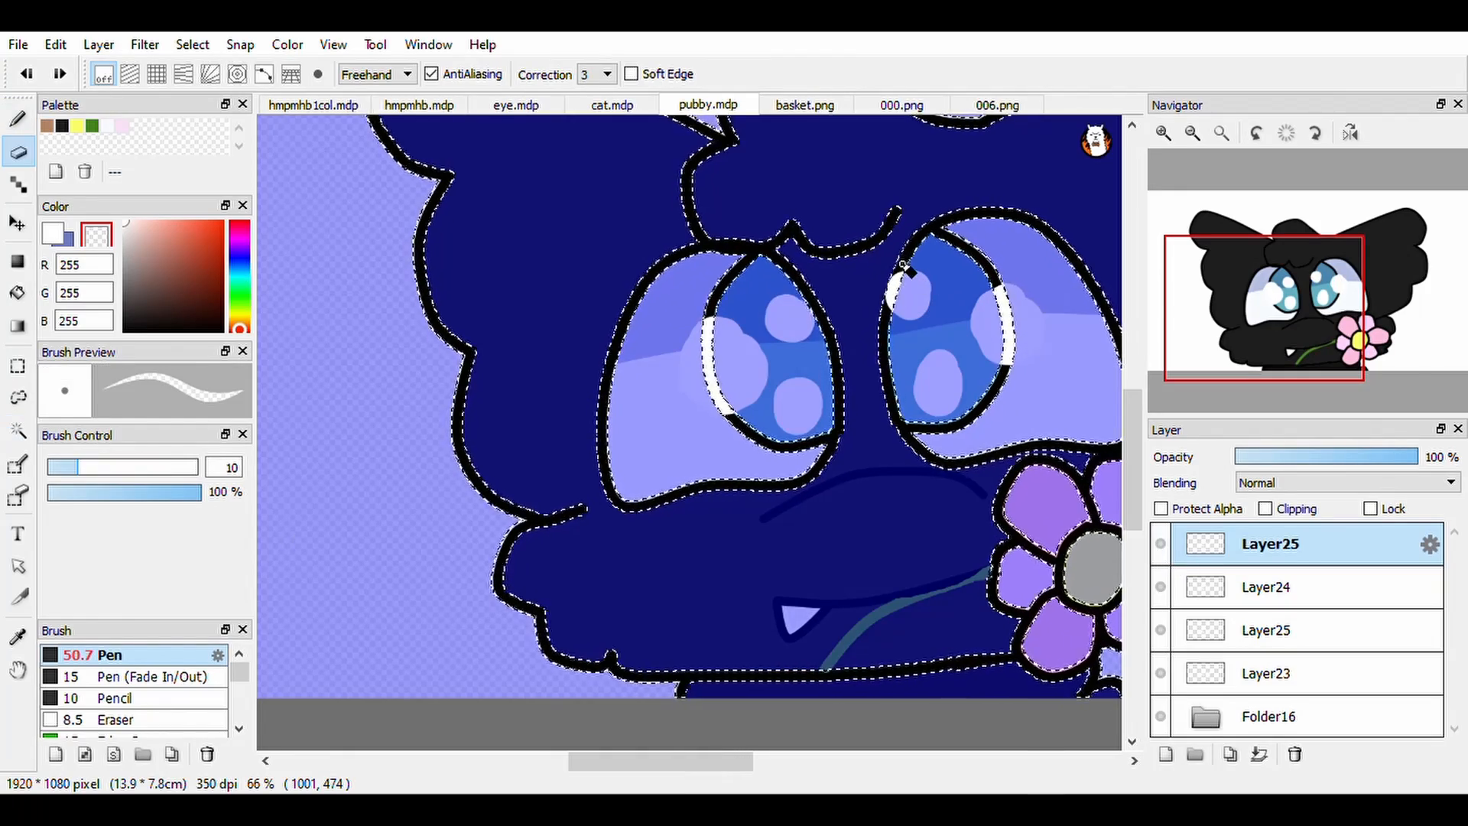
left_click(1269, 587)
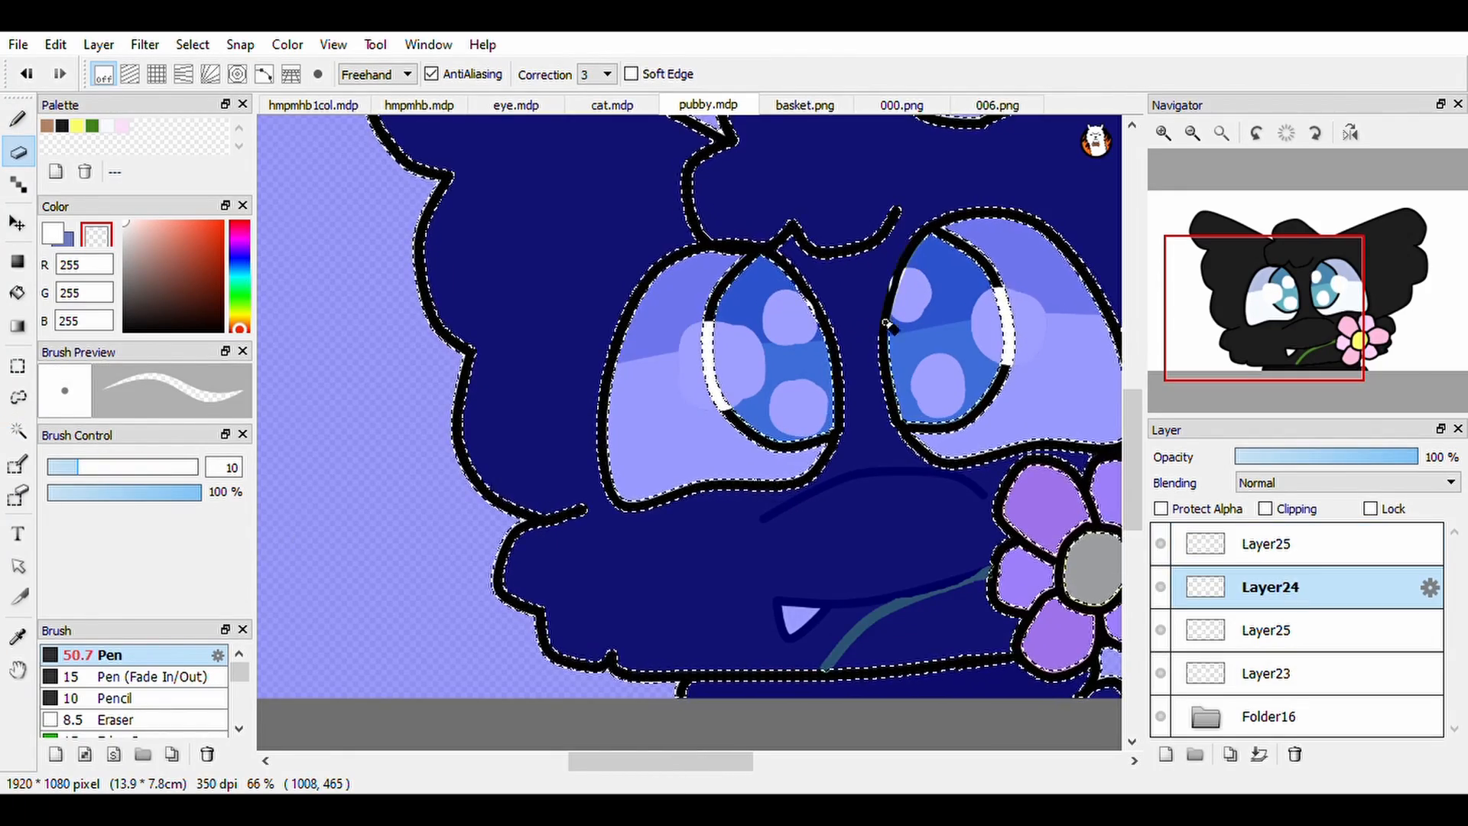
left_click(1269, 673)
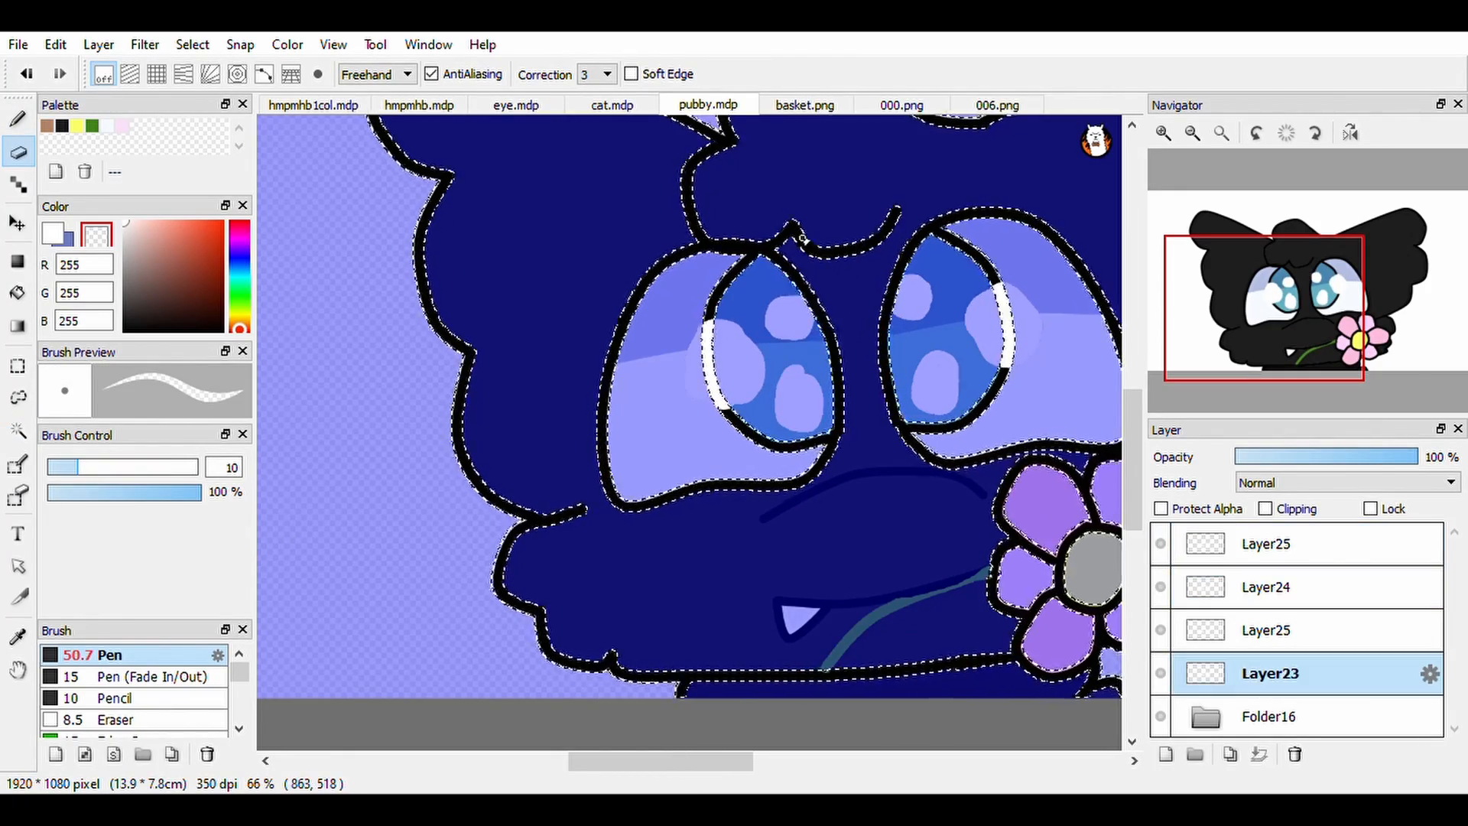
left_click(1265, 543)
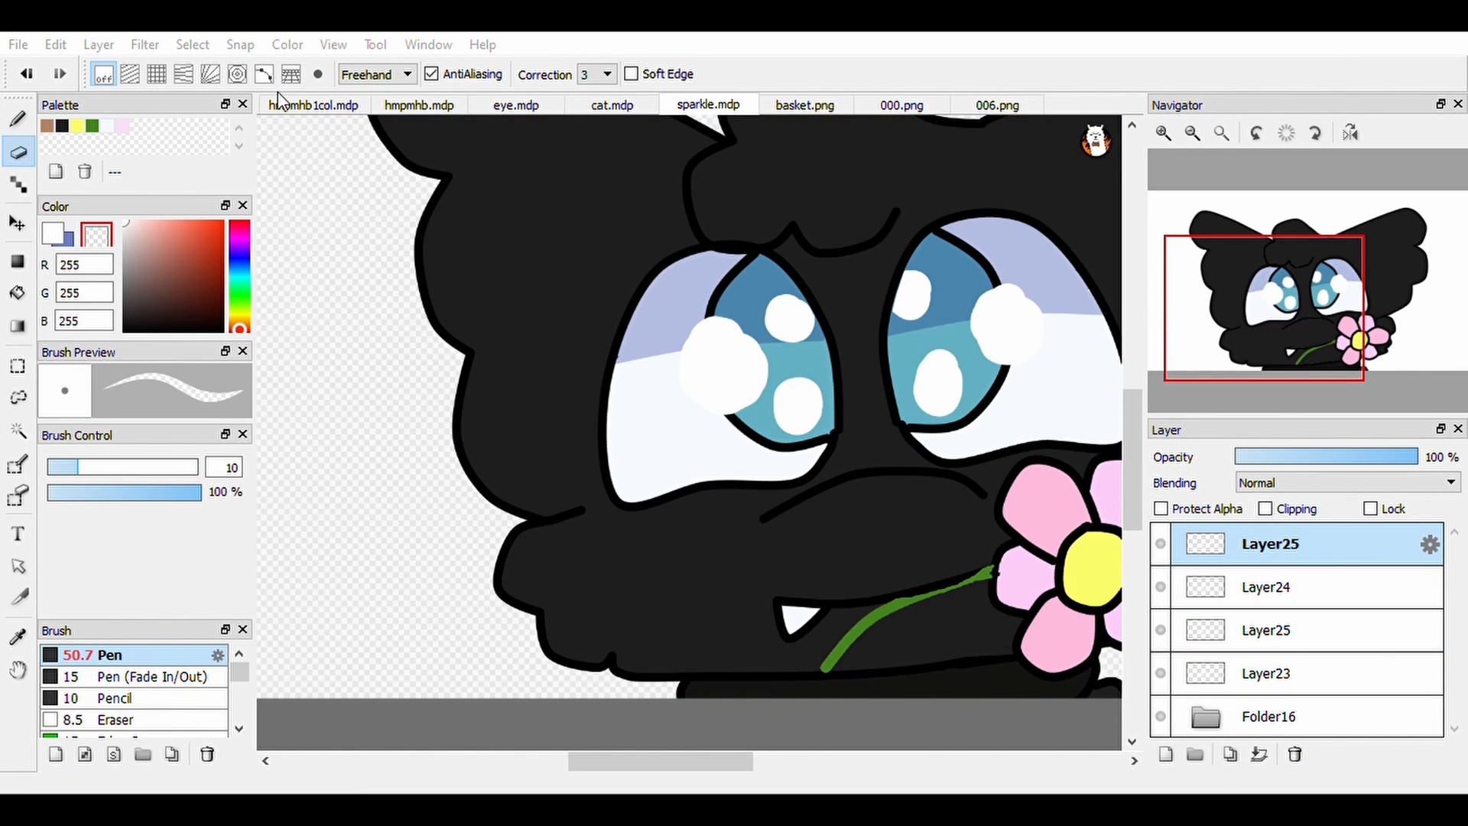
- Return from cat.mdp to pubby.mdp and arrange Folder25 and a new grey background layer
left_click(588, 106)
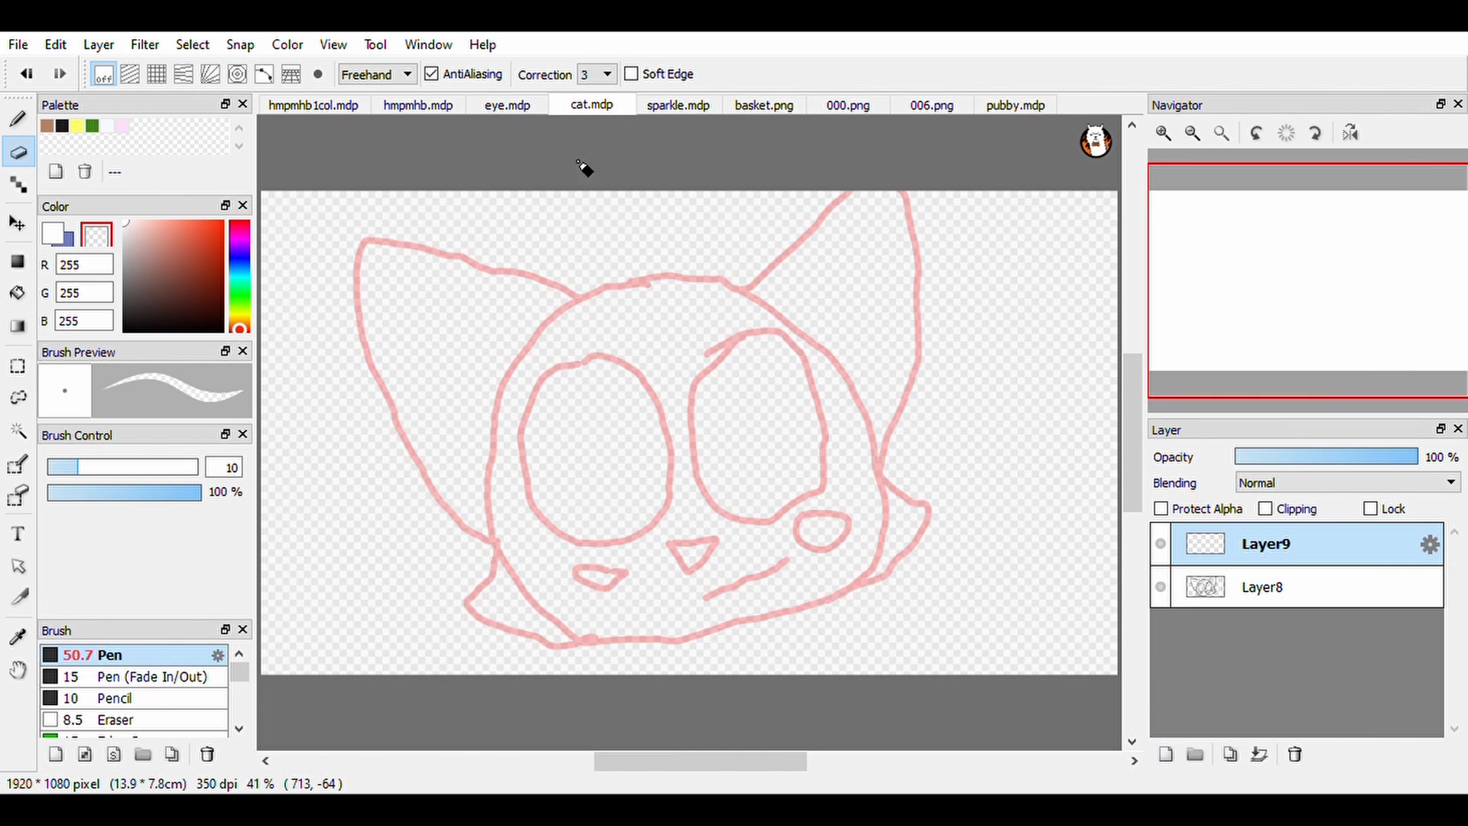
mouse_move(716, 465)
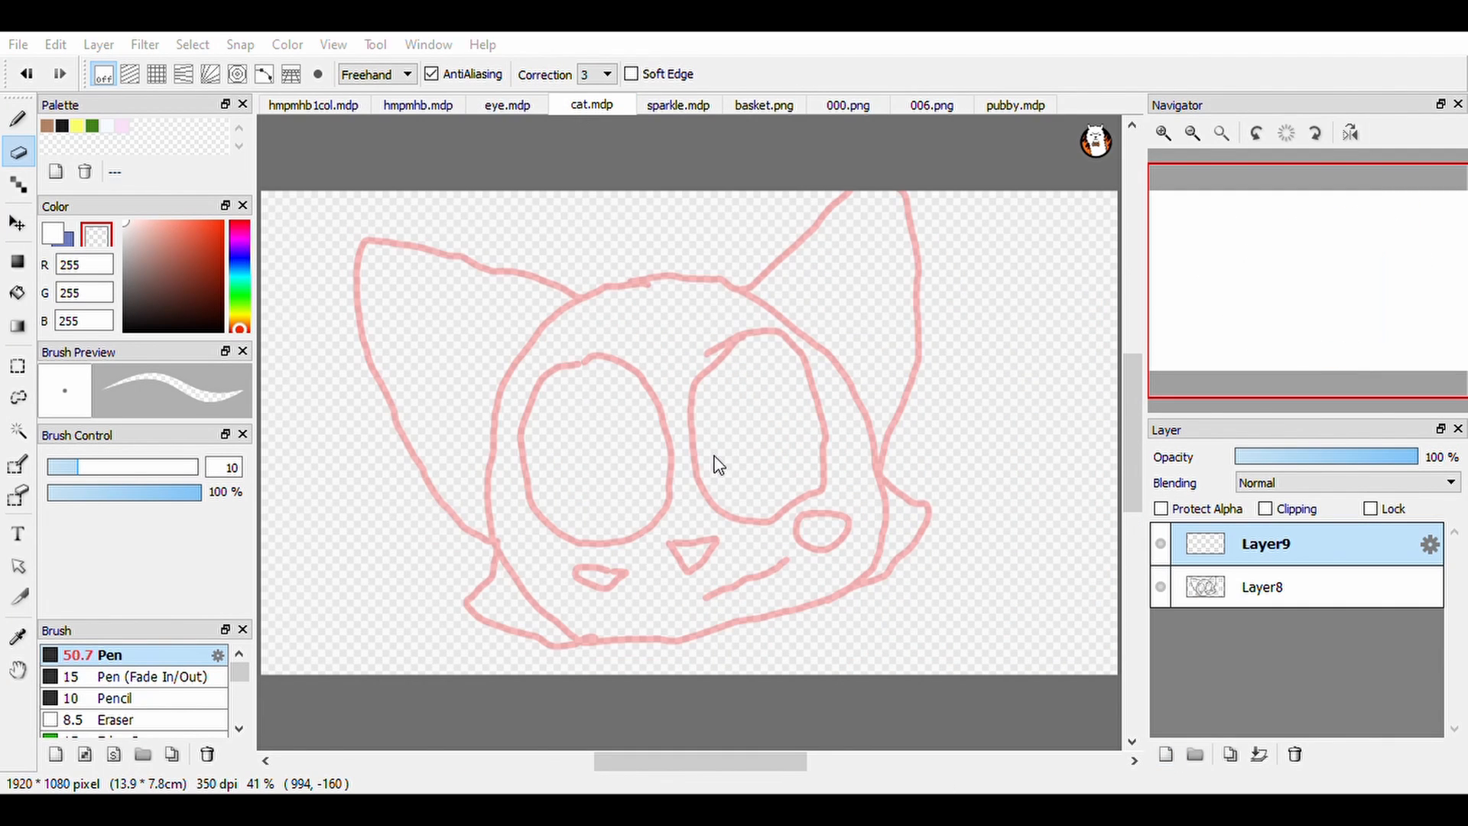
mouse_move(342, 232)
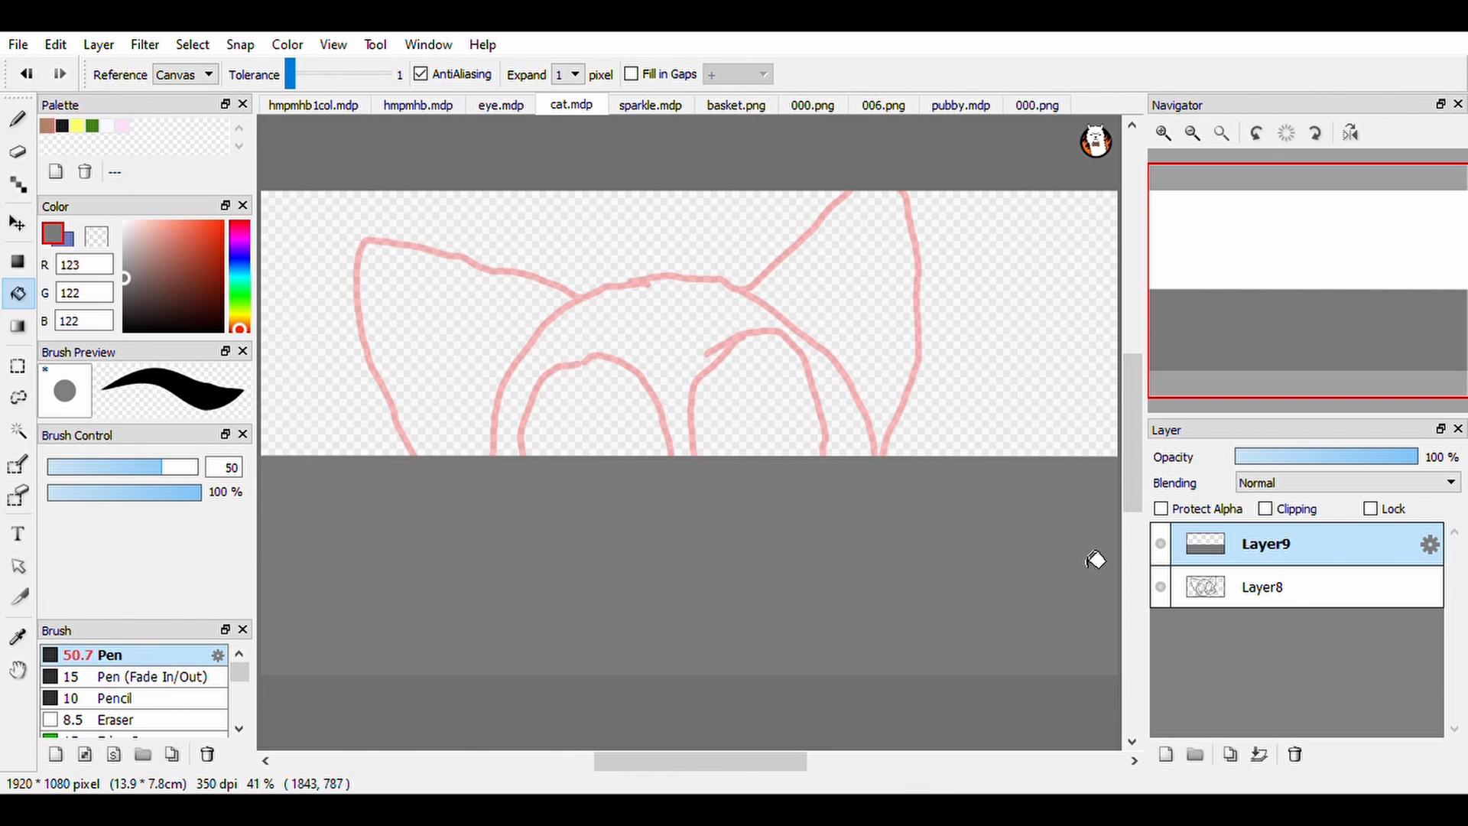
left_click(958, 105)
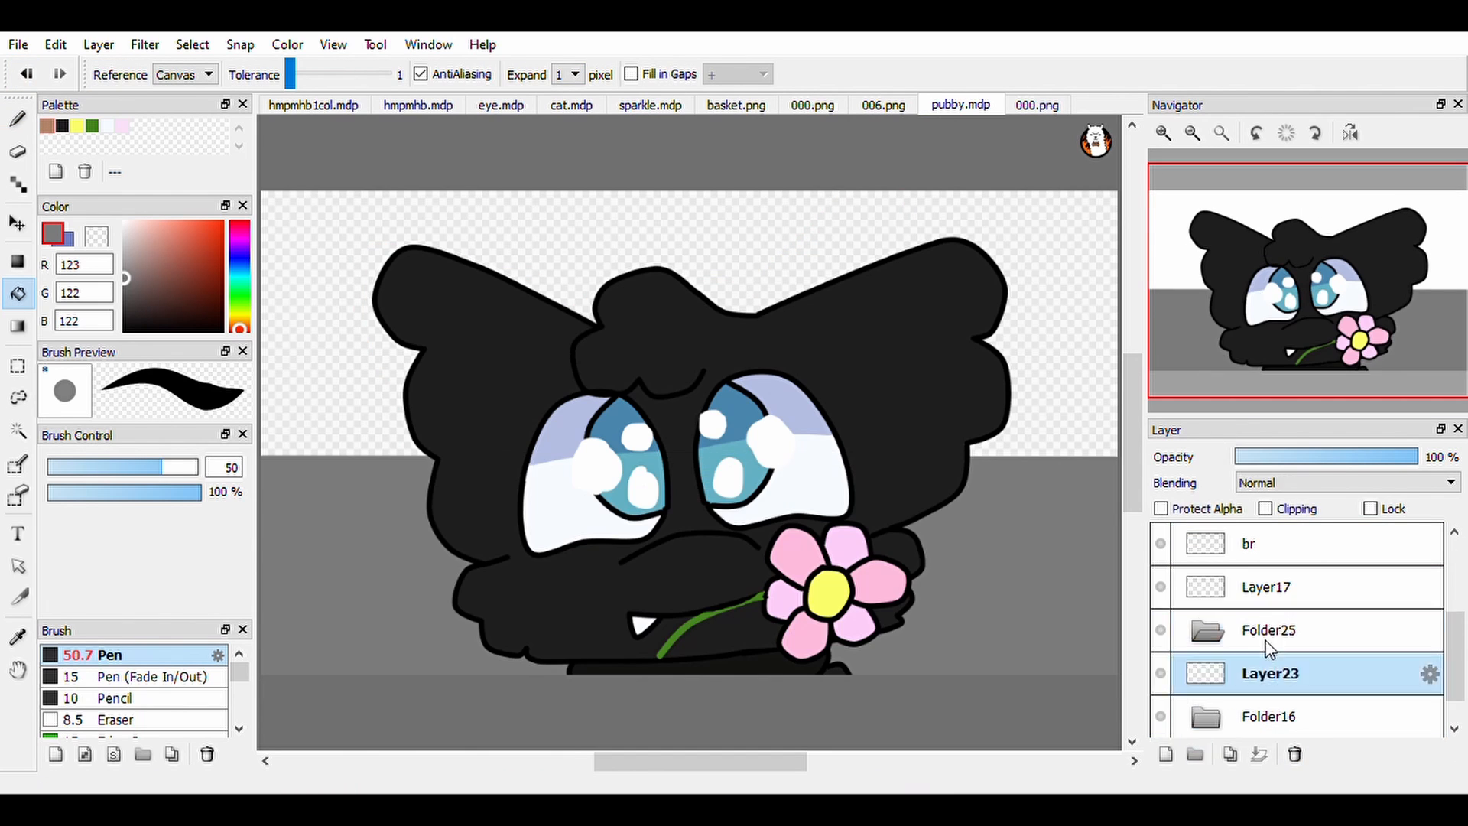
left_click(1268, 543)
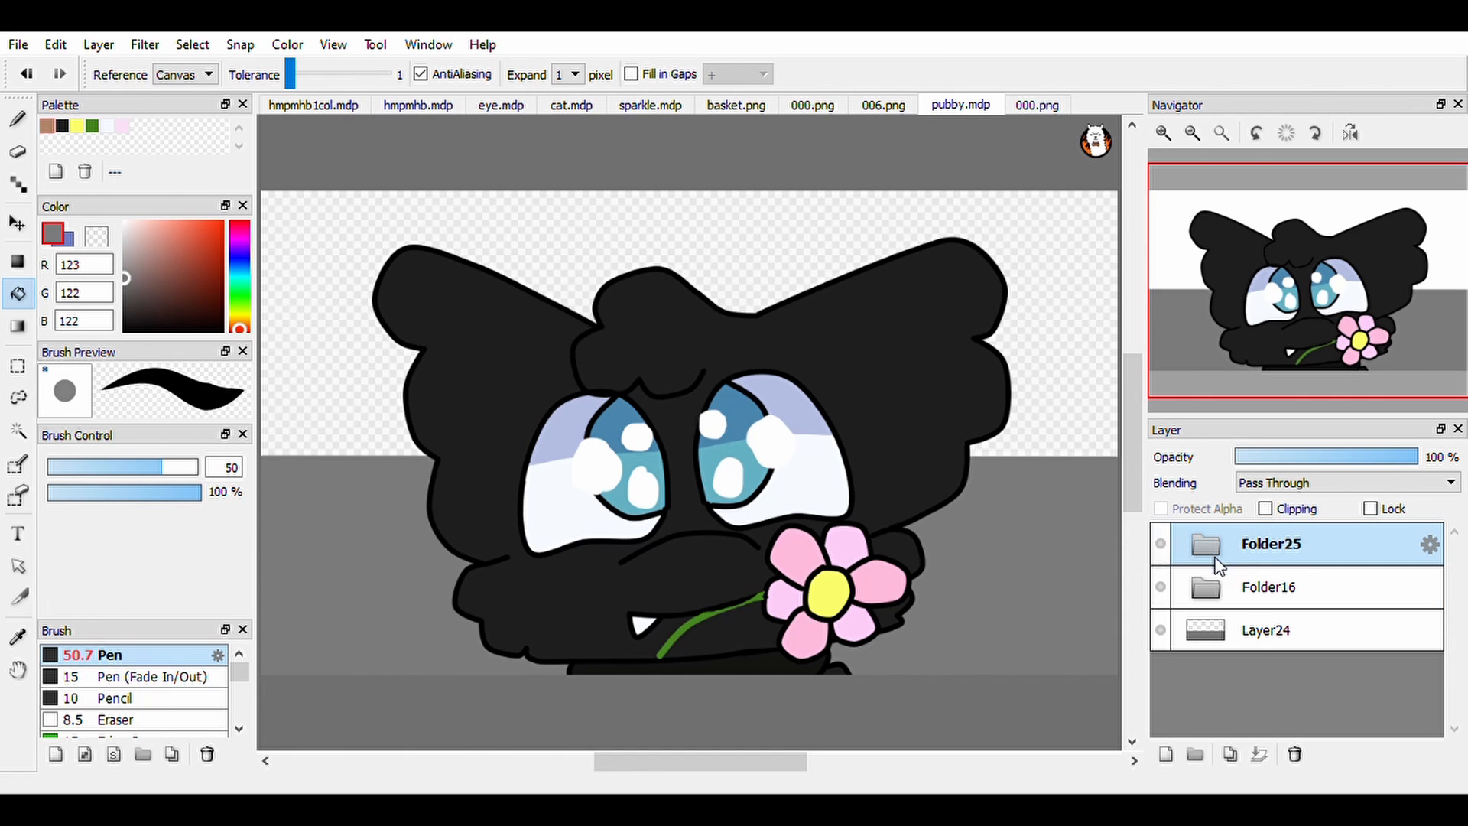
left_click(1295, 754)
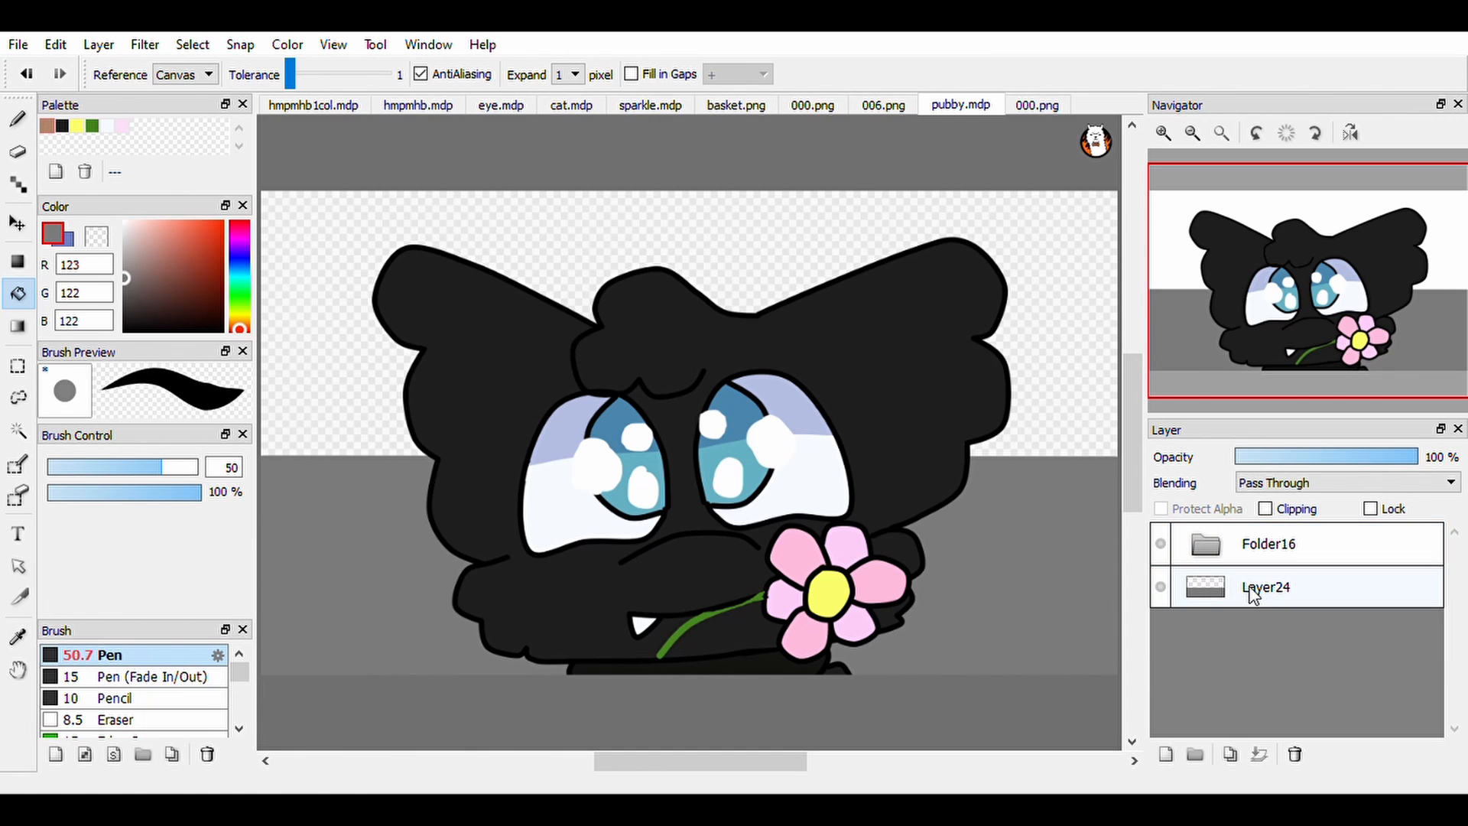
left_click(1166, 754)
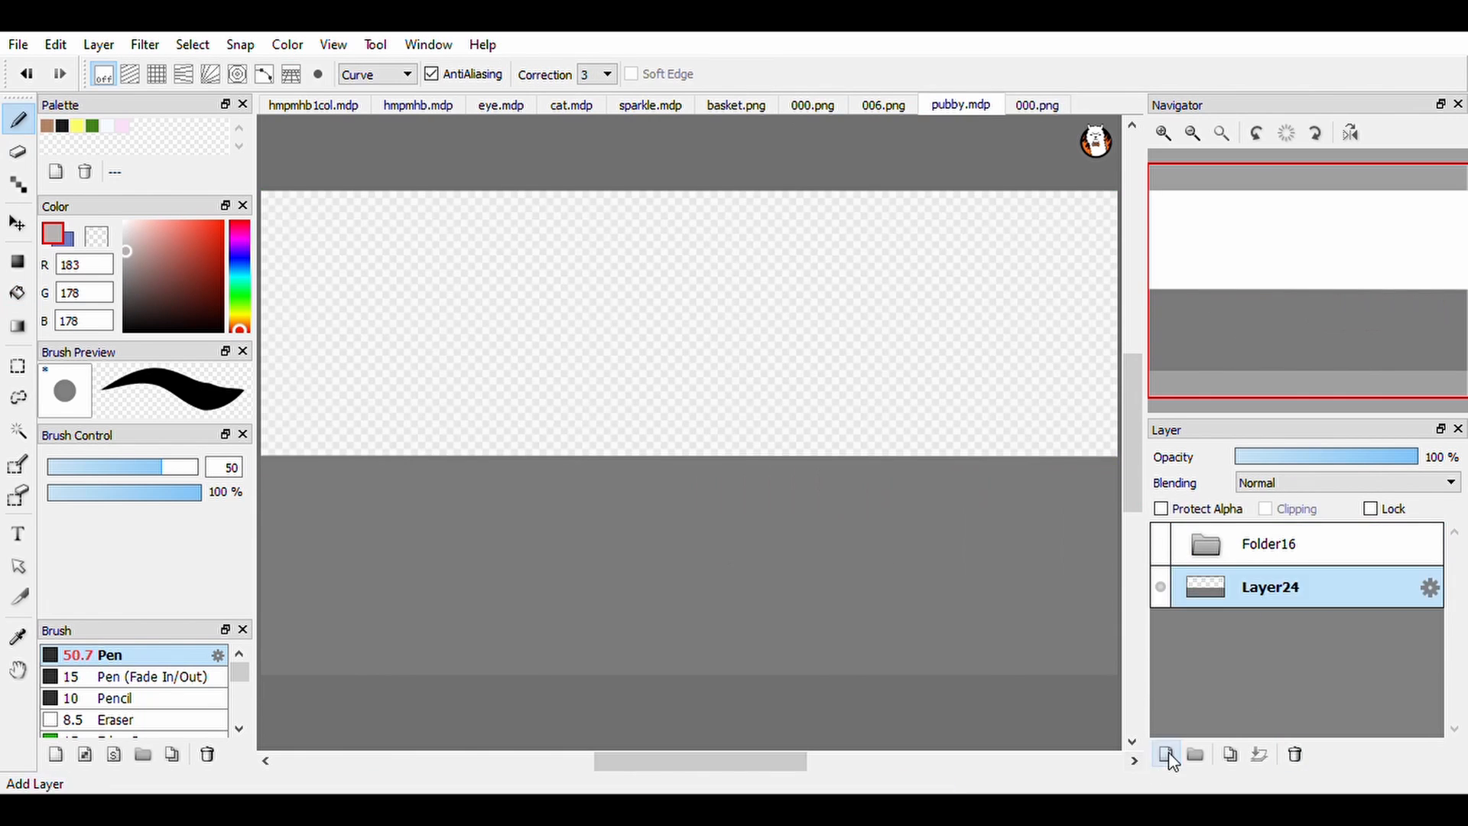
- Draw the fence's top rail and the first slanted slat on a new layer
left_click(1167, 753)
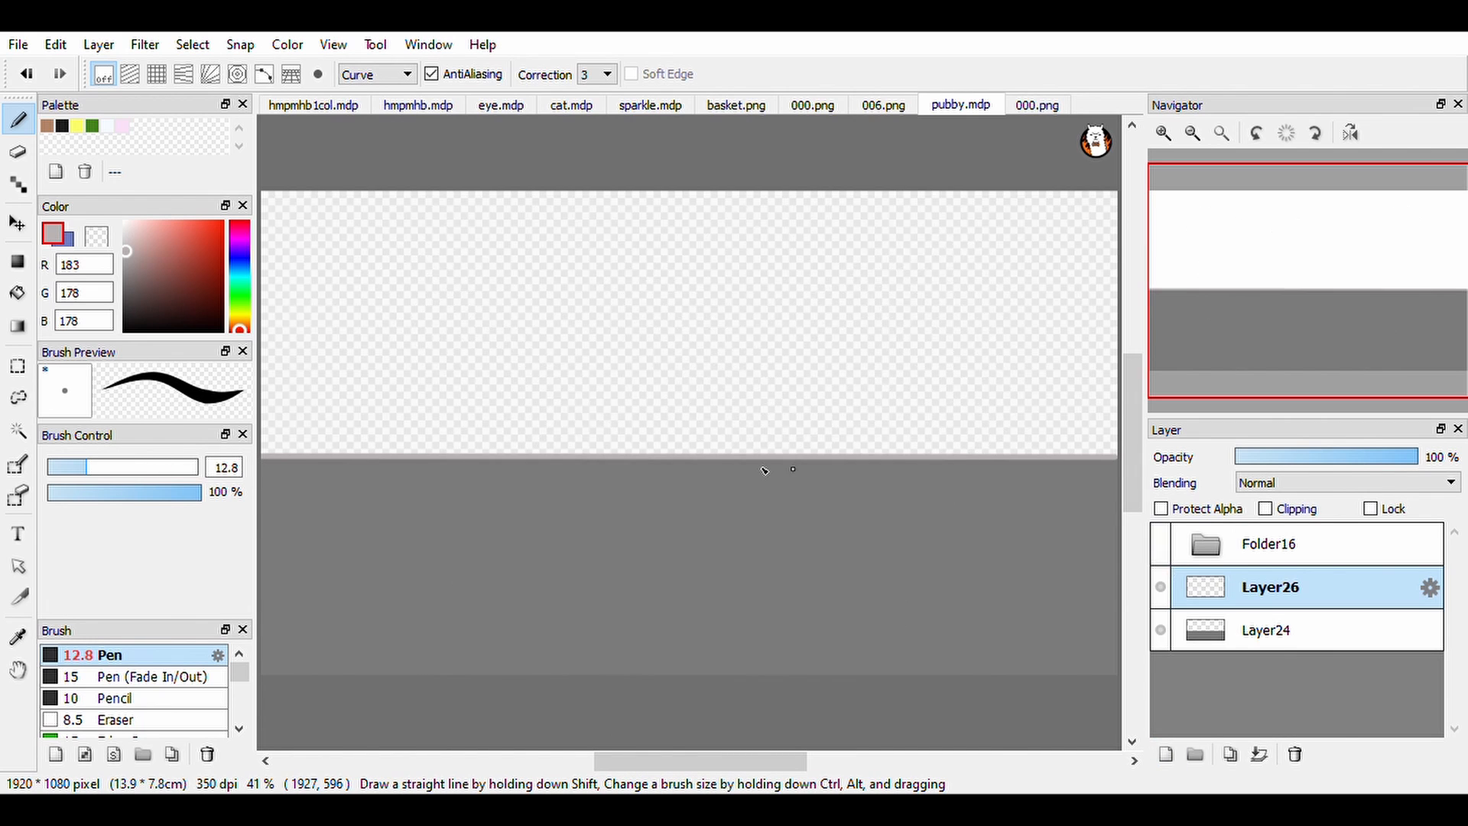
left_click_drag(263, 243, 1114, 245)
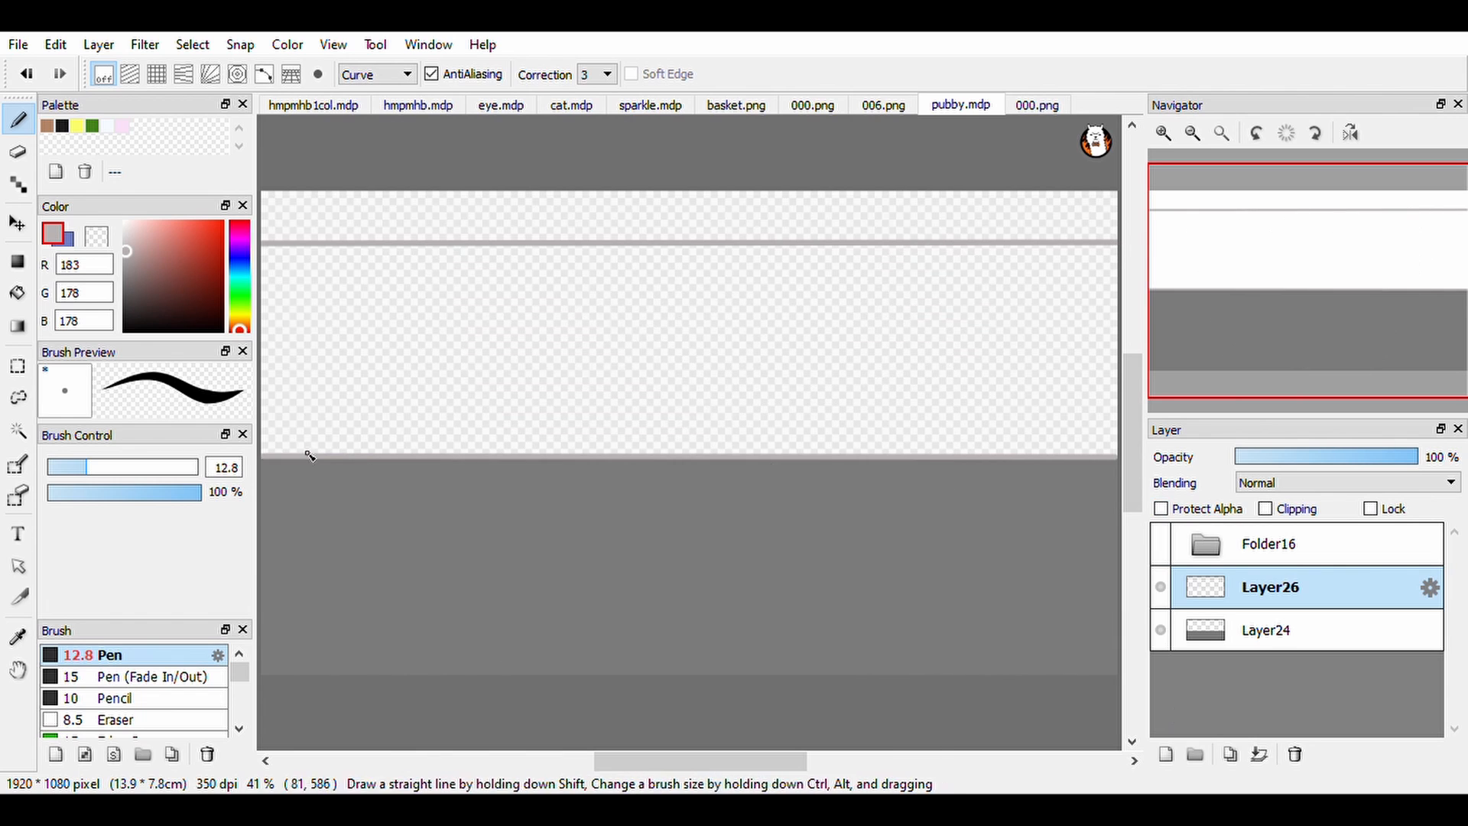
left_click_drag(662, 244, 621, 459)
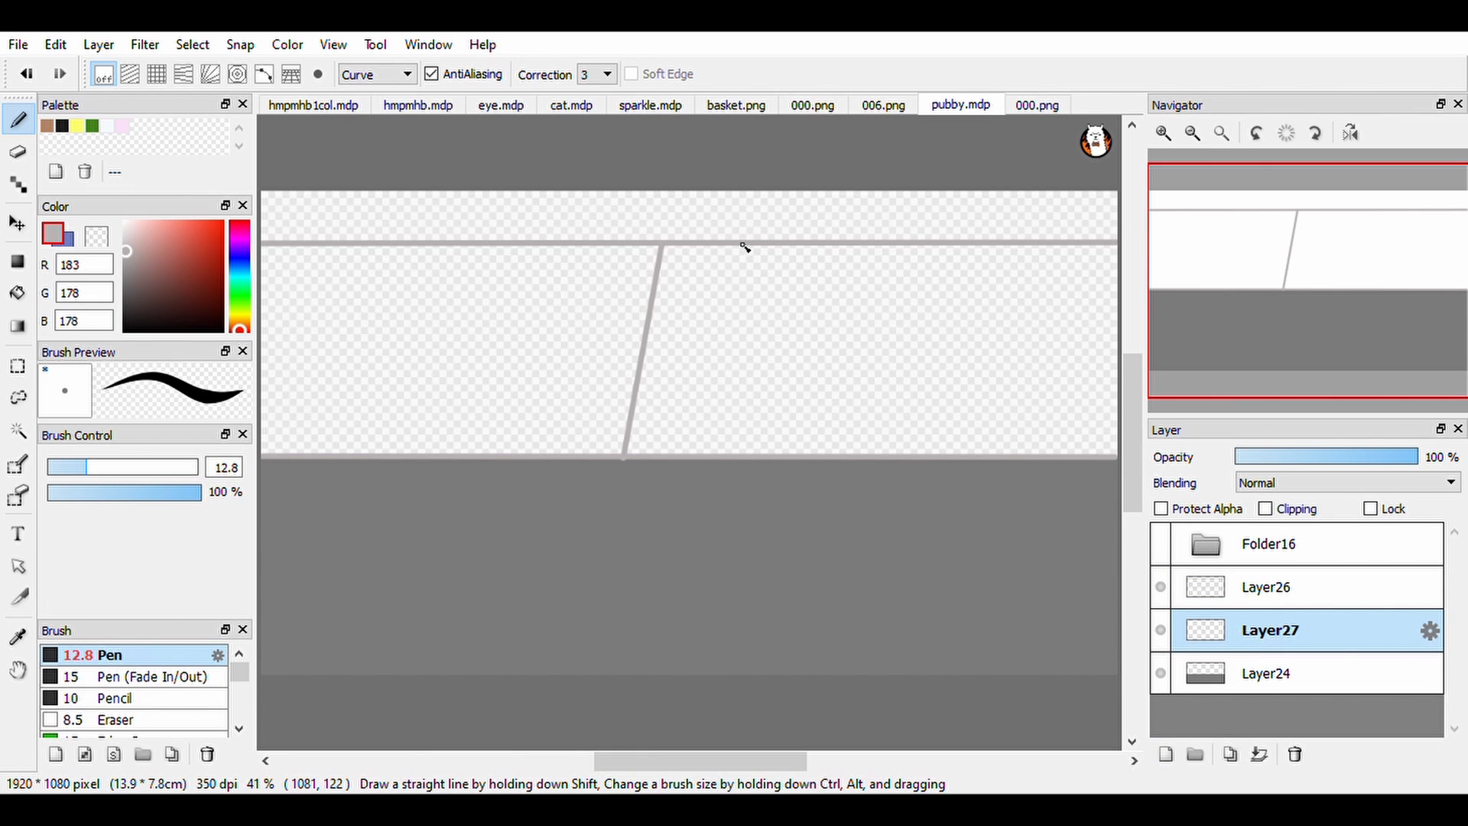
- Duplicate and flip the slat layers into a crossing lattice, then show the cat folder over it
left_click(1229, 754)
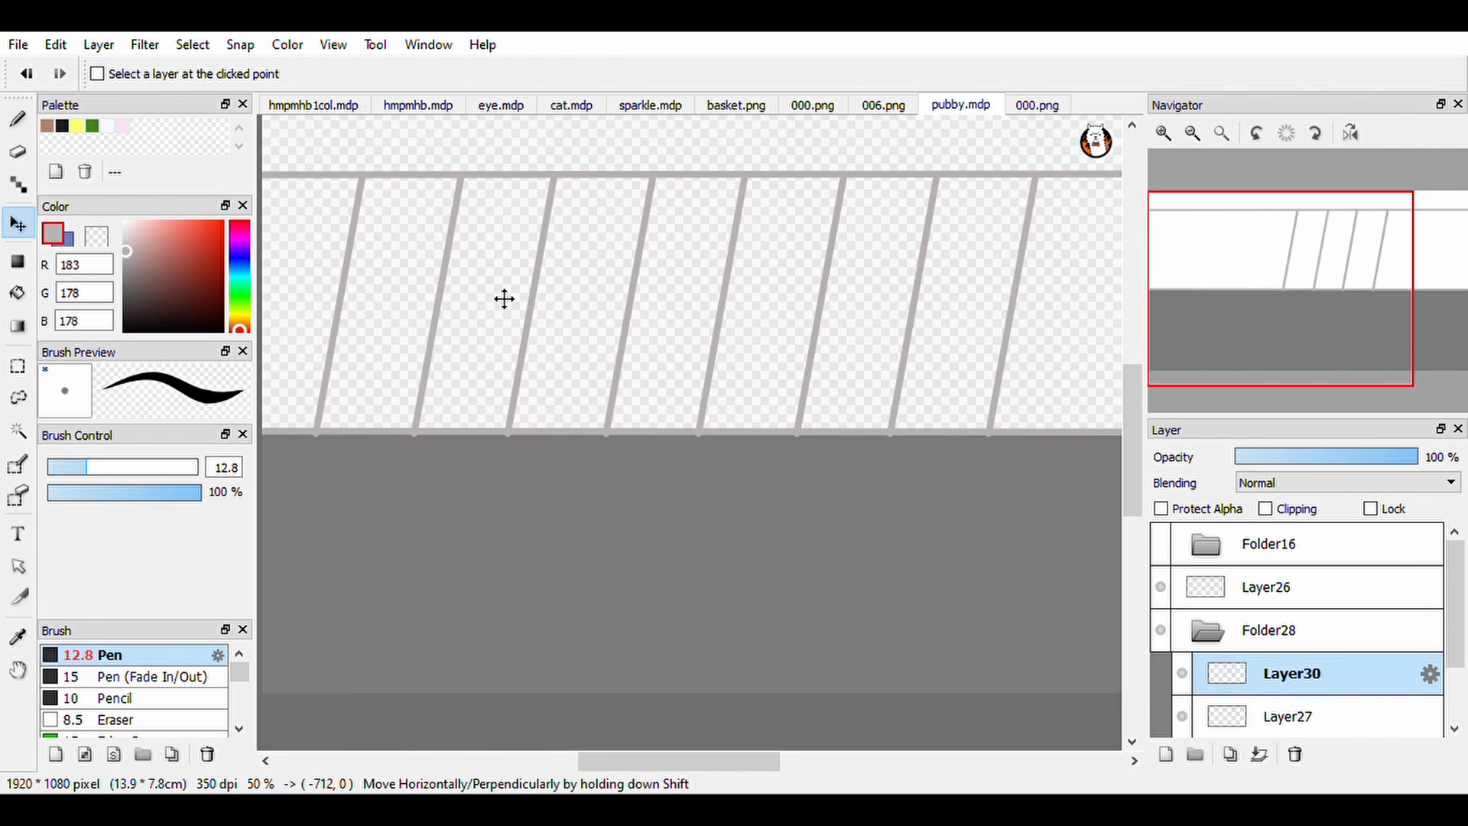
left_click(1269, 628)
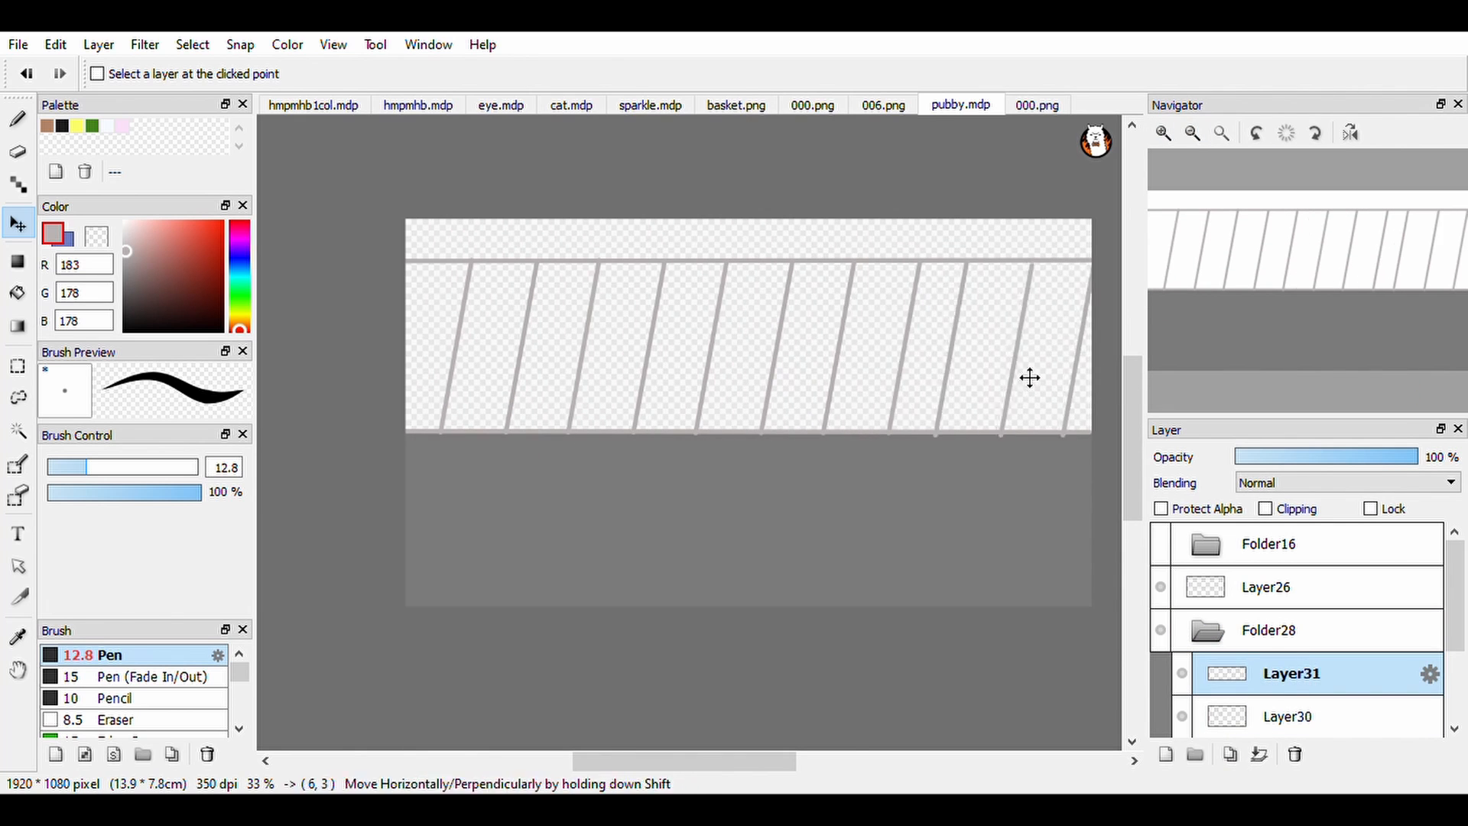
left_click(1291, 716)
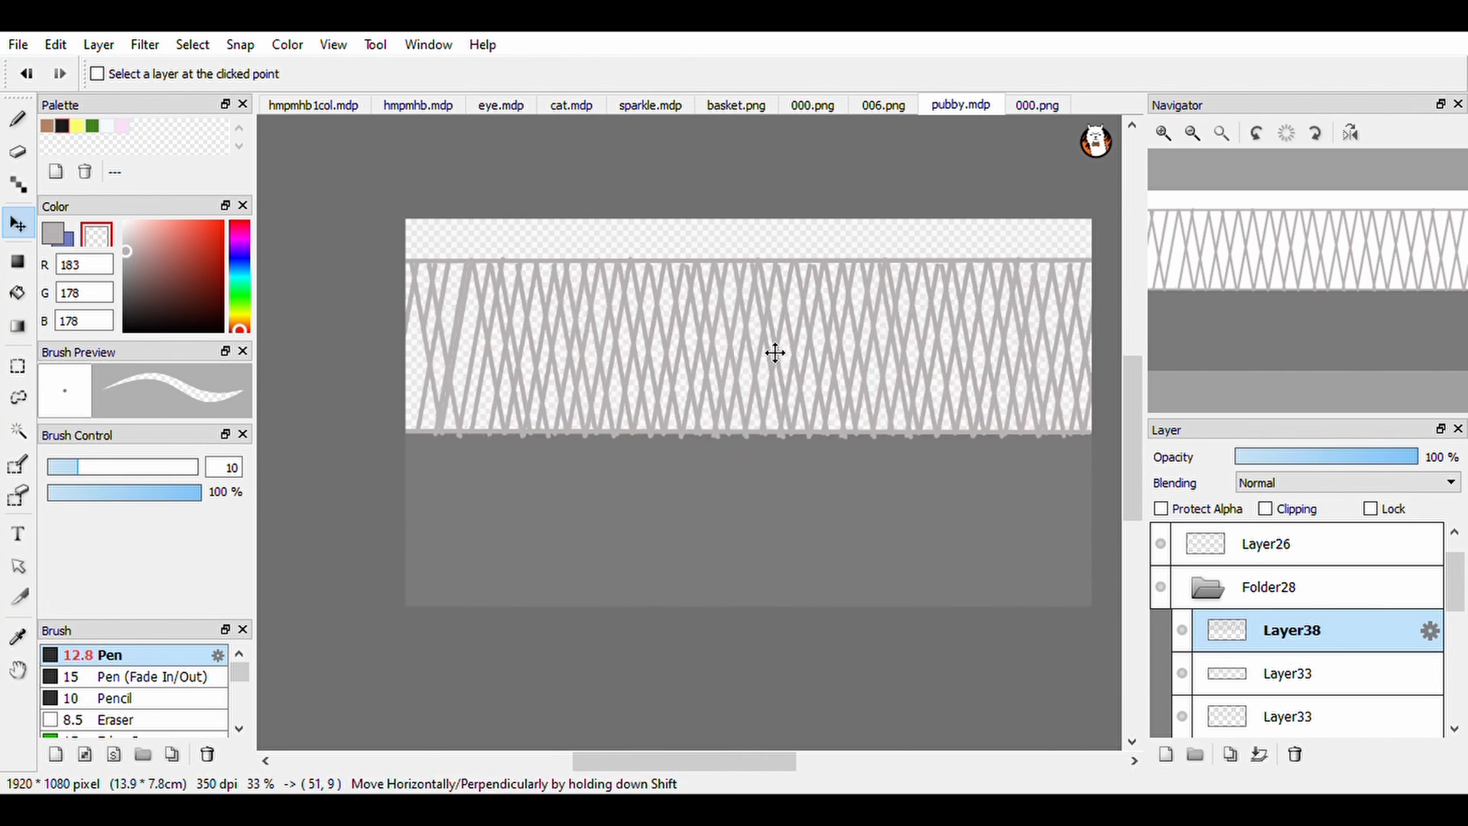
left_click(1037, 106)
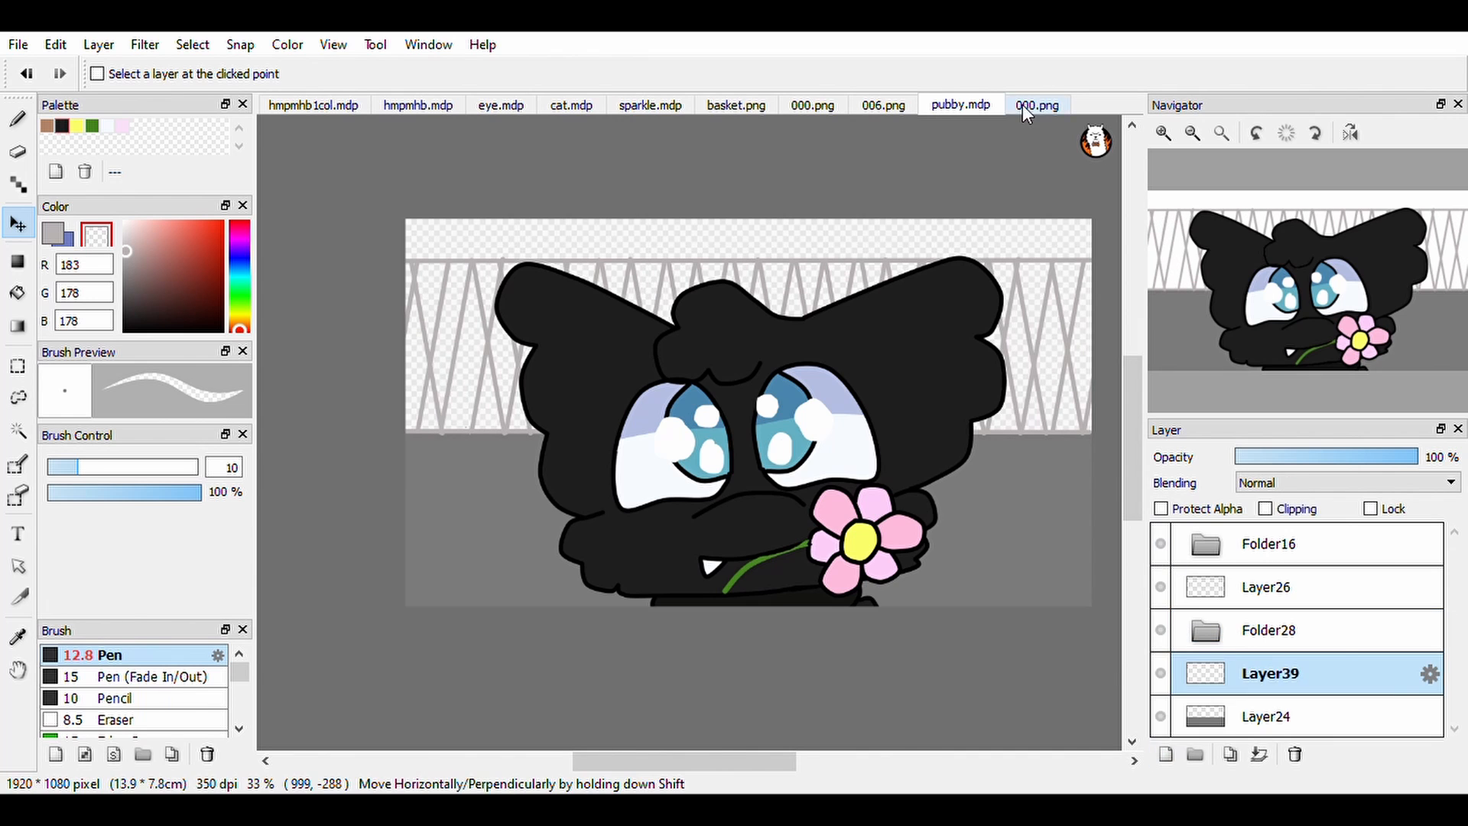
- Paint bushes and a brown backdrop with tree trunks behind the fence, then view the 000.png reference
left_click(17, 120)
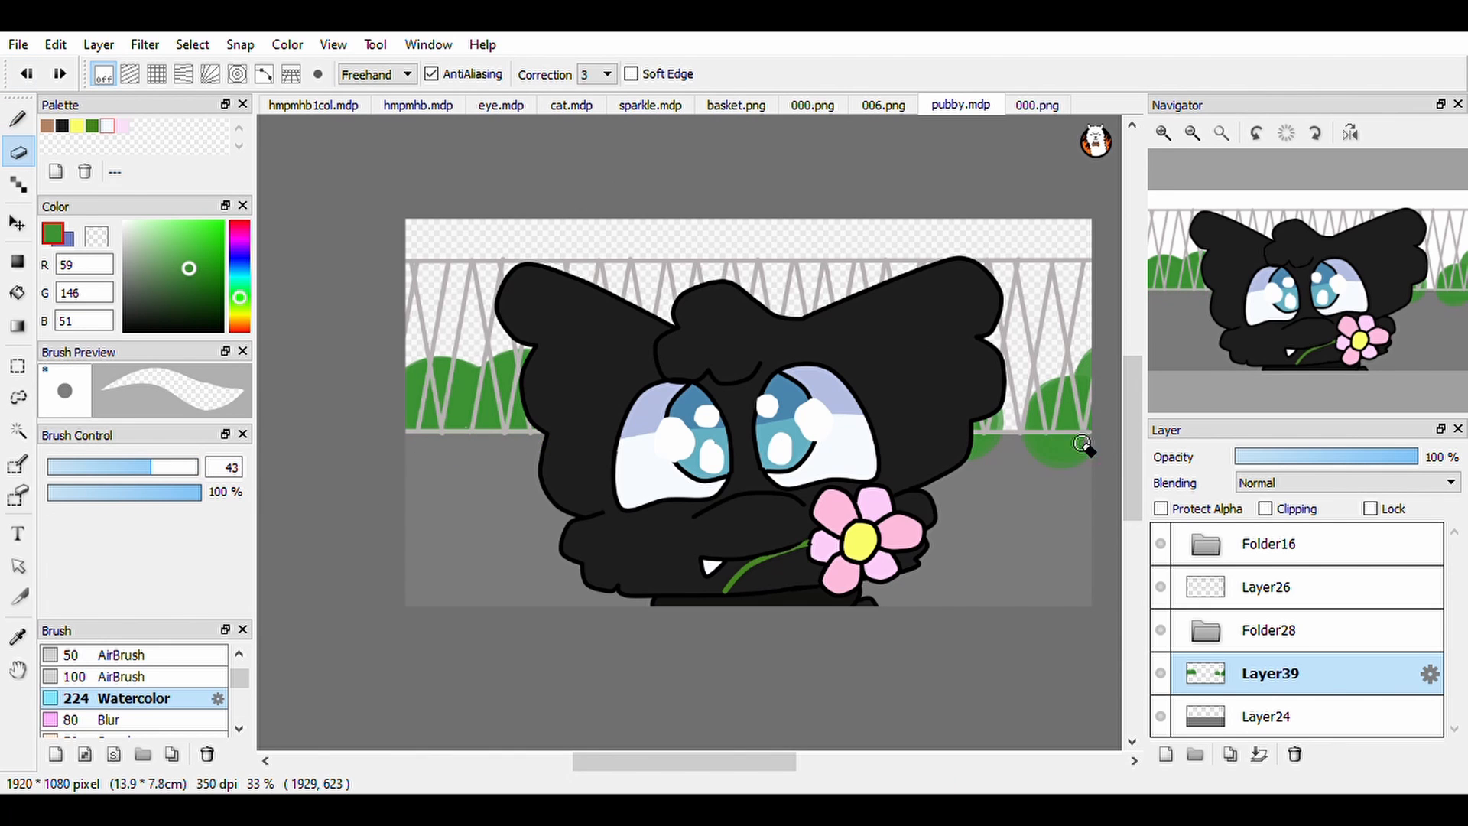
left_click(1268, 716)
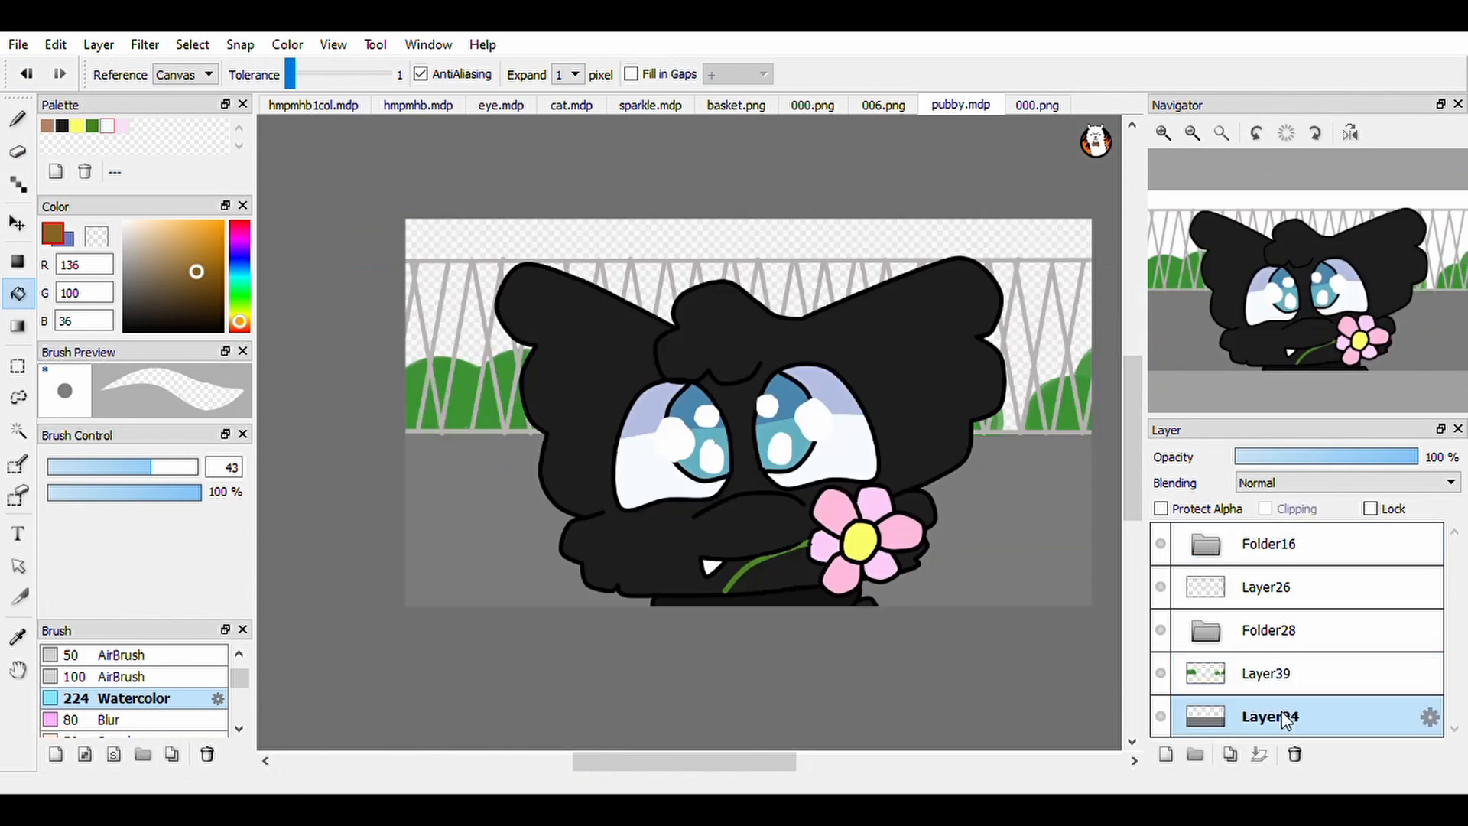
left_click(1035, 104)
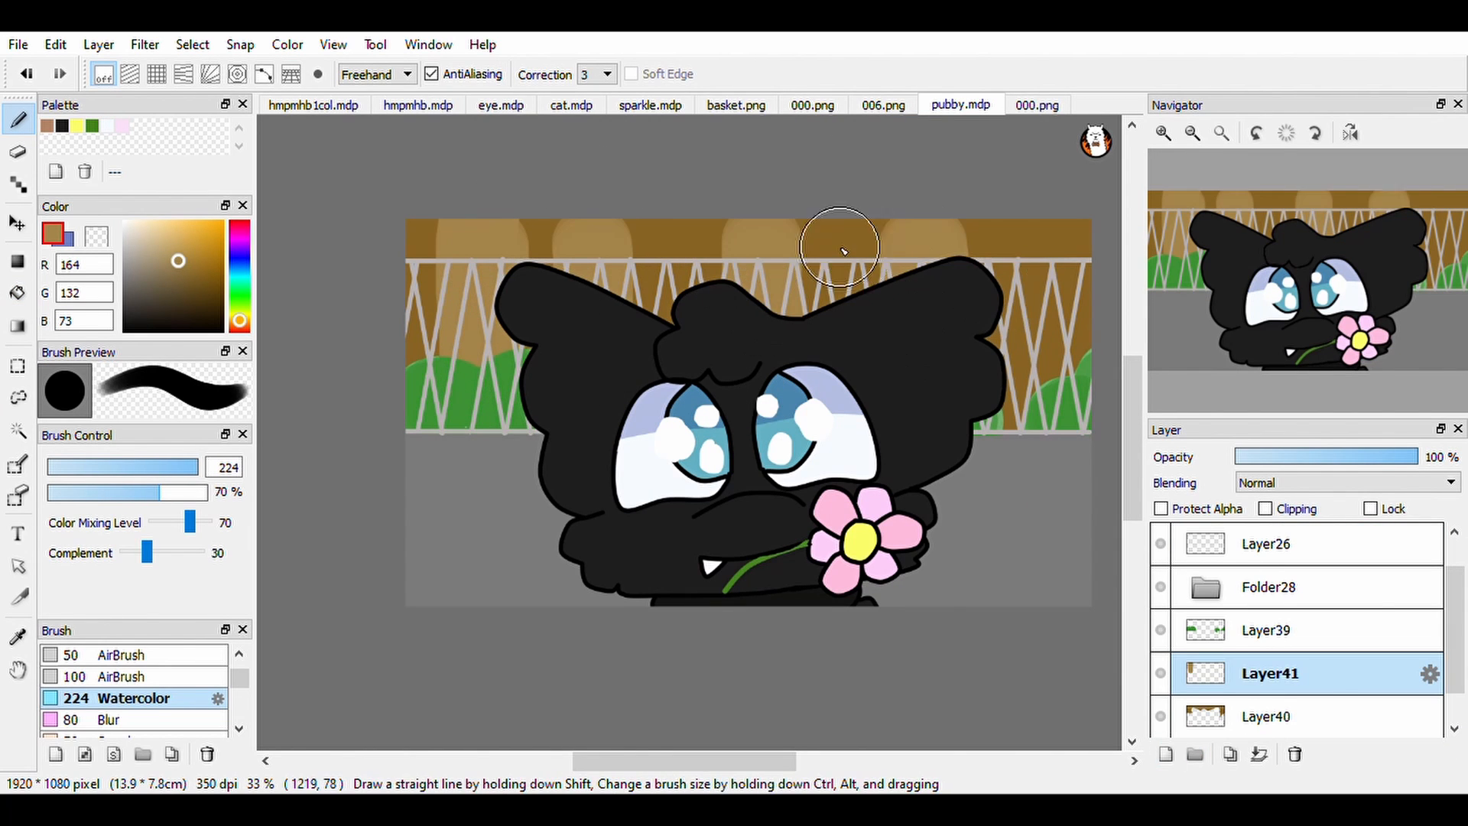
left_click(1035, 105)
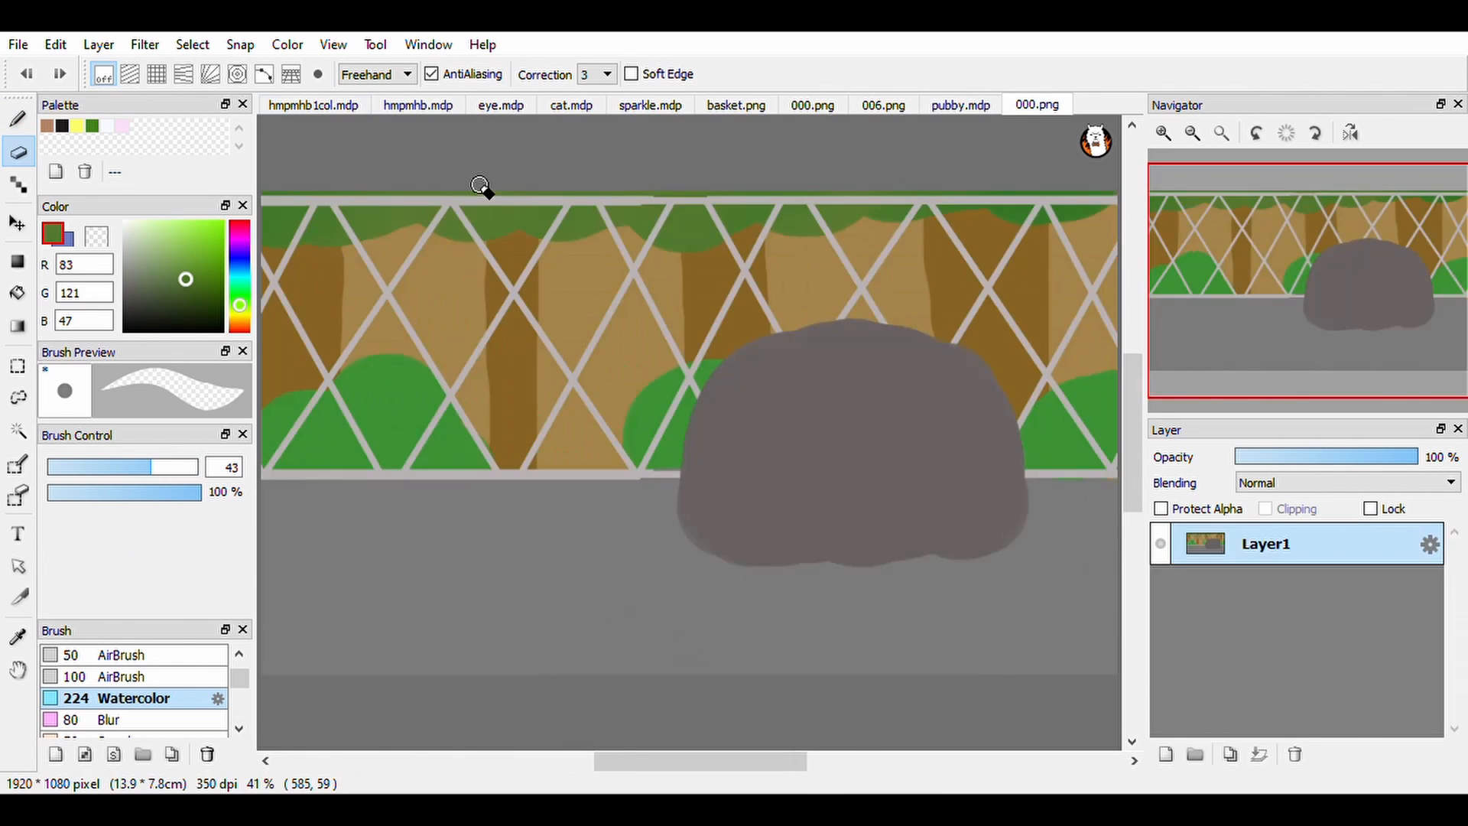
- Paint the green canopy, speckle the bushes with light dots, and outline a yellow sign at the fence's right end
left_click(960, 104)
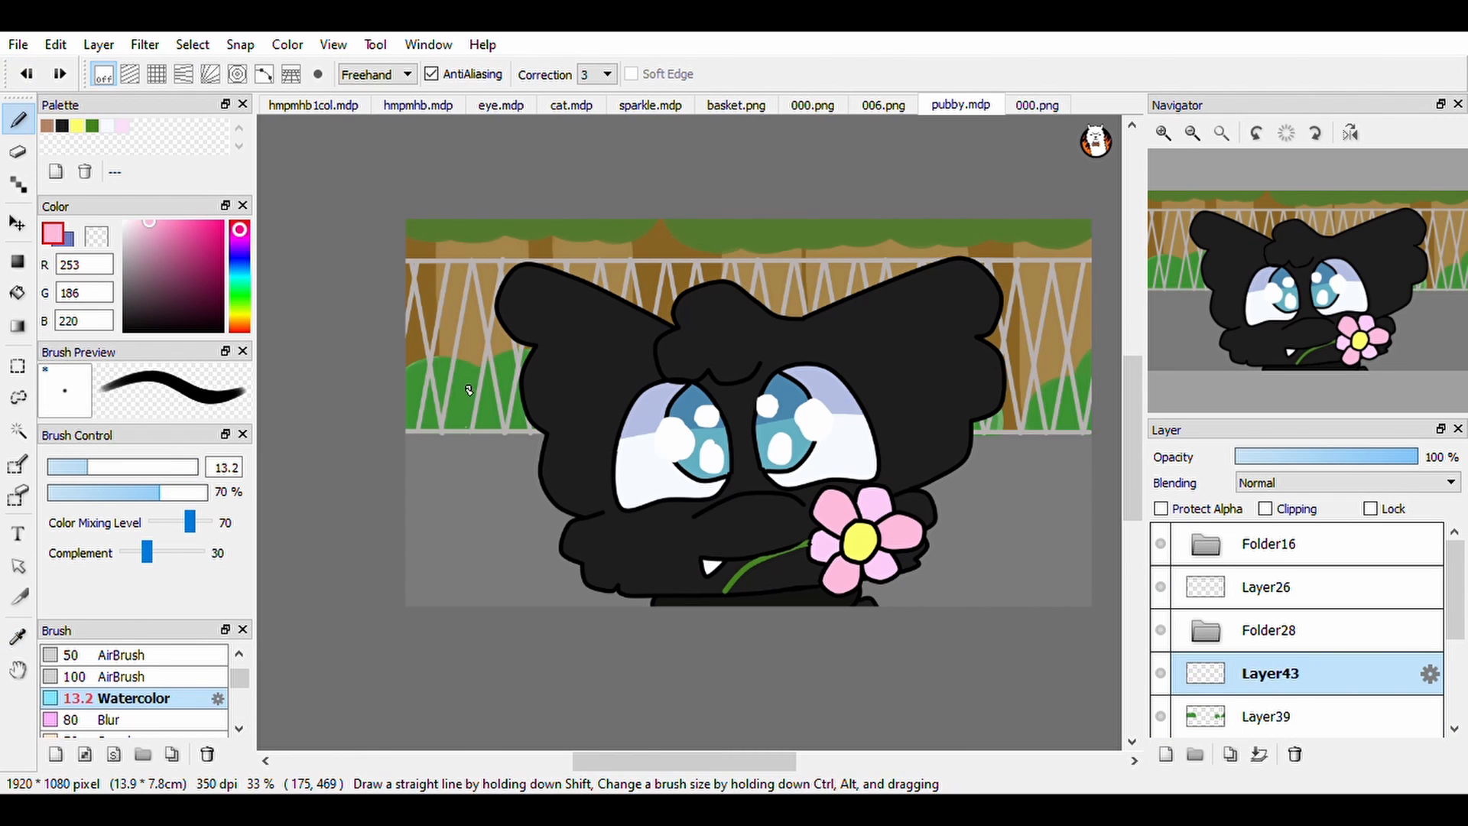
left_click(1269, 673)
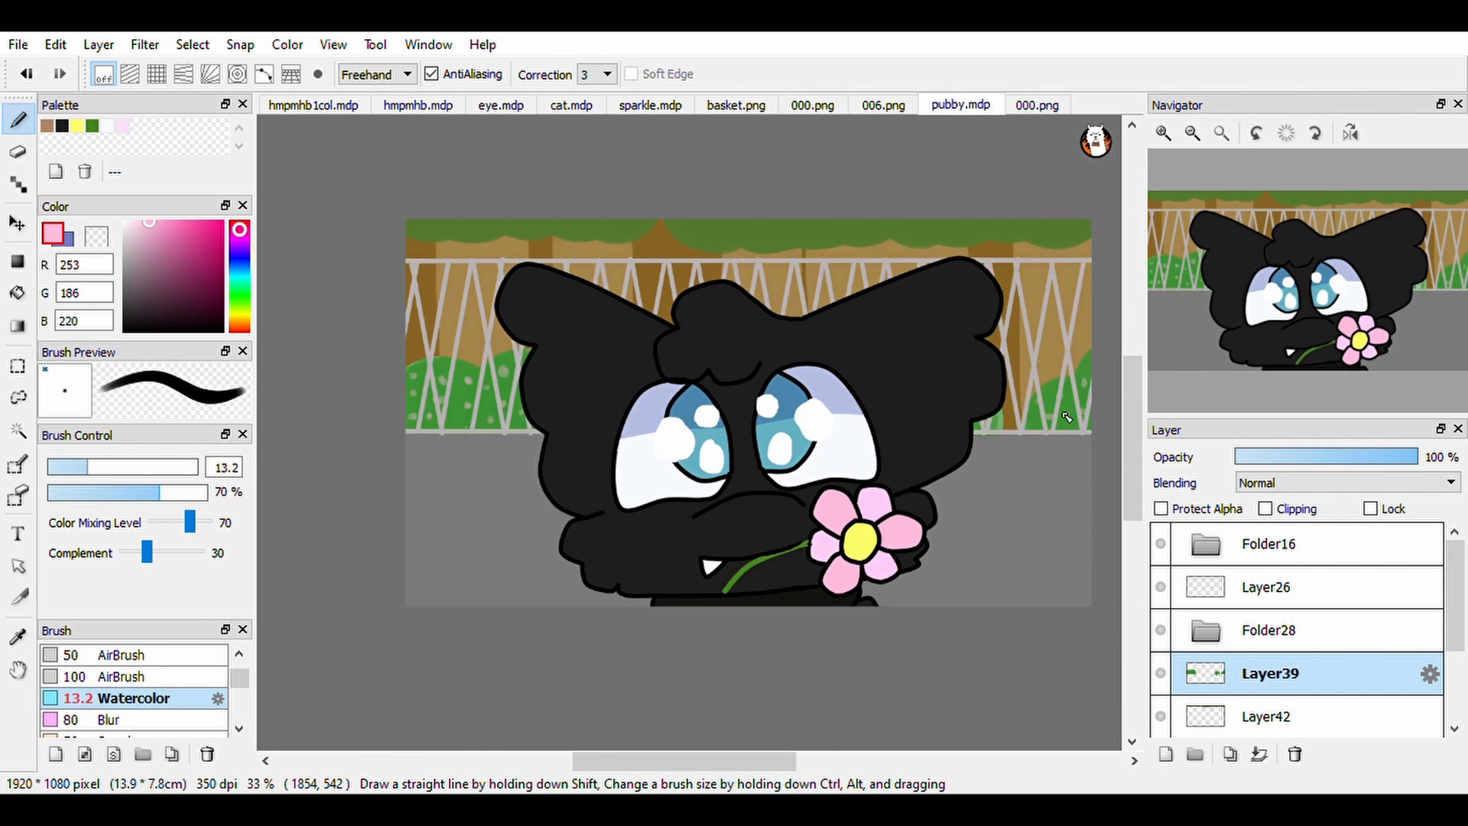
left_click(1164, 754)
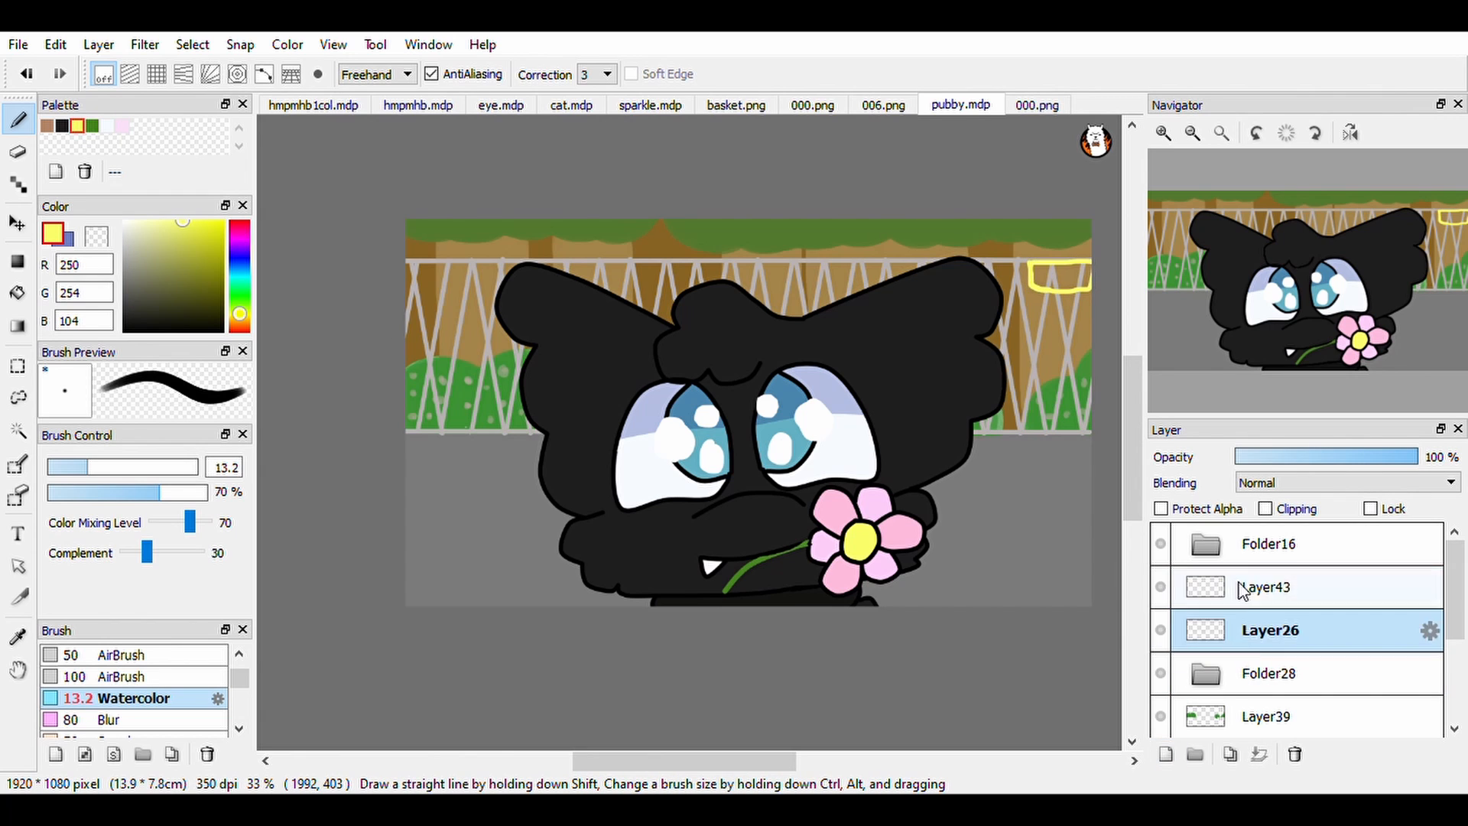
left_click(1269, 587)
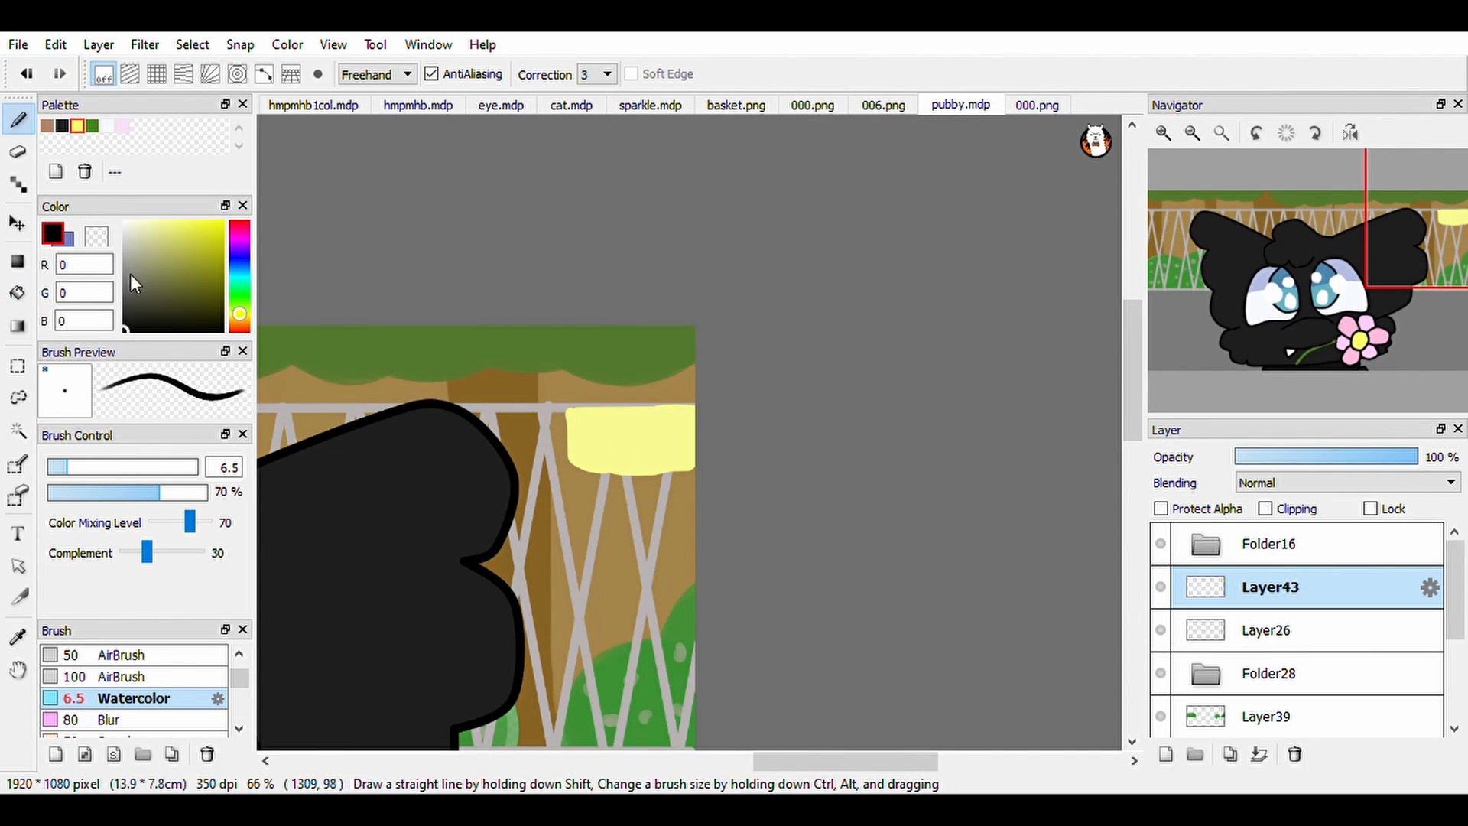
- Scribble three grey letters on the yellow sign with the Watercolor brush and view the whole picture
left_click_drag(600, 426, 586, 454)
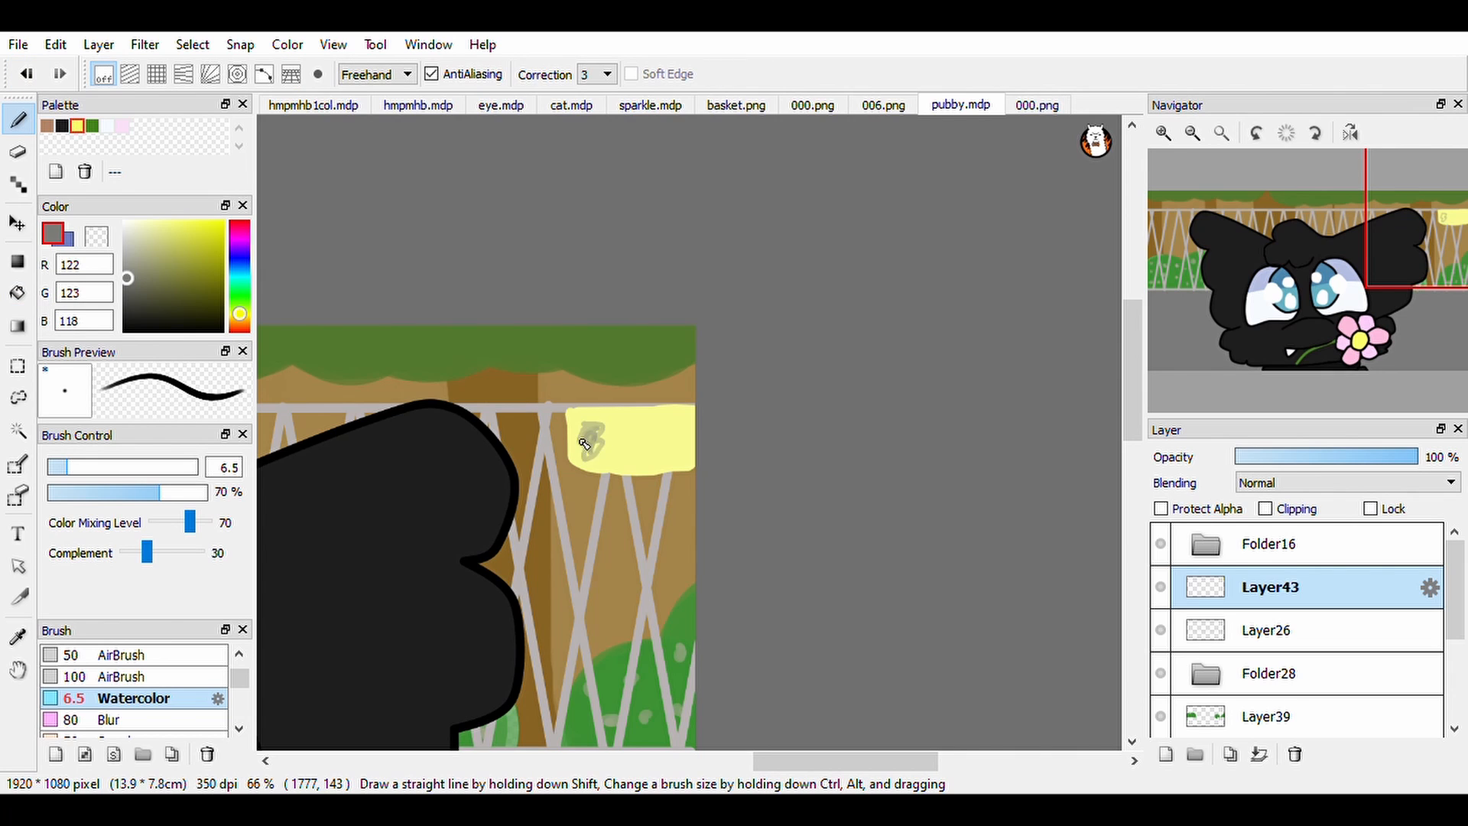
left_click_drag(613, 431, 632, 459)
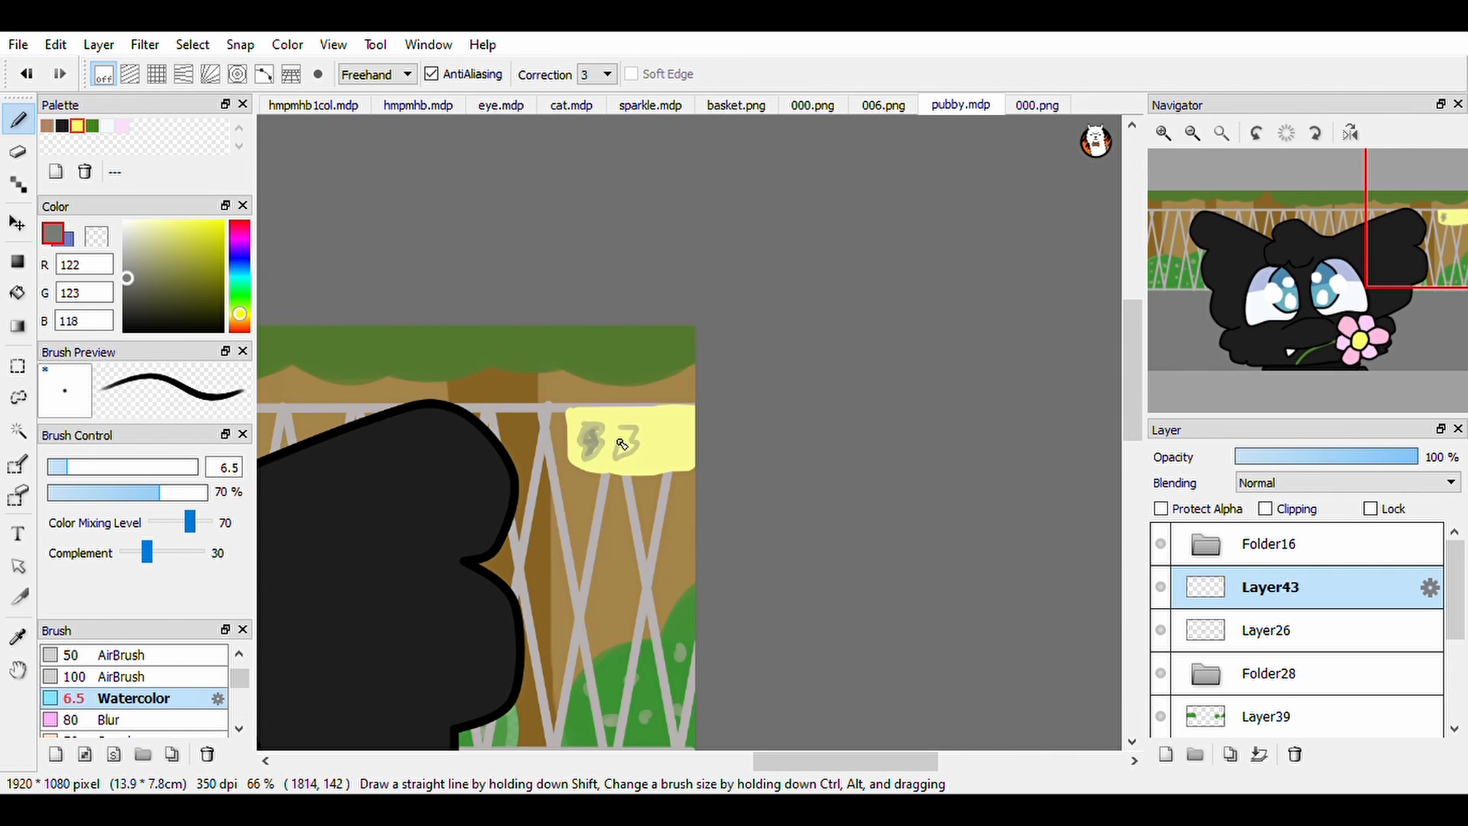
left_click_drag(619, 440, 673, 443)
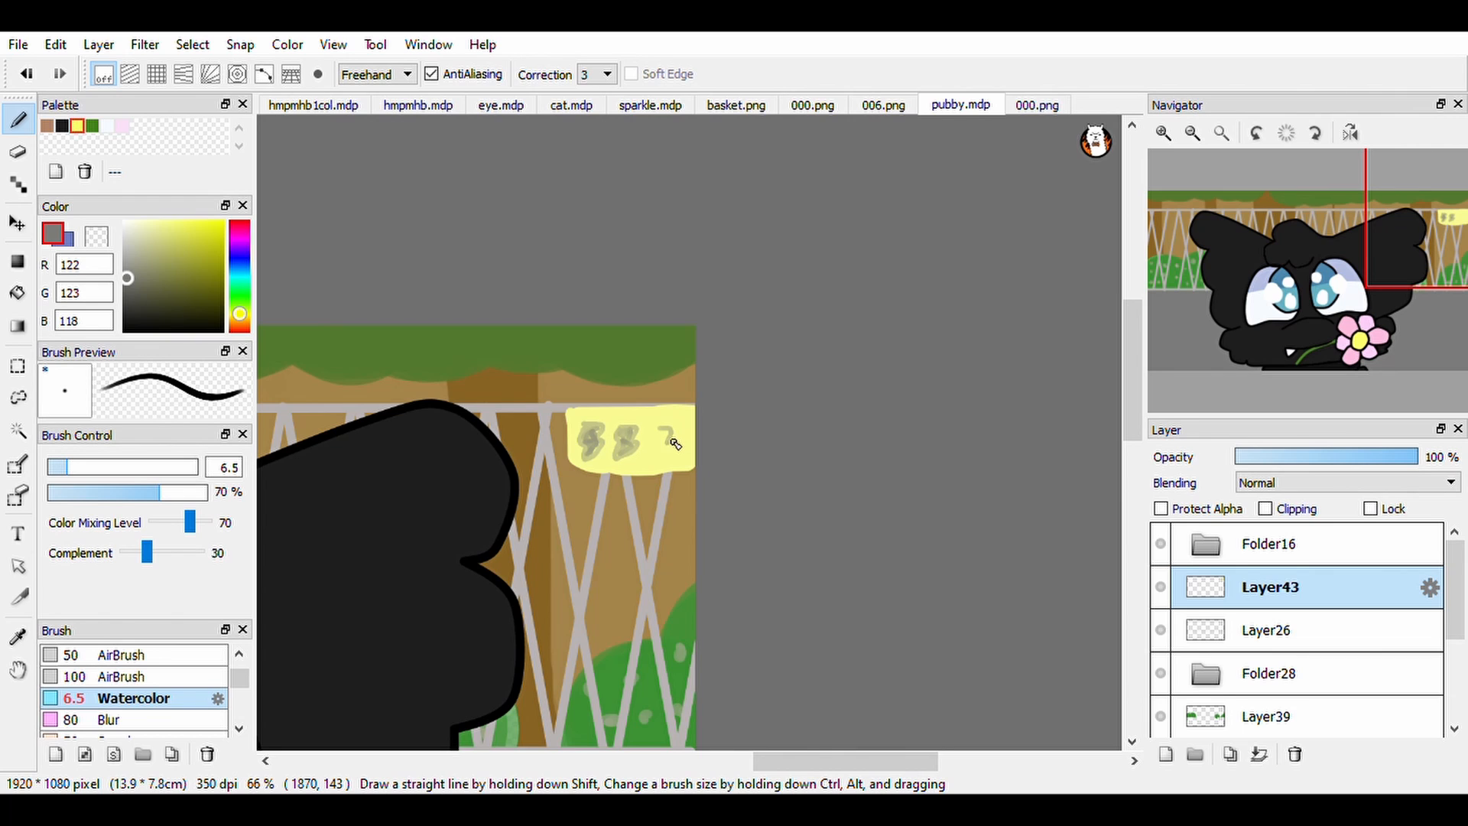
left_click_drag(675, 435, 657, 468)
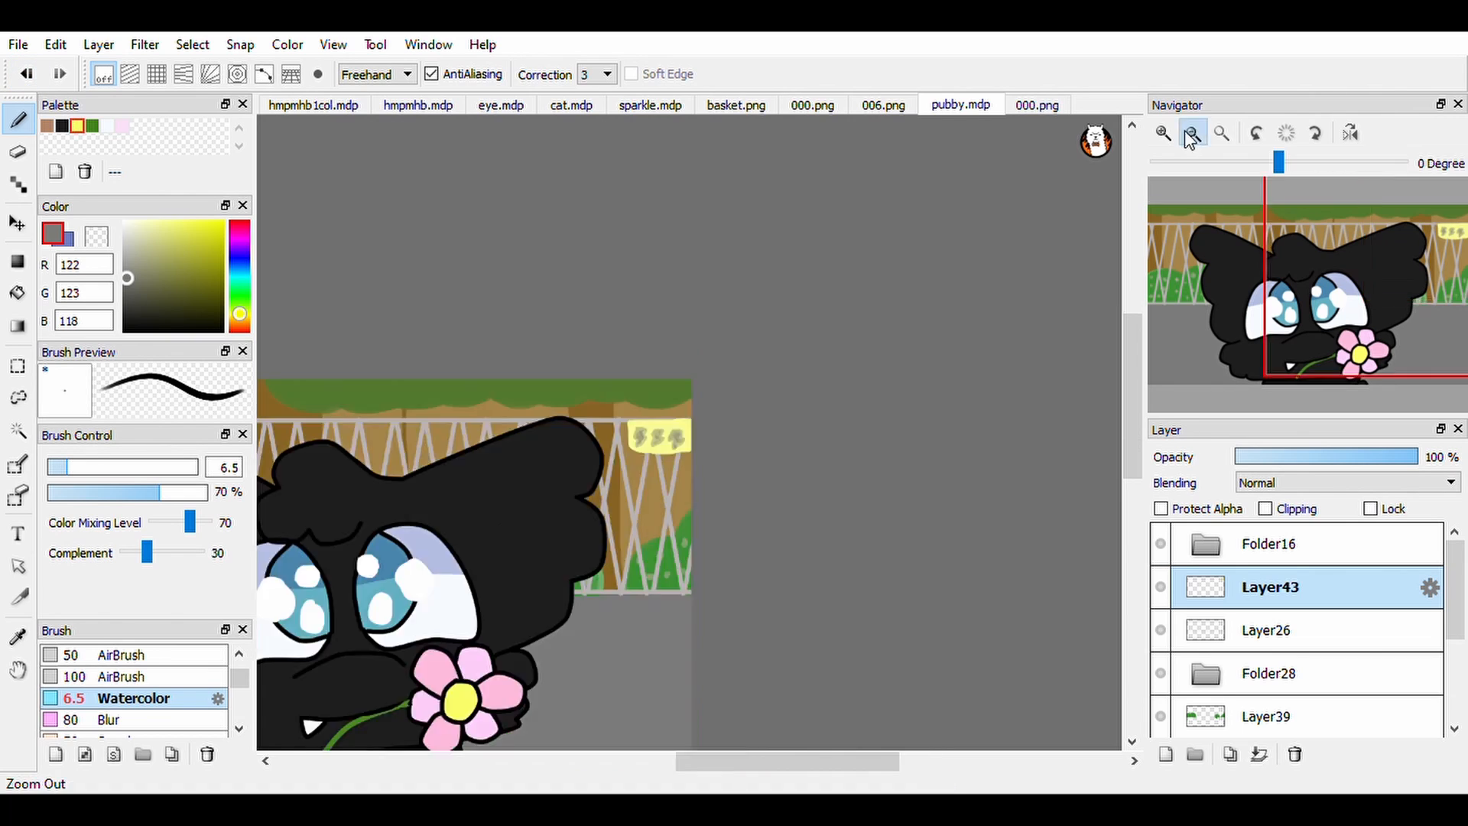
left_click(1162, 133)
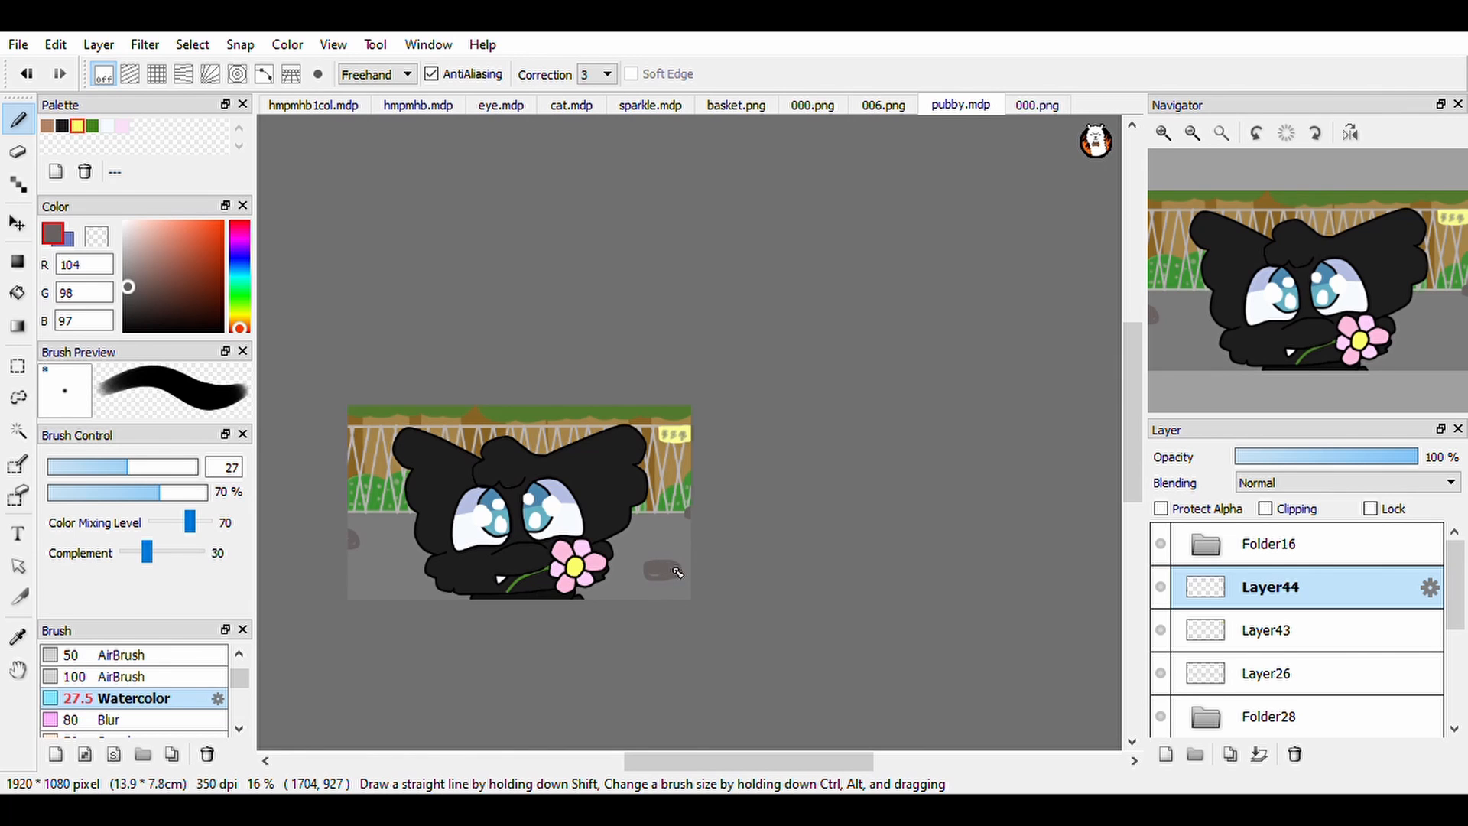
mouse_move(843, 512)
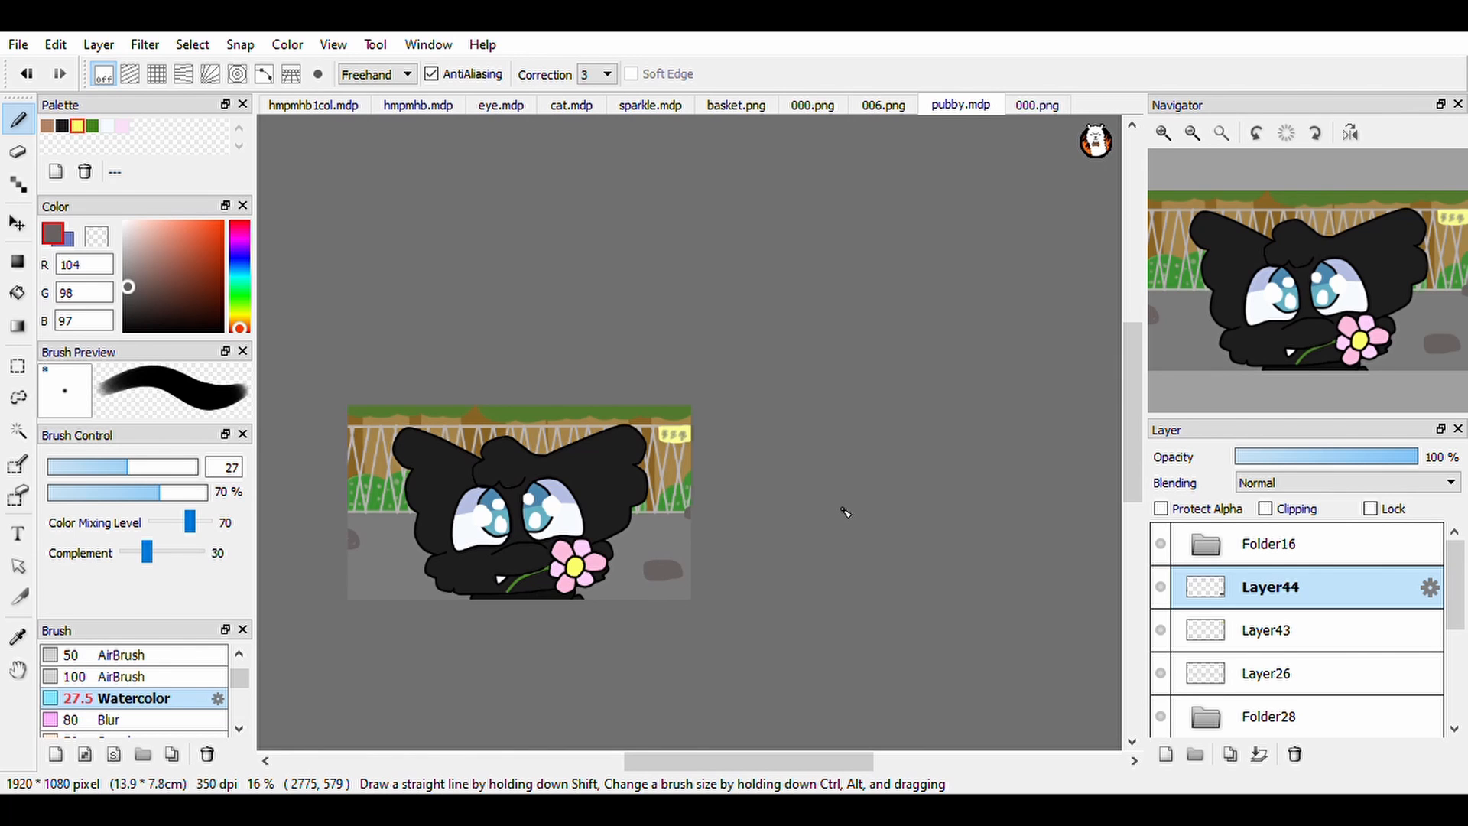